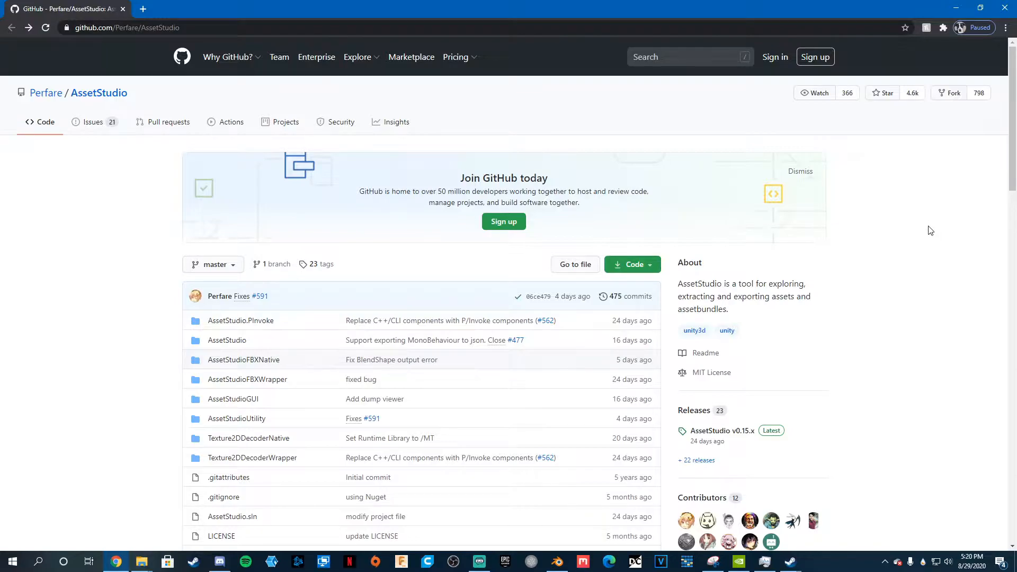
pyautogui.moveTo(172, 238)
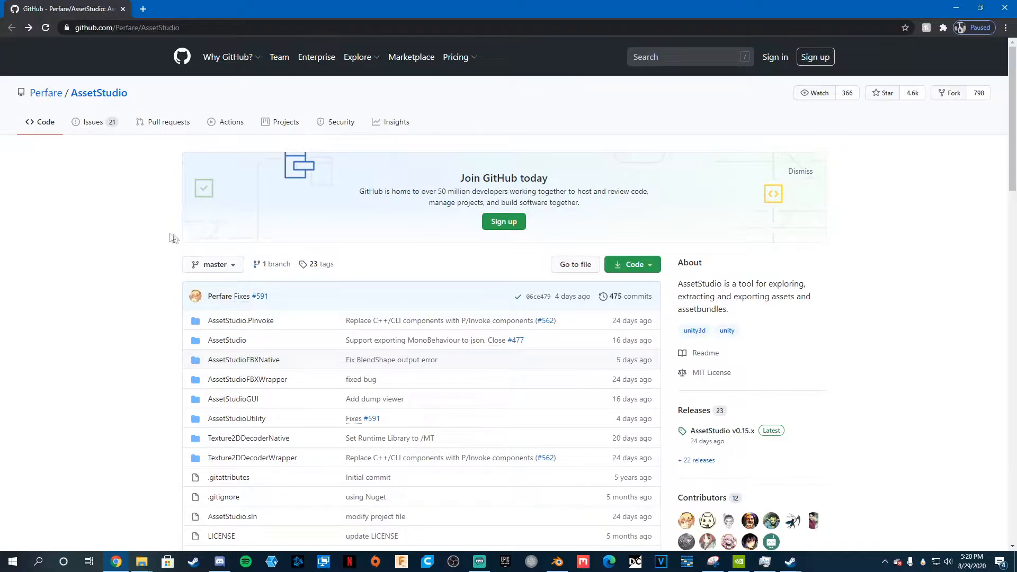
pyautogui.moveTo(73, 102)
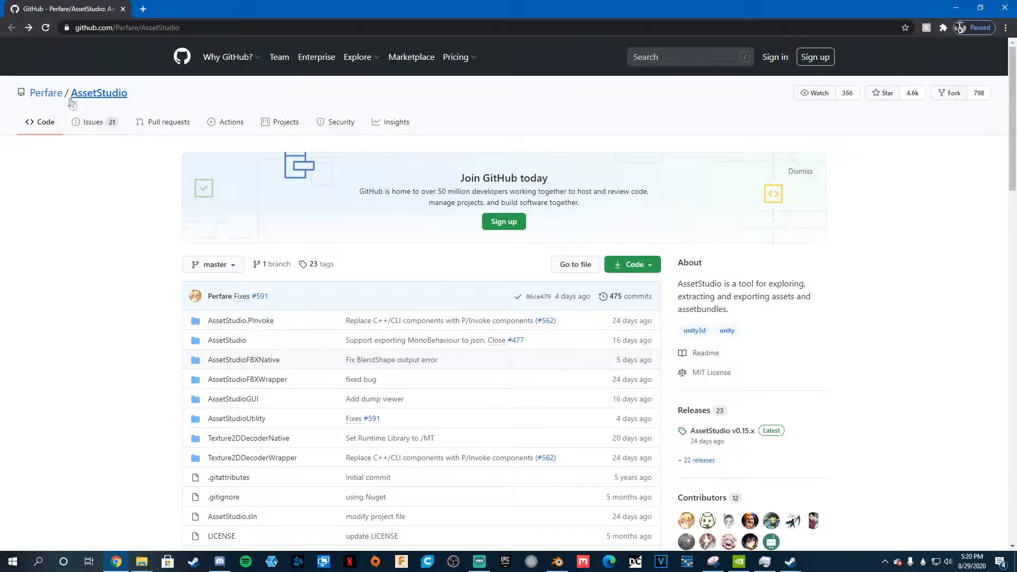
pyautogui.moveTo(128, 259)
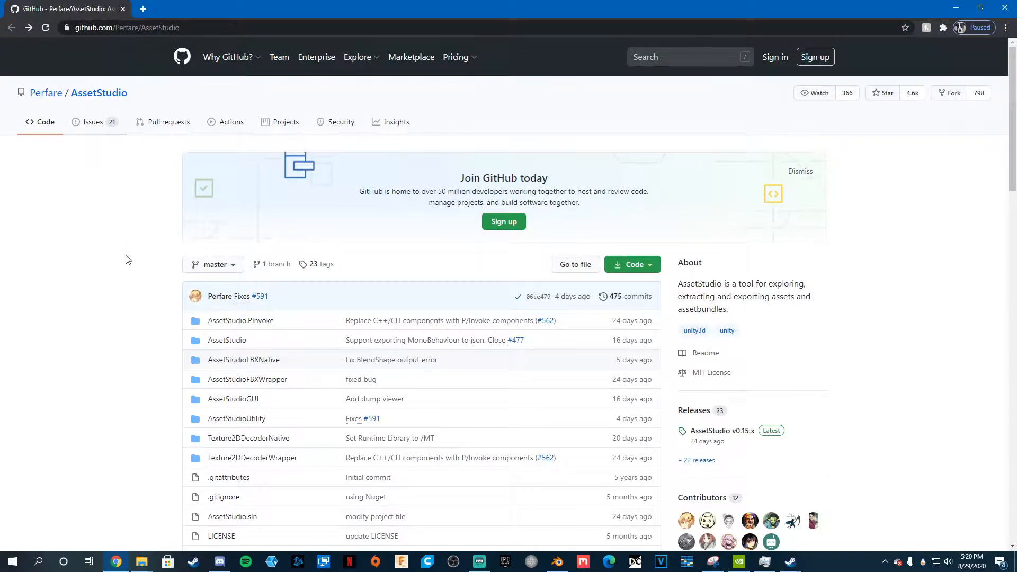
# Open the AssetStudio build passing badge to reach the v0.15.20 artifacts page.
pyautogui.scroll(-3)
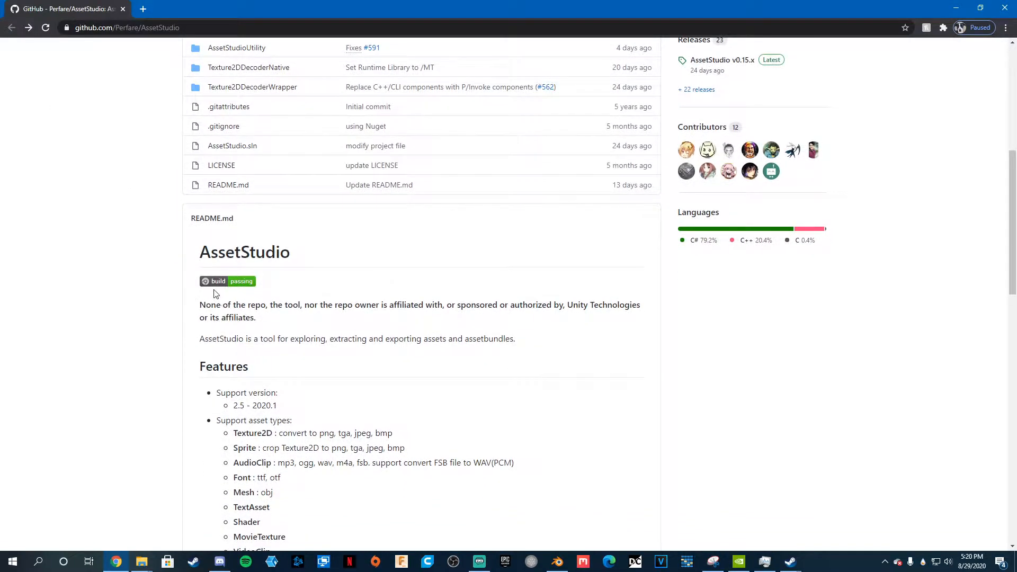
pyautogui.click(228, 280)
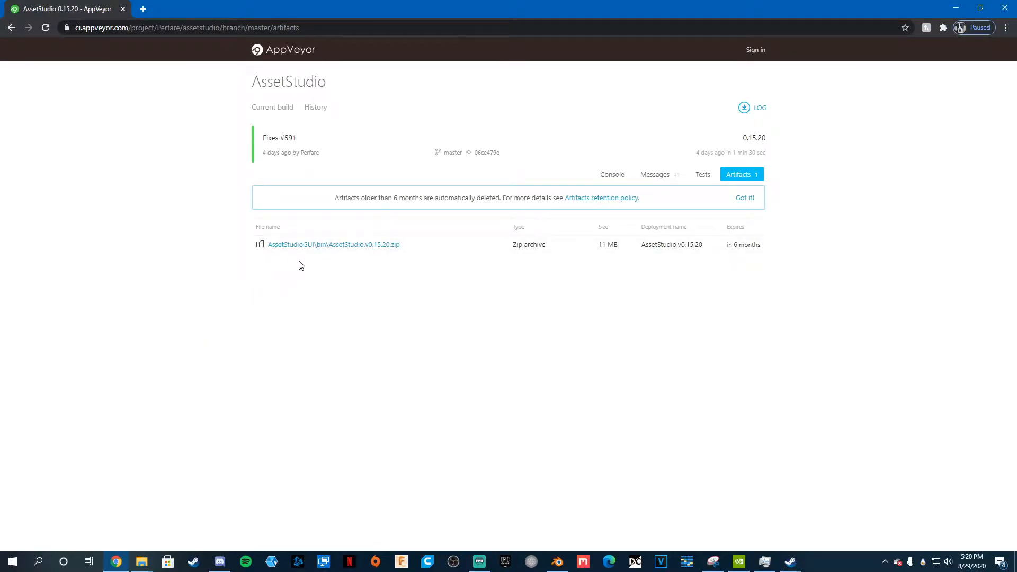
pyautogui.moveTo(343, 387)
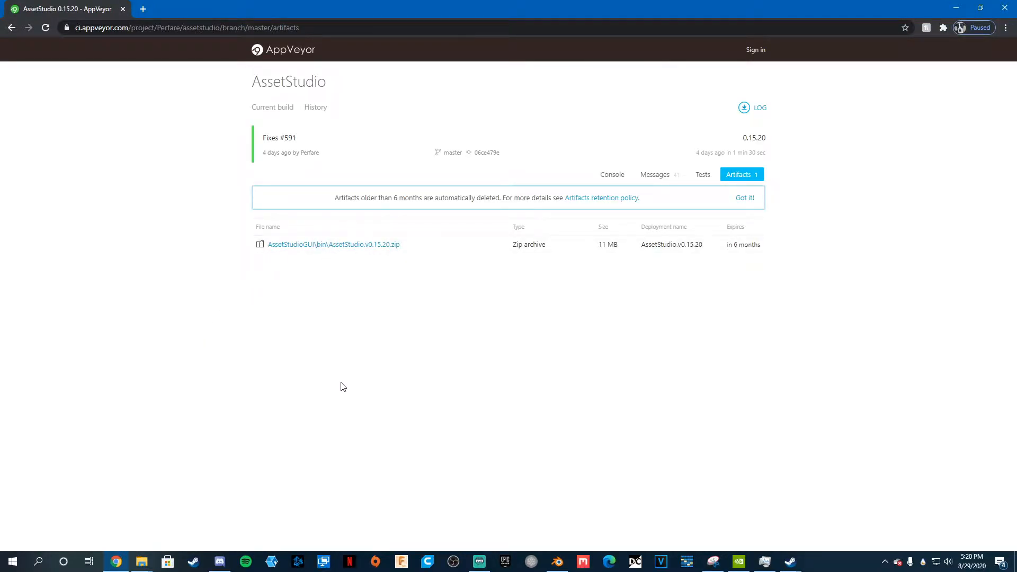
pyautogui.moveTo(117, 542)
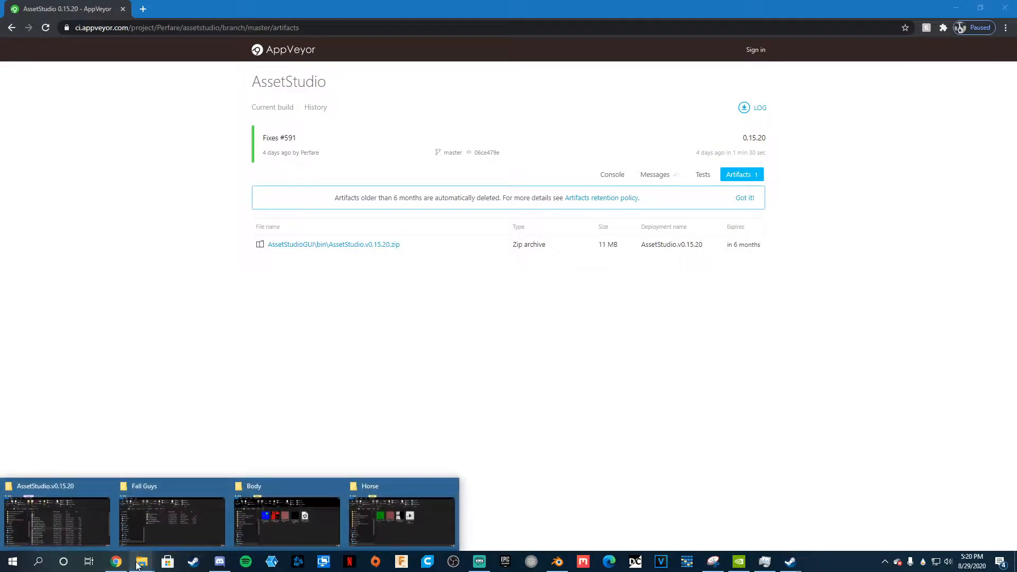
# Launch AssetStudioGUI.exe from the AssetStudio.v0.15.20 folder in Downloads.
pyautogui.click(56, 519)
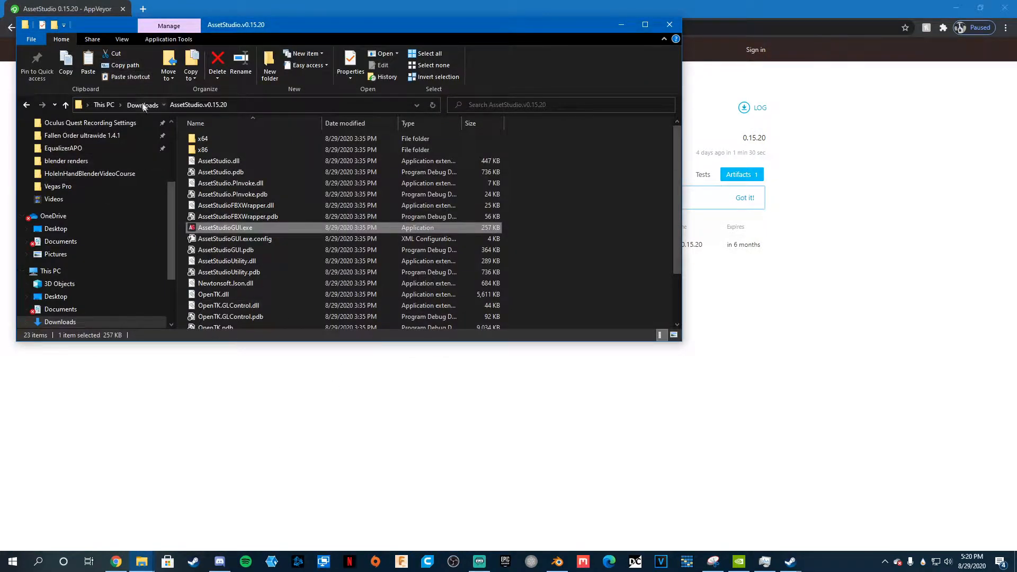
pyautogui.rightClick(207, 154)
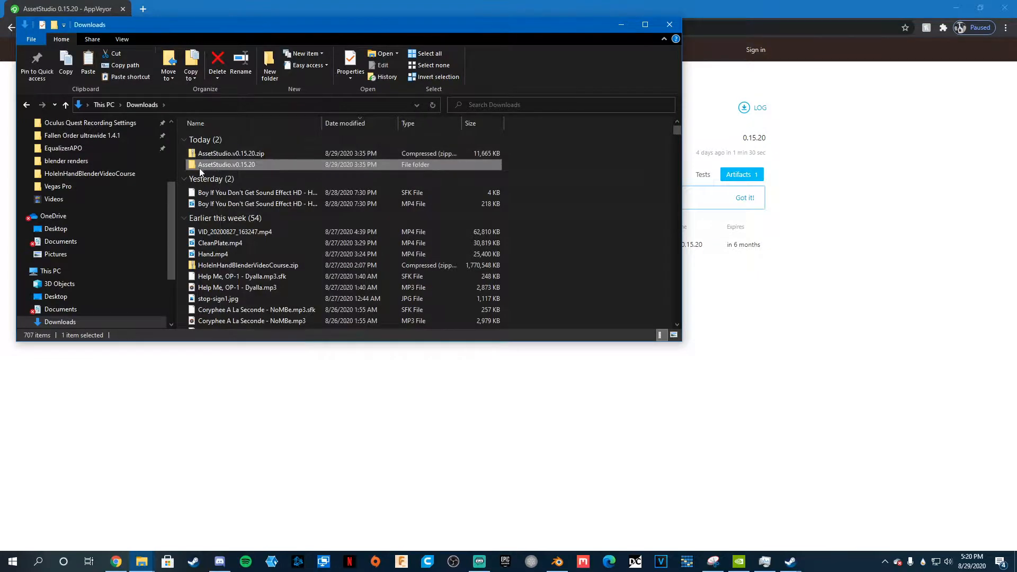
pyautogui.moveTo(224, 165)
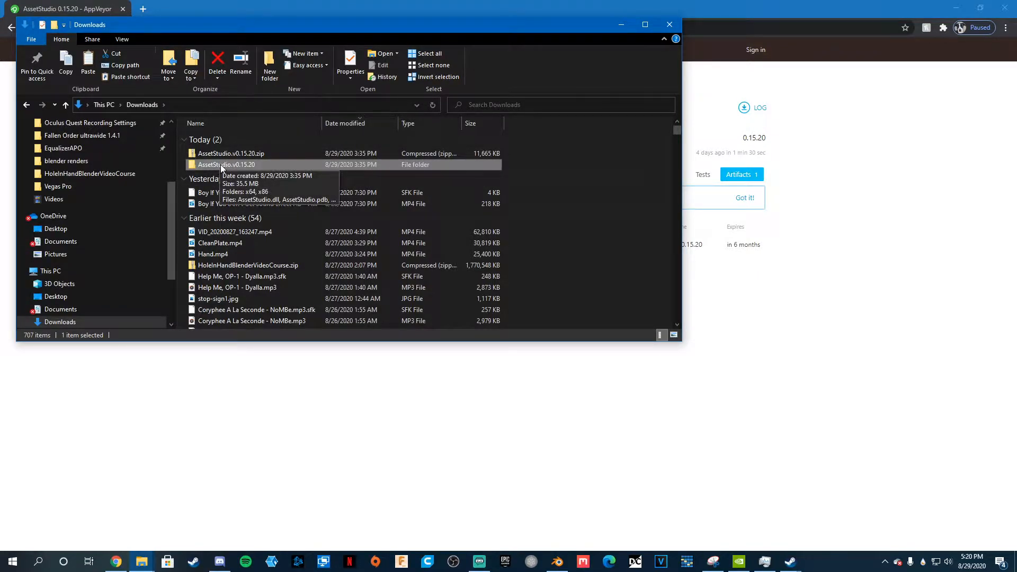
pyautogui.doubleClick(226, 164)
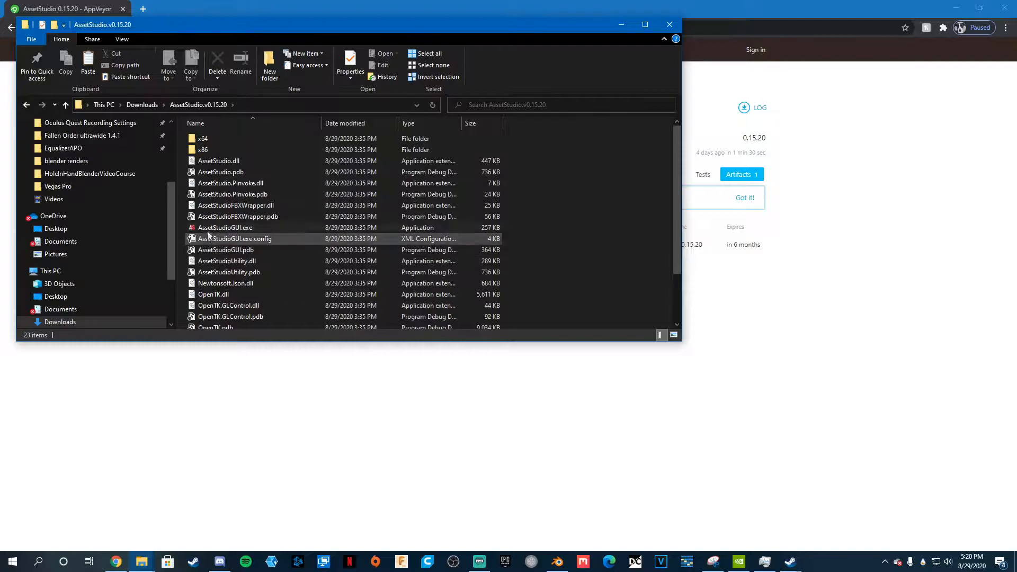
pyautogui.moveTo(224, 228)
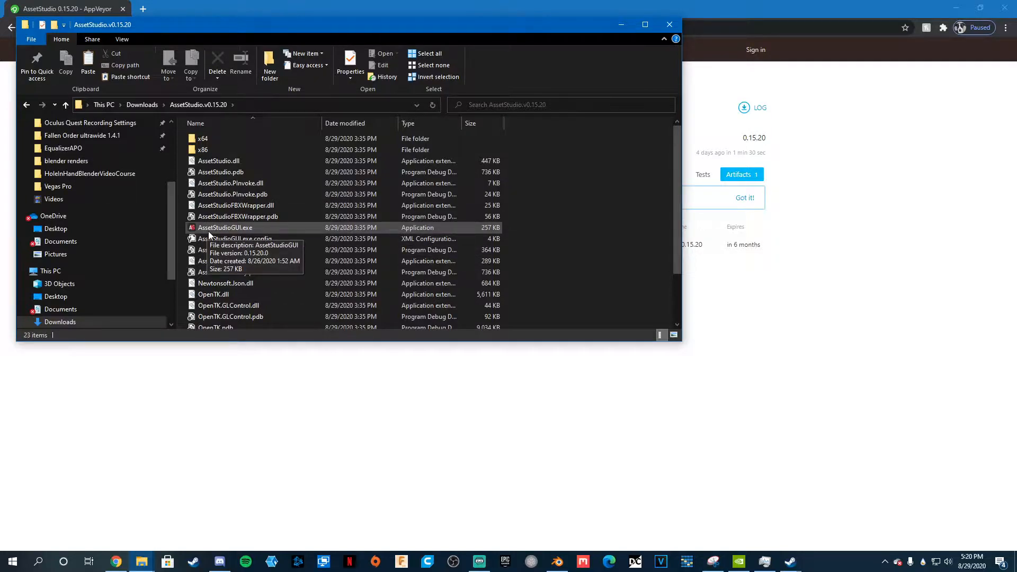
pyautogui.doubleClick(225, 228)
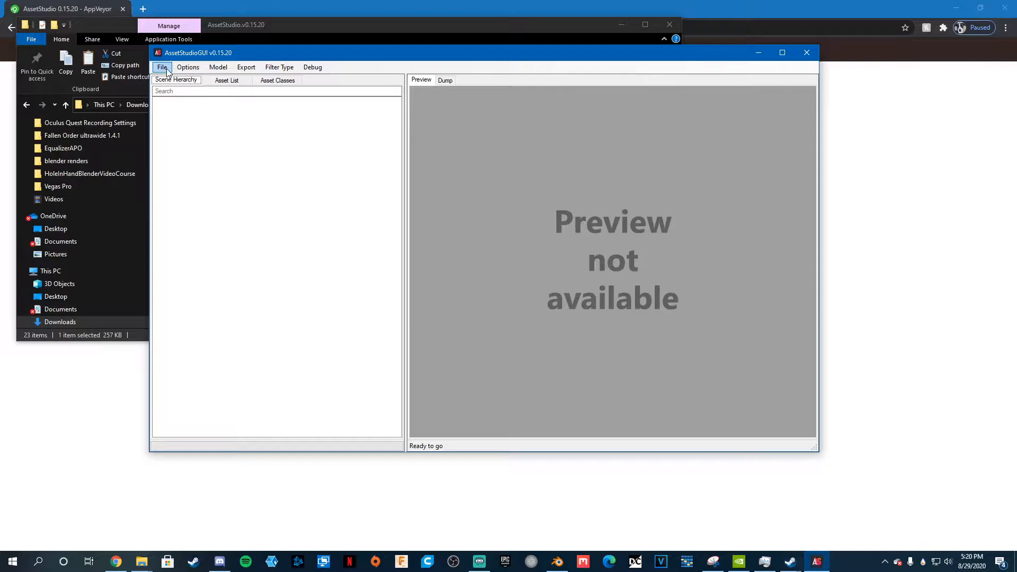
# Choose File > Load folder in AssetStudioGUI.
pyautogui.click(162, 67)
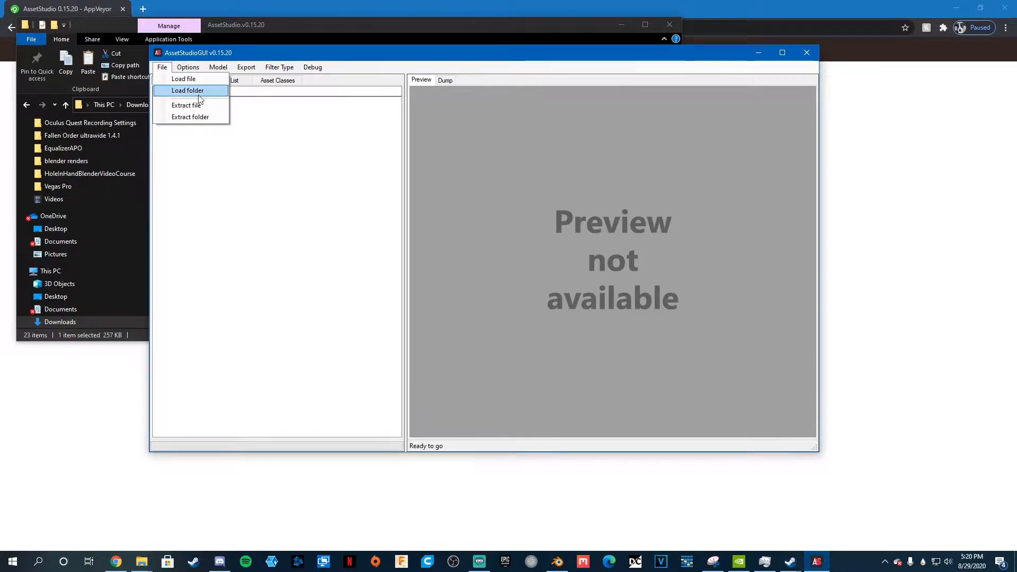
pyautogui.click(188, 90)
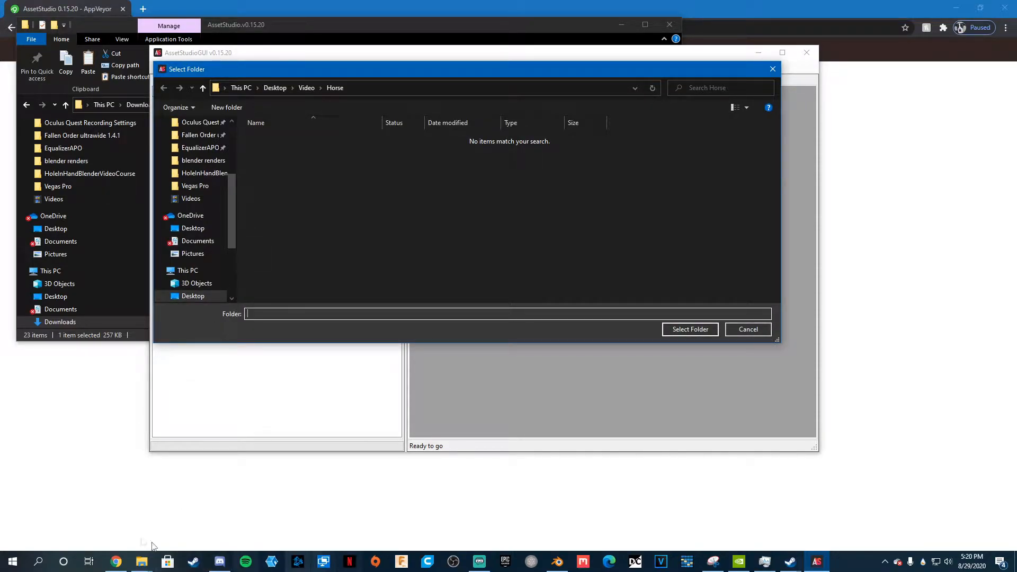
pyautogui.moveTo(208, 547)
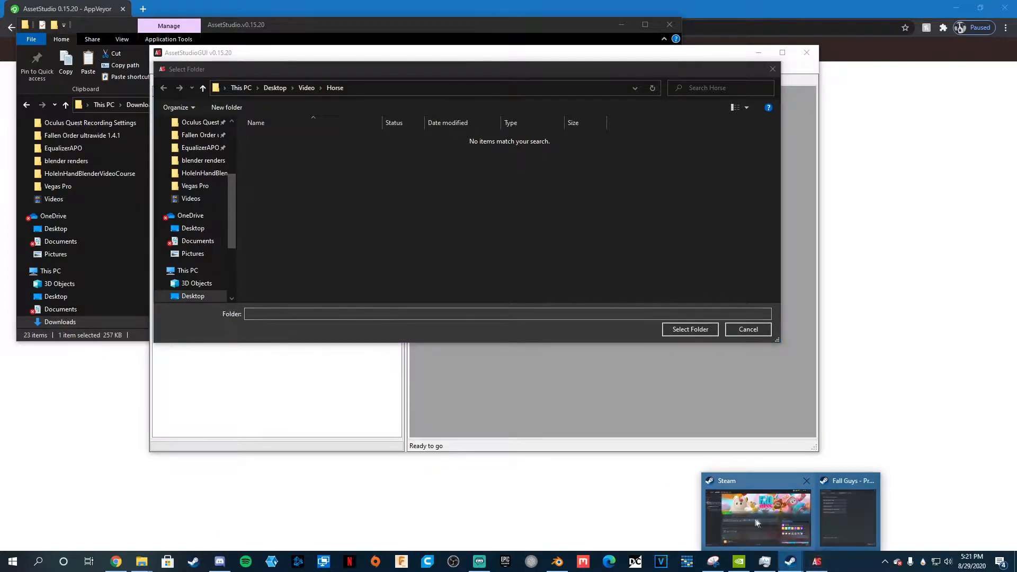
# Browse Fall Guys' local files from Steam to find the install folder.
pyautogui.click(757, 519)
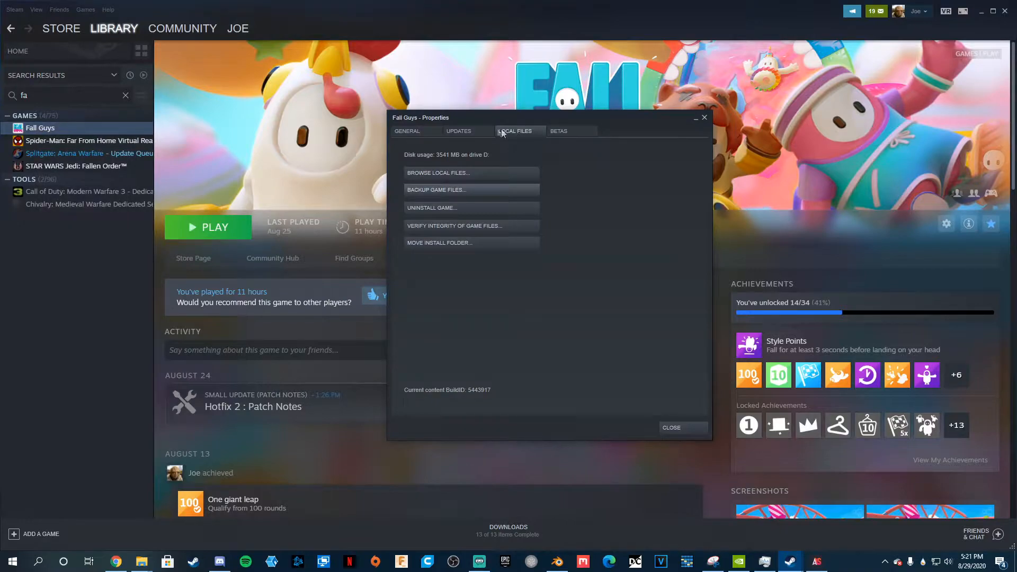
pyautogui.click(438, 174)
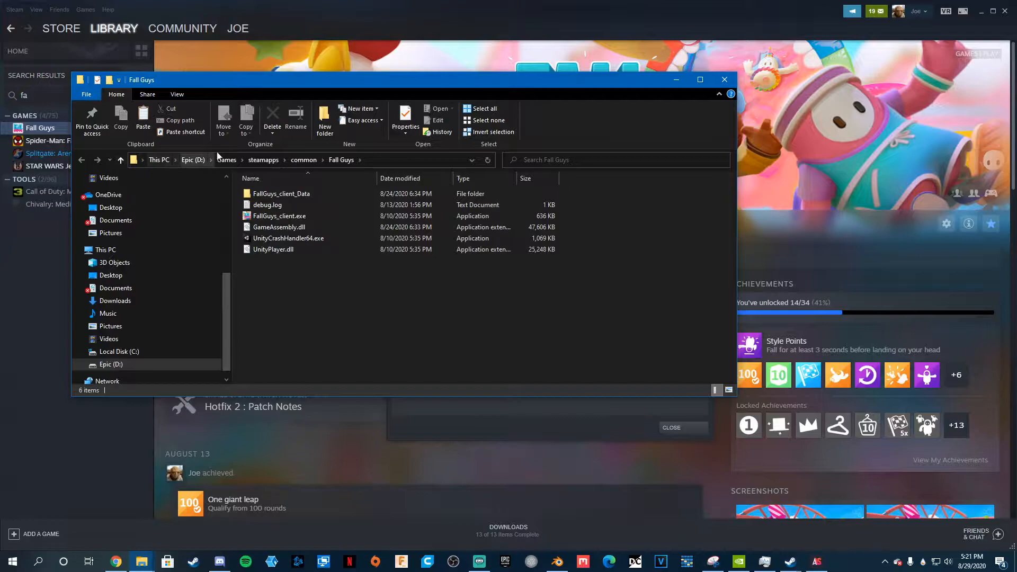
pyautogui.moveTo(347, 158)
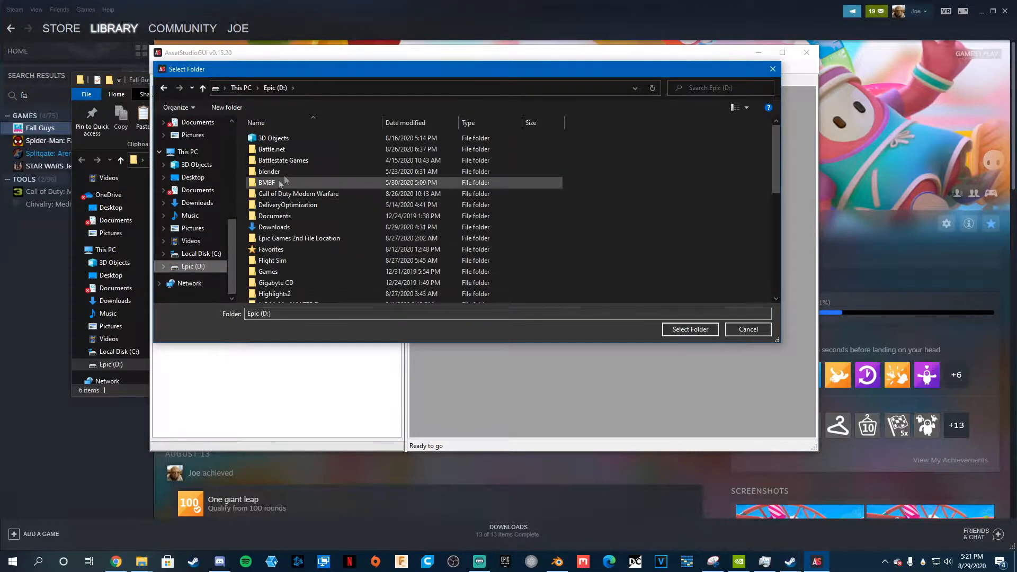
# Load steamapps\common\Fall Guys\FallGuys_client_Data into AssetStudioGUI.
pyautogui.scroll(-3)
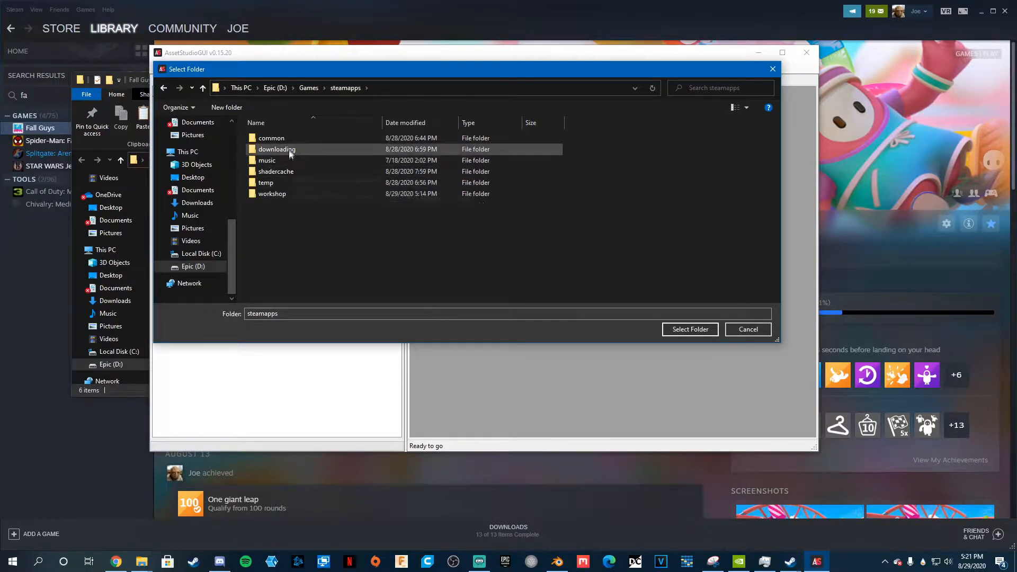
pyautogui.doubleClick(271, 138)
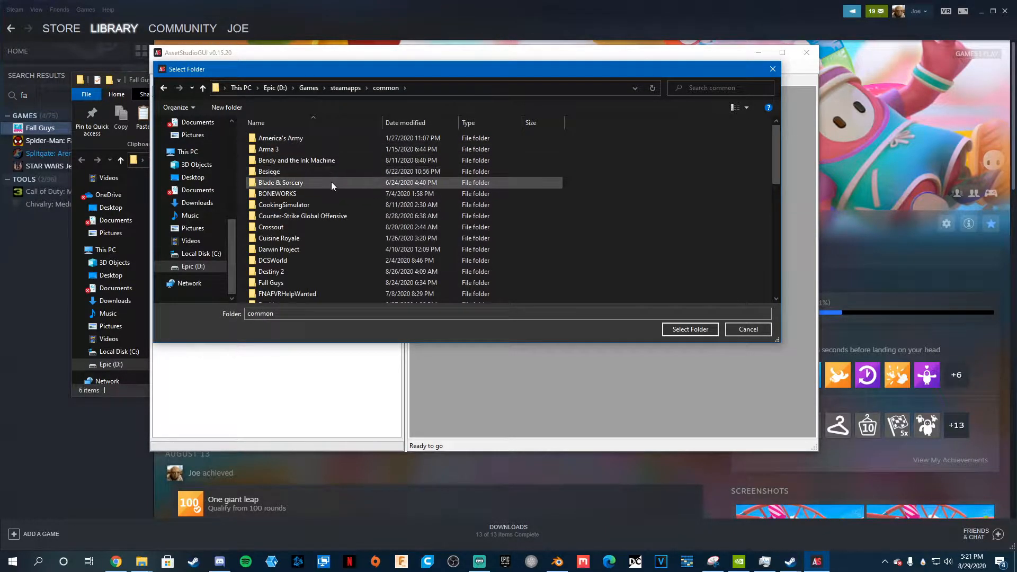
pyautogui.doubleClick(269, 283)
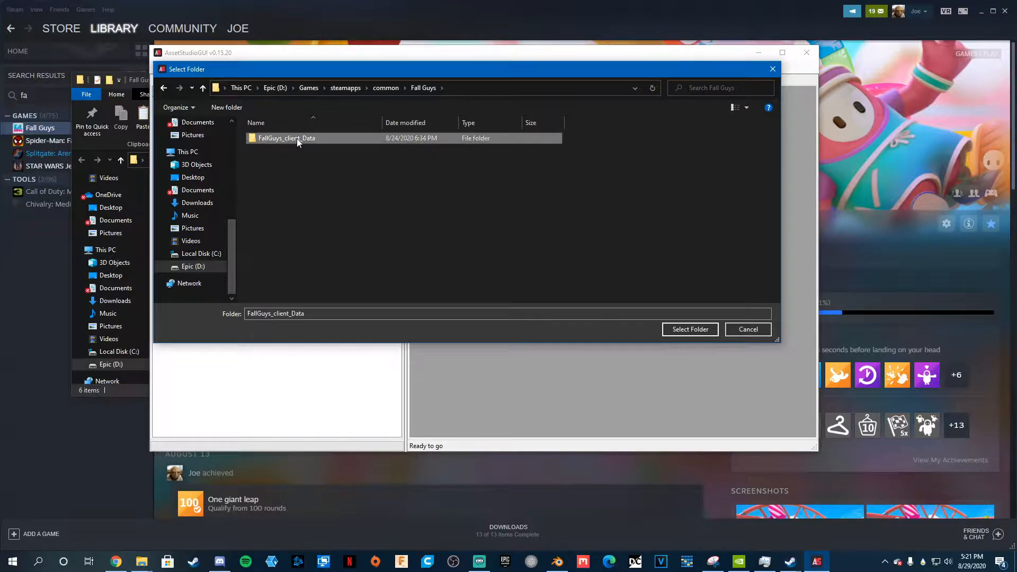
pyautogui.doubleClick(286, 138)
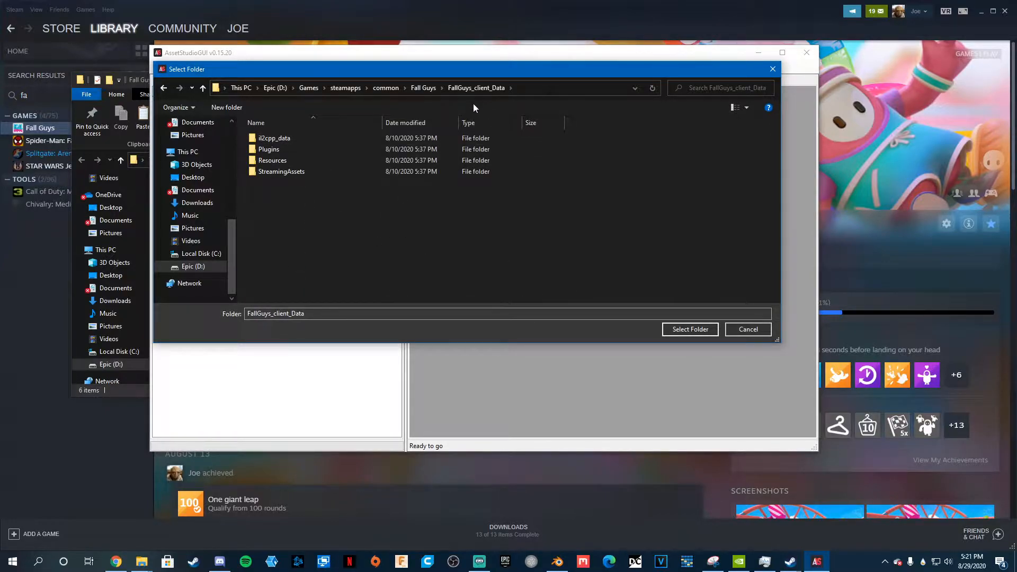
pyautogui.click(690, 328)
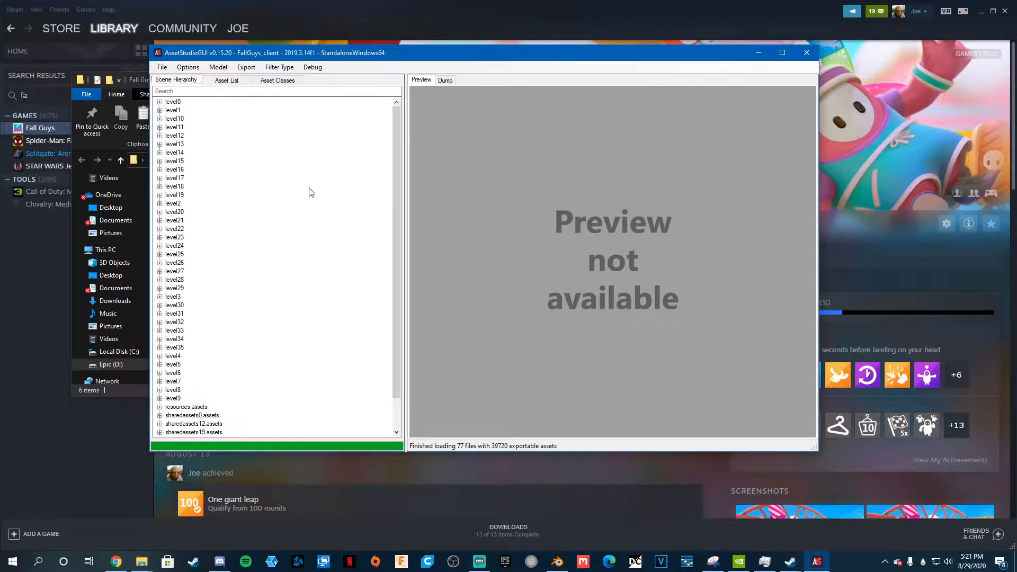
pyautogui.moveTo(295, 193)
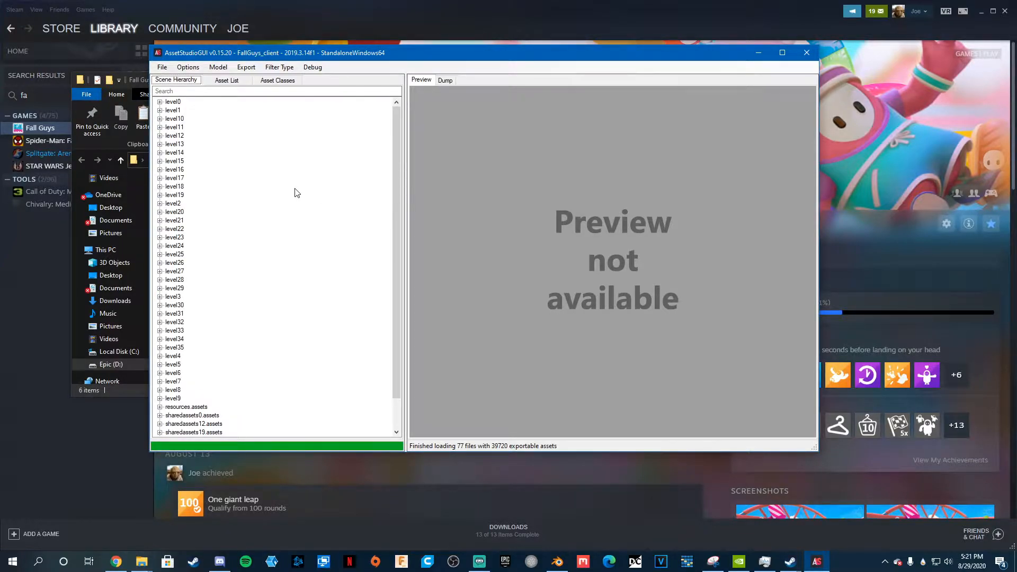
pyautogui.moveTo(227, 149)
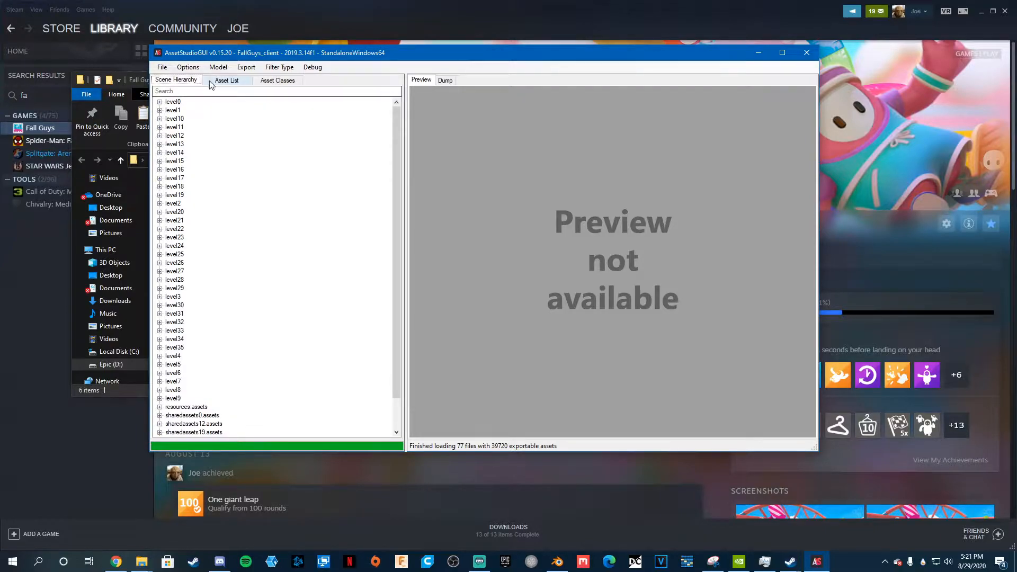
# Filter the Asset List by 'body' and preview the Body mesh.
pyautogui.click(228, 80)
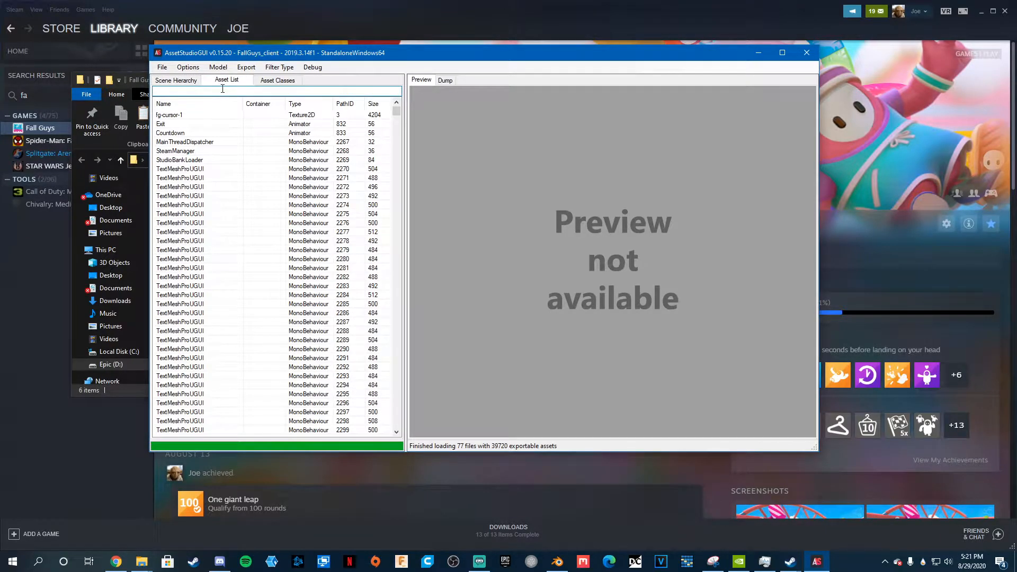
pyautogui.write('bod')
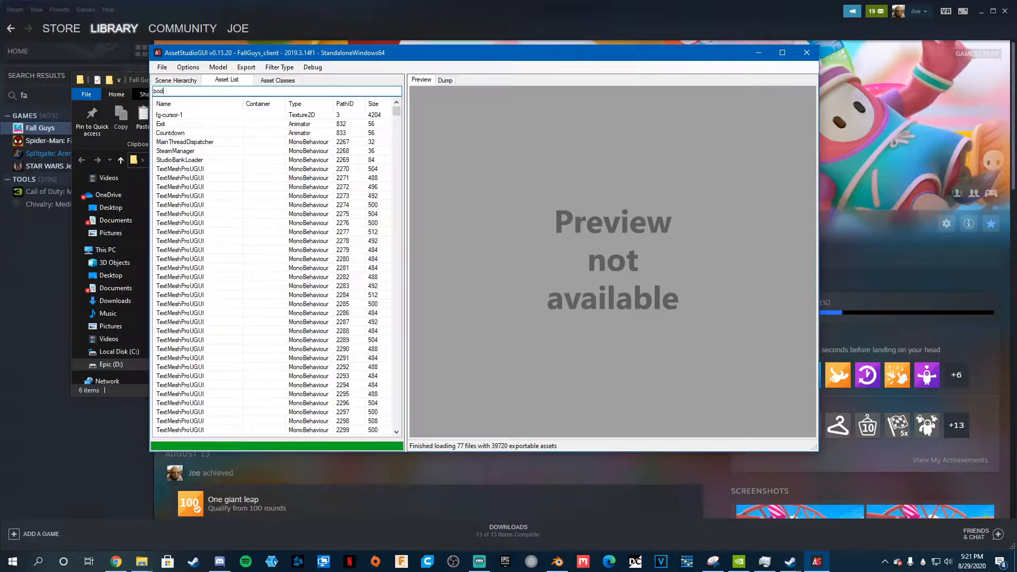
pyautogui.write('y')
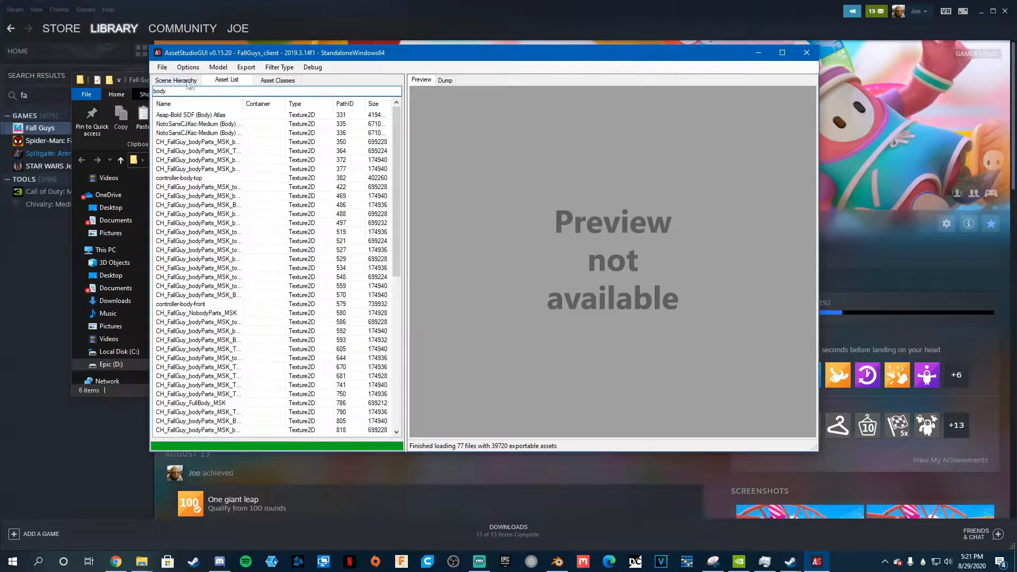
pyautogui.click(295, 104)
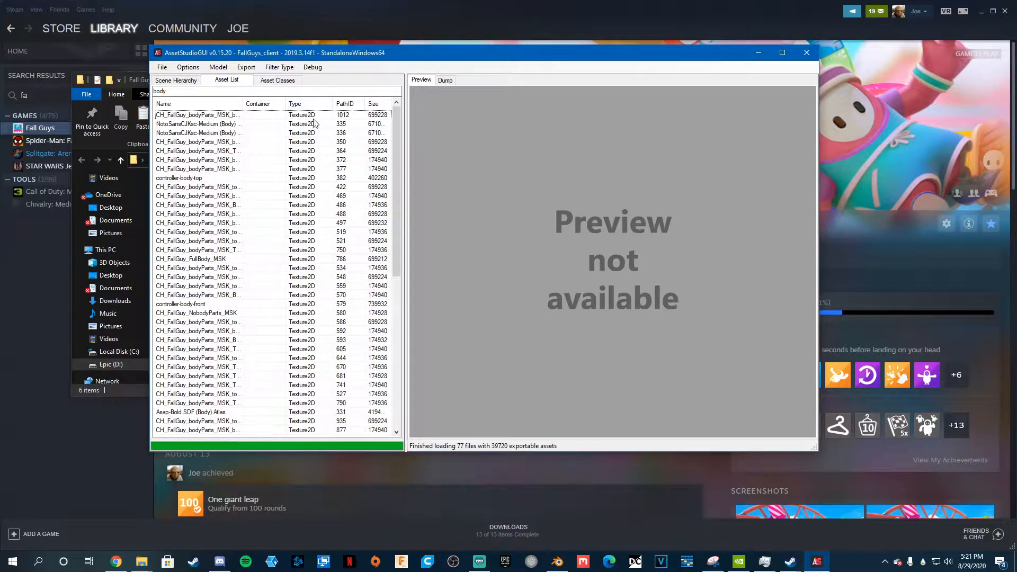
pyautogui.scroll(-3)
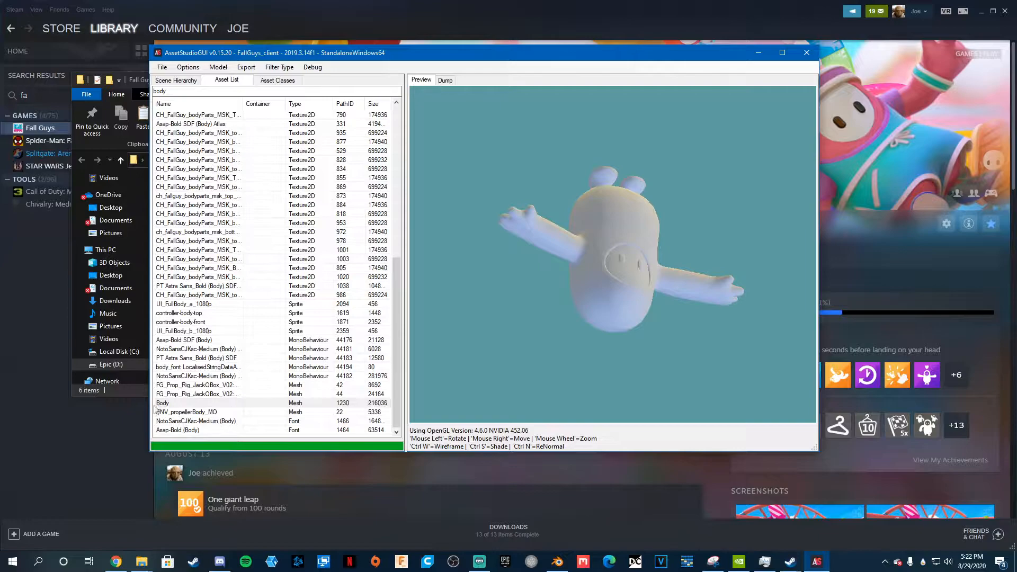
# Jump from the Body mesh to the scene hierarchy and export selected objects merged.
pyautogui.rightClick(162, 403)
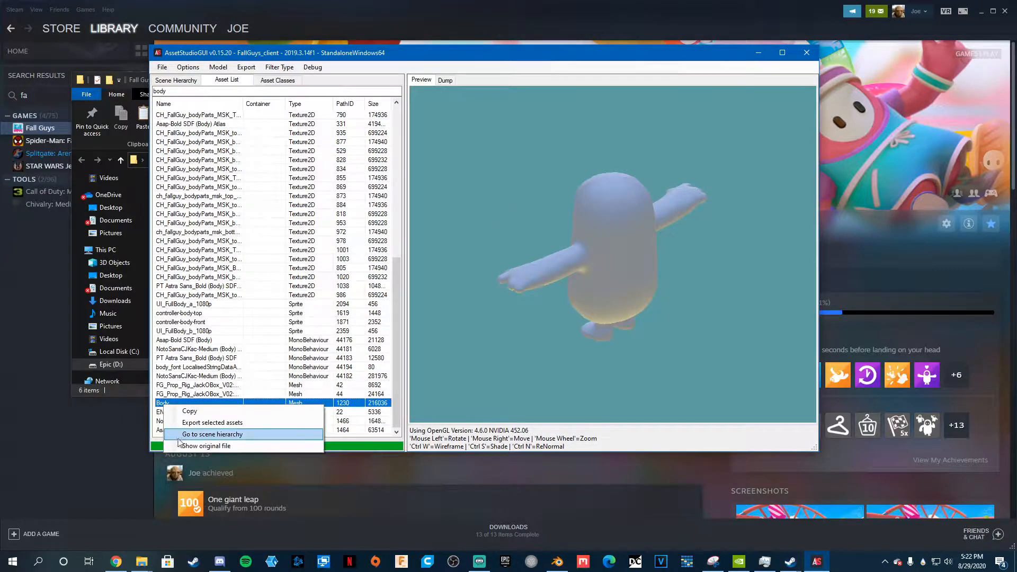
pyautogui.click(211, 434)
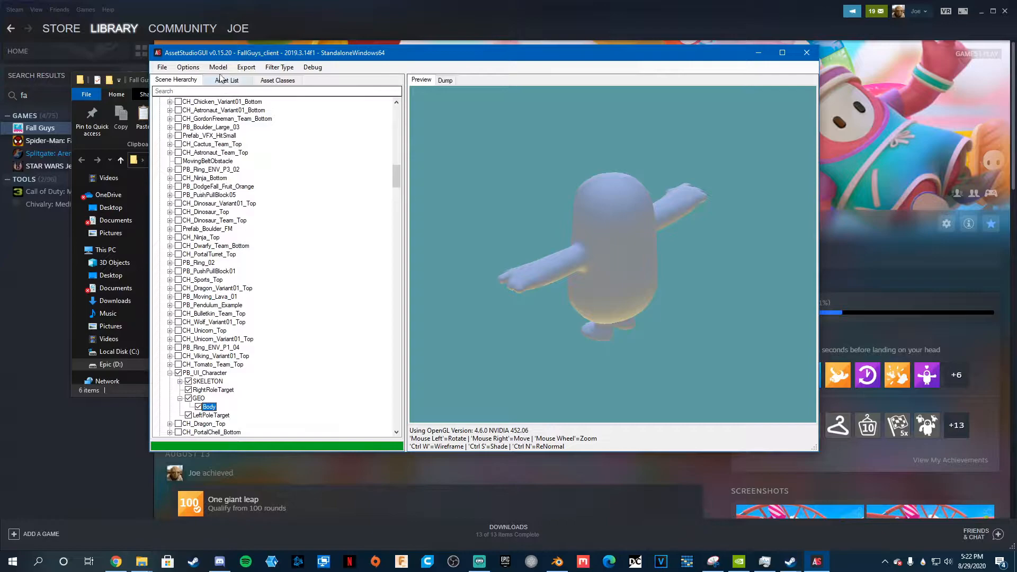
pyautogui.click(219, 67)
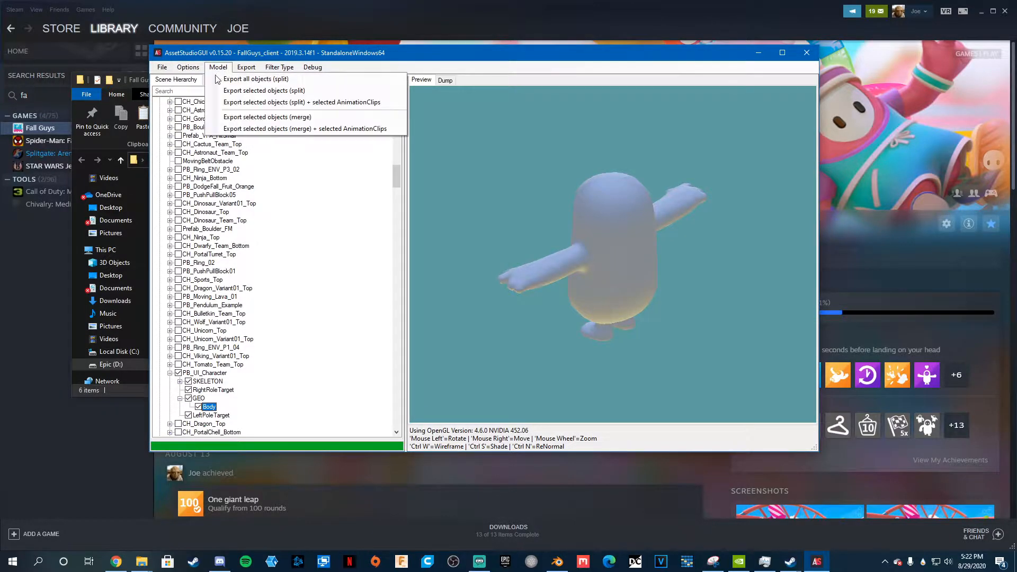
pyautogui.moveTo(267, 117)
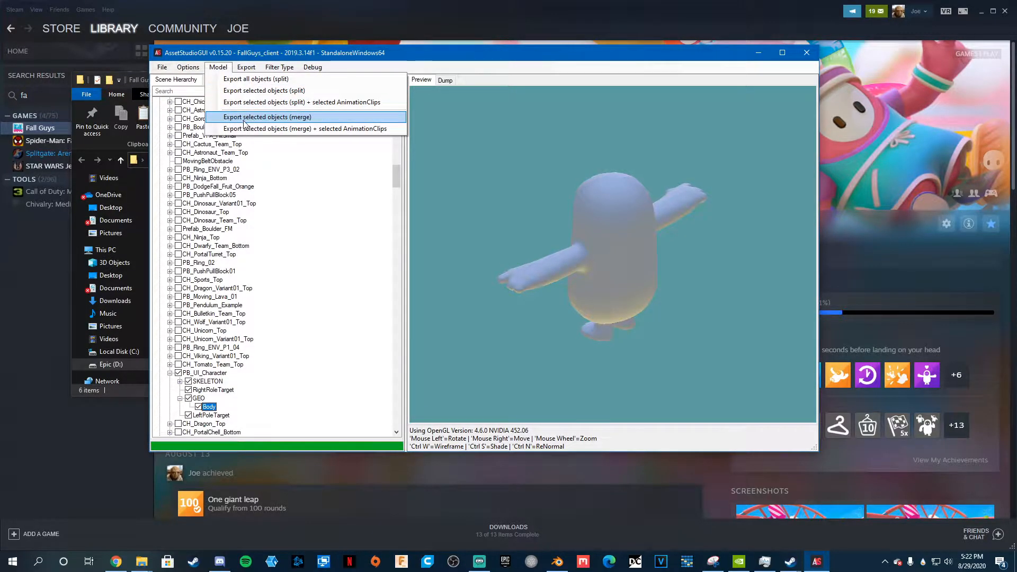
pyautogui.click(267, 116)
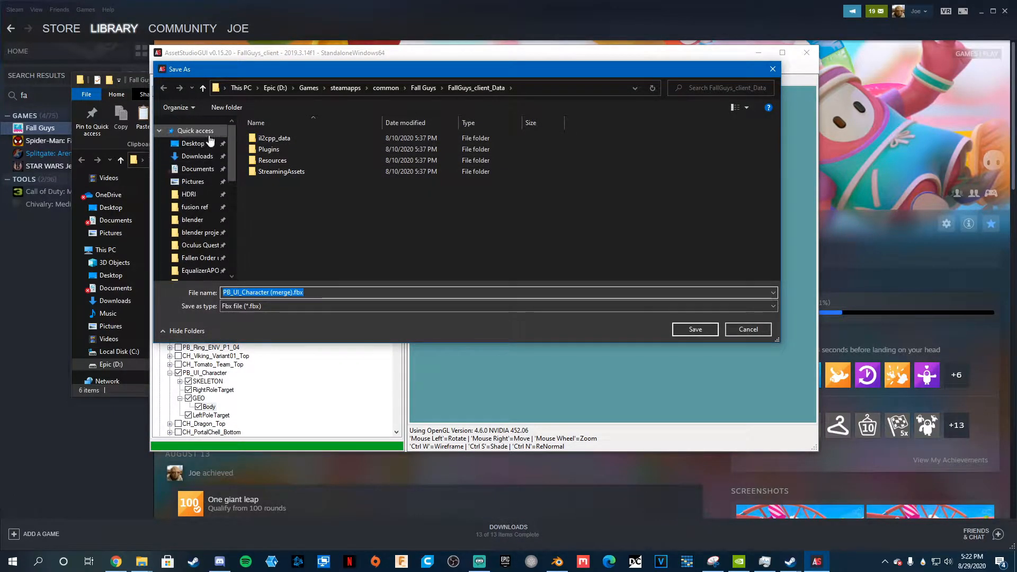
# Create a 'Video FallGuys' folder on the Desktop in the Save As dialog.
pyautogui.click(193, 144)
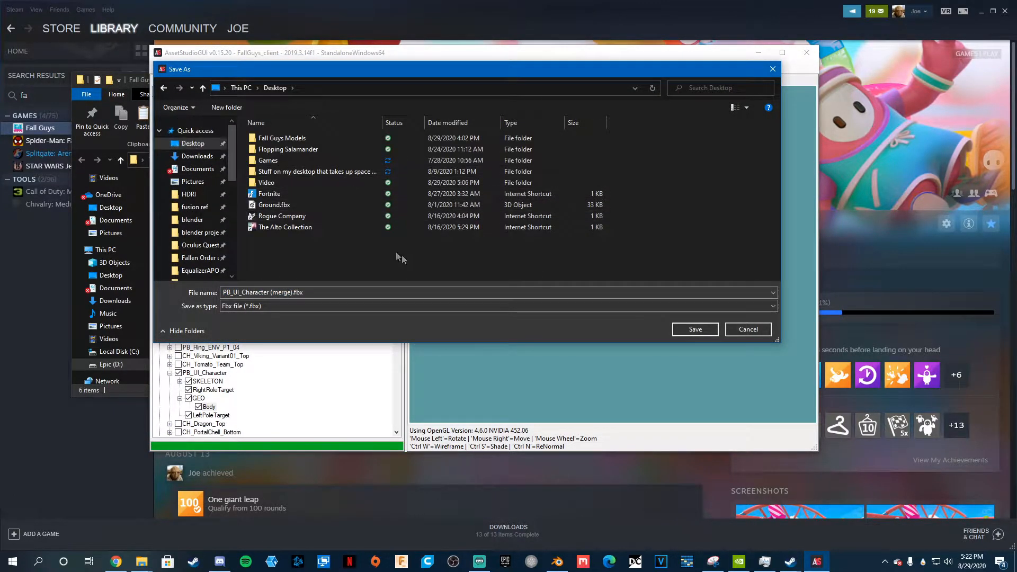
pyautogui.rightClick(399, 256)
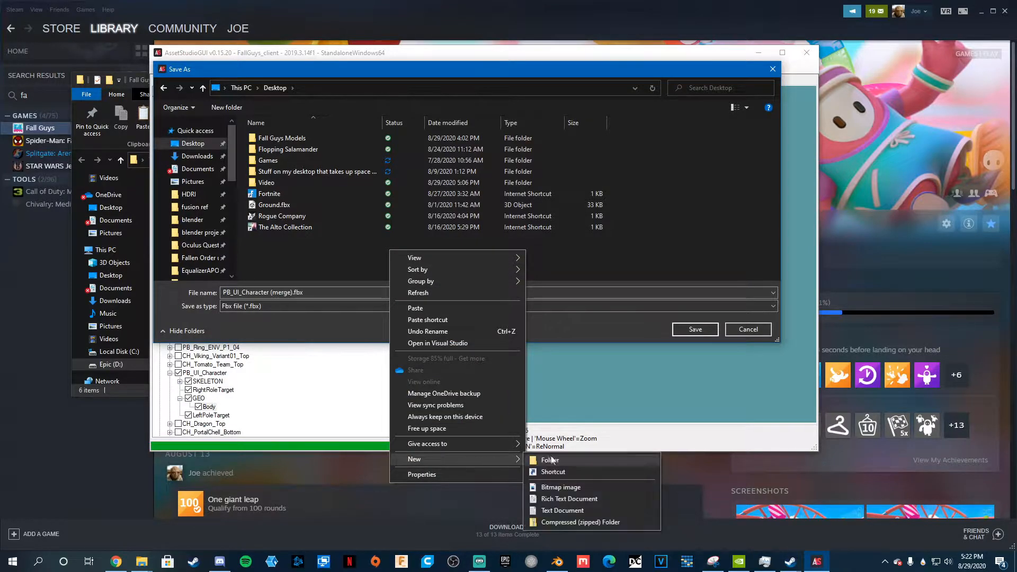
pyautogui.click(550, 460)
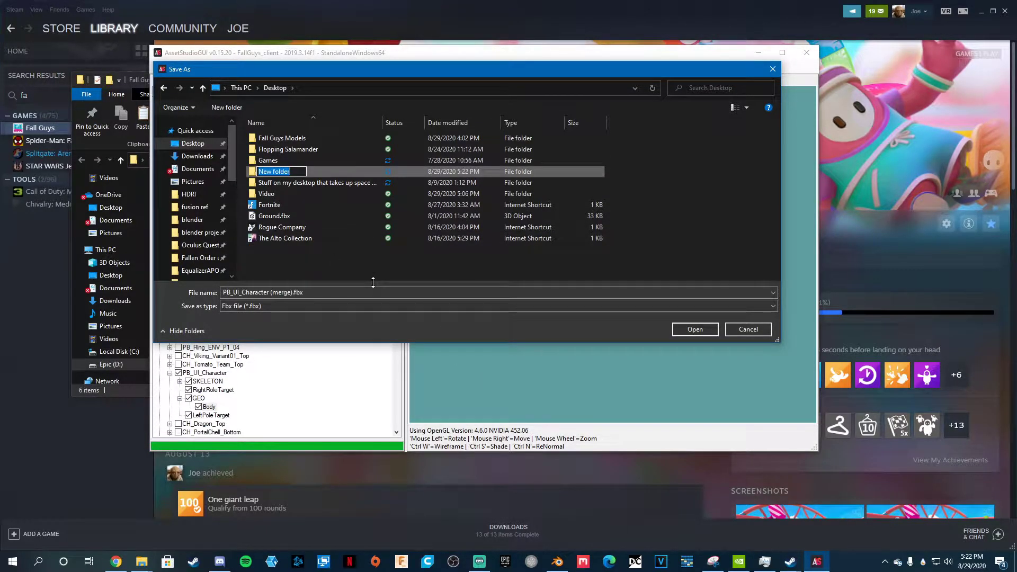
pyautogui.write('Video')
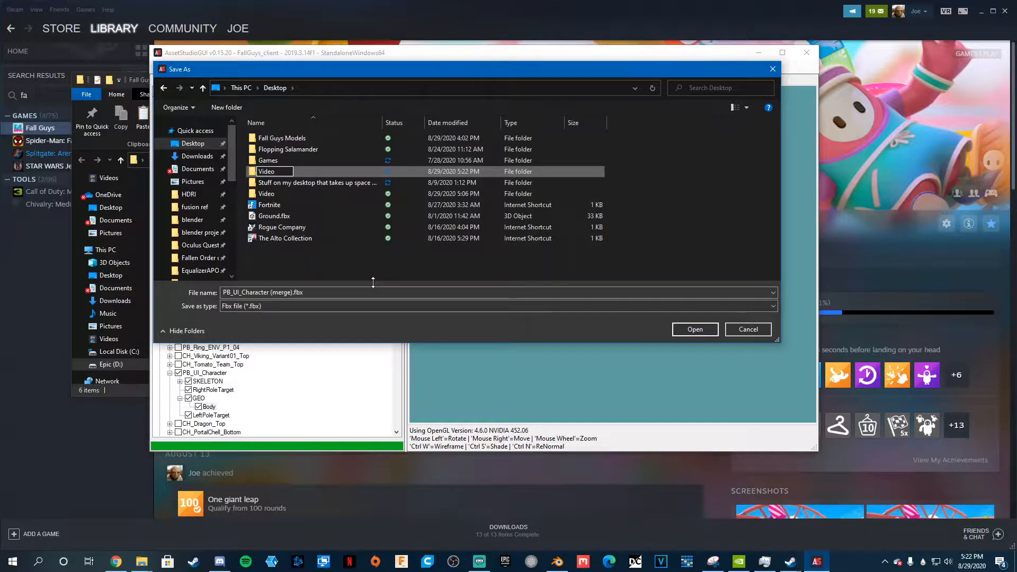
pyautogui.write('FallGuys')
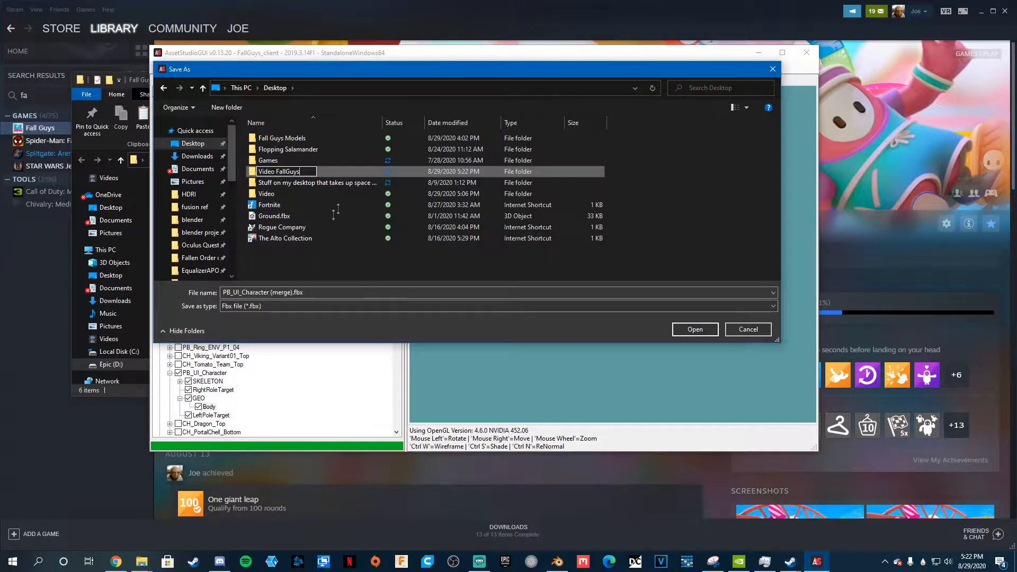
# Create a 'Body' folder inside Video FallGuys and save the merged FBX there.
pyautogui.doubleClick(279, 171)
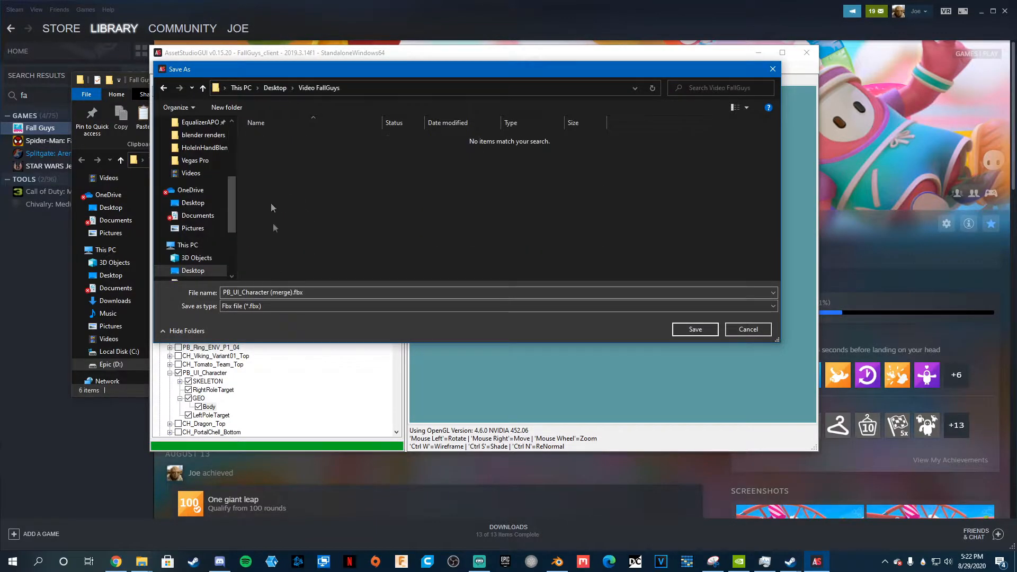
pyautogui.rightClick(273, 206)
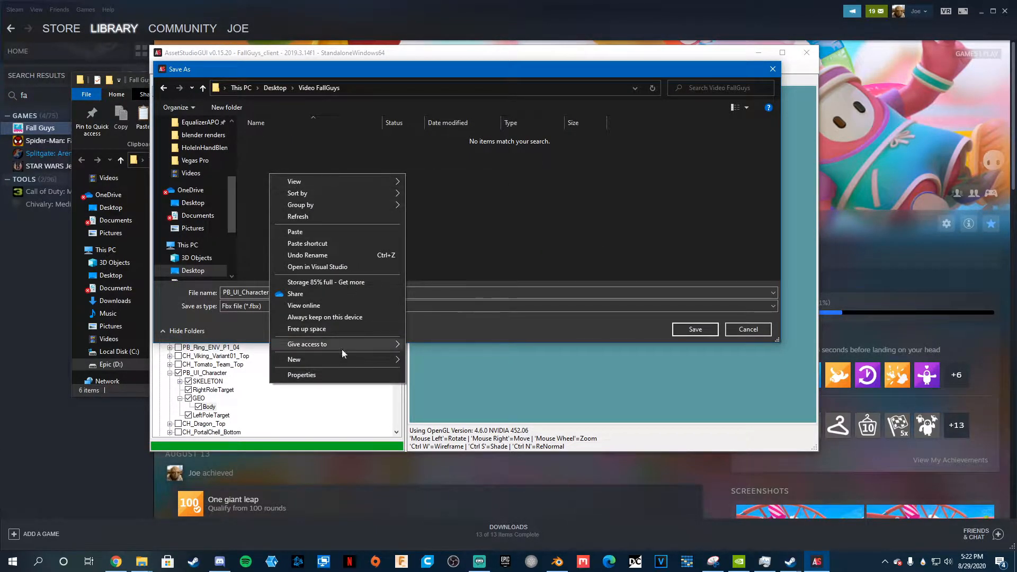
pyautogui.click(294, 359)
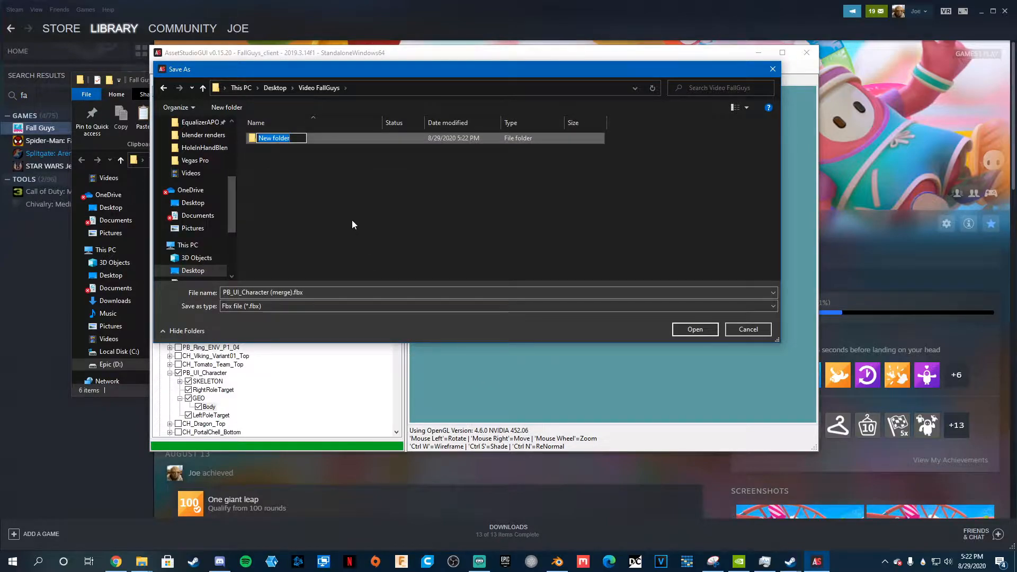
pyautogui.write('Body')
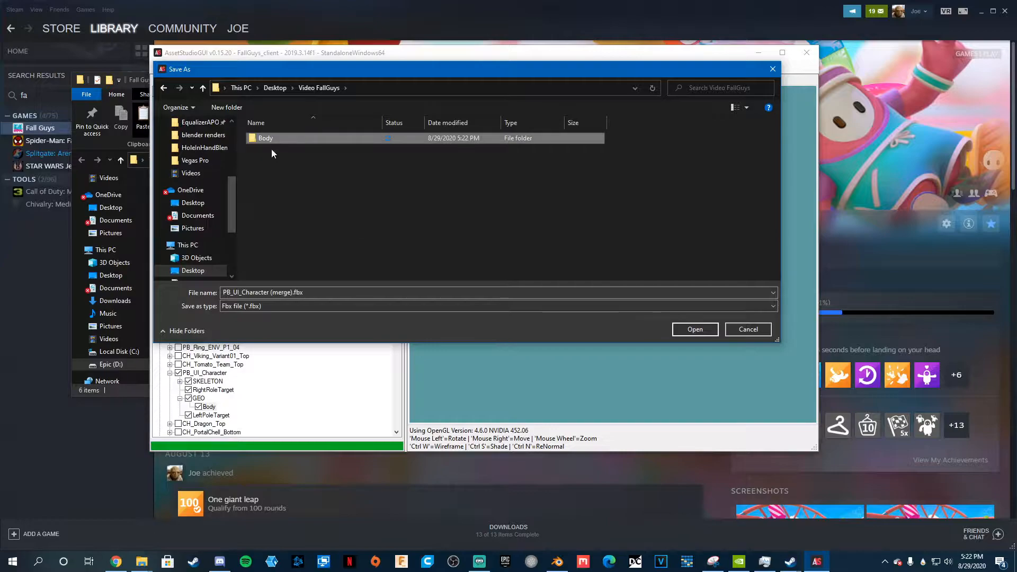
pyautogui.click(694, 329)
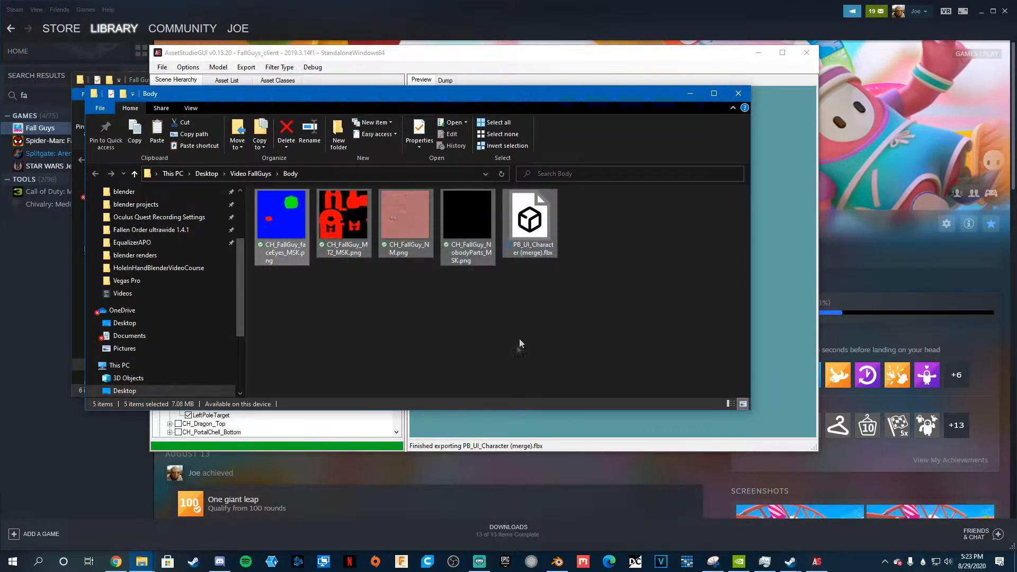
pyautogui.moveTo(625, 388)
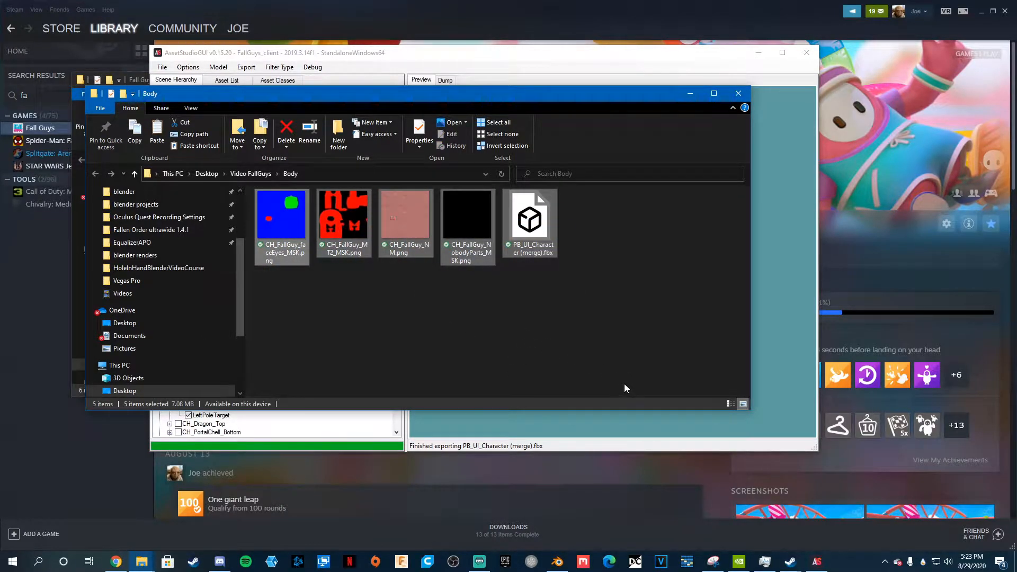
pyautogui.moveTo(515, 327)
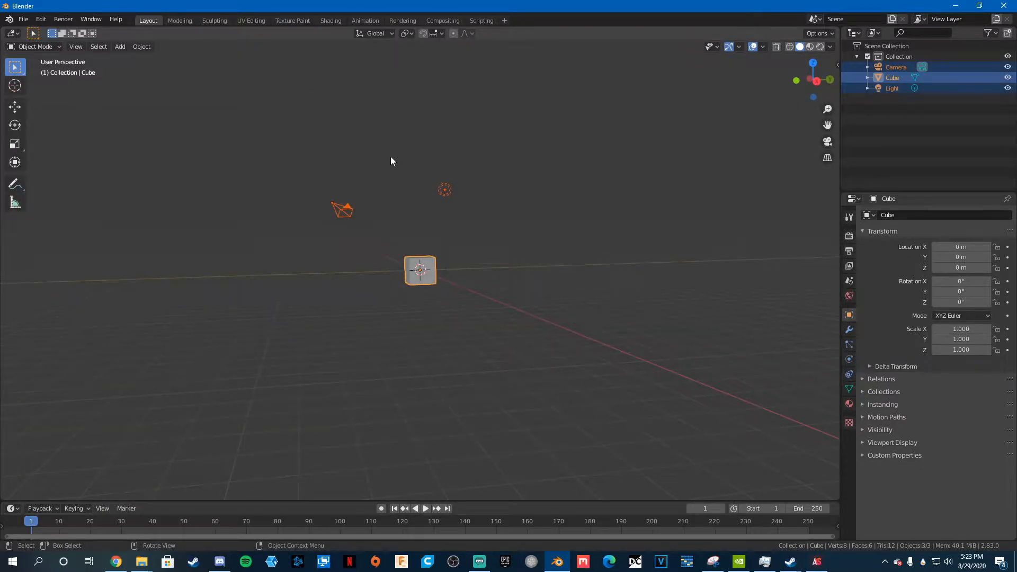
# Delete the default cube, camera and light, then browse the FBX import to Video FallGuys\Body.
pyautogui.click(22, 19)
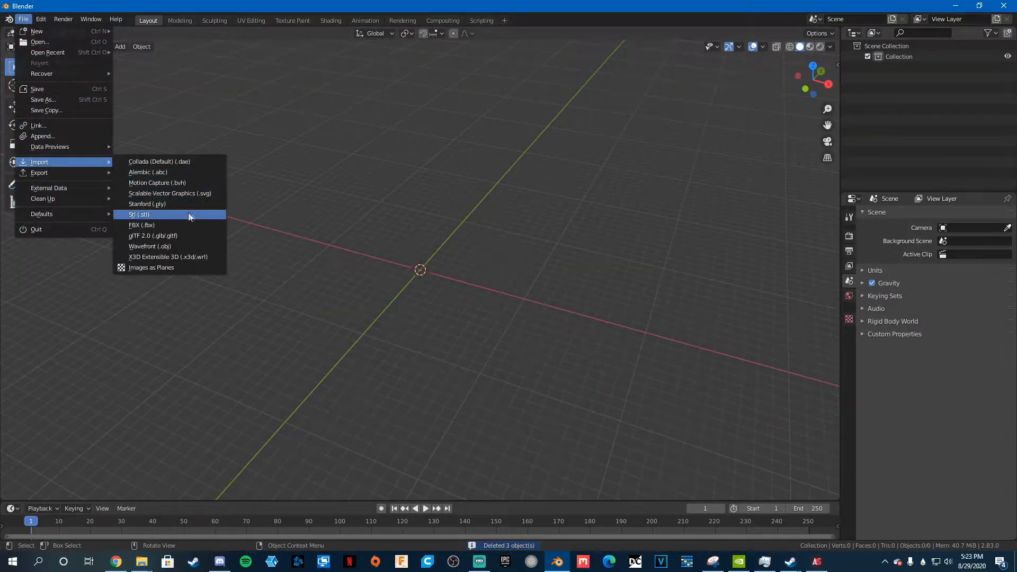
pyautogui.click(141, 225)
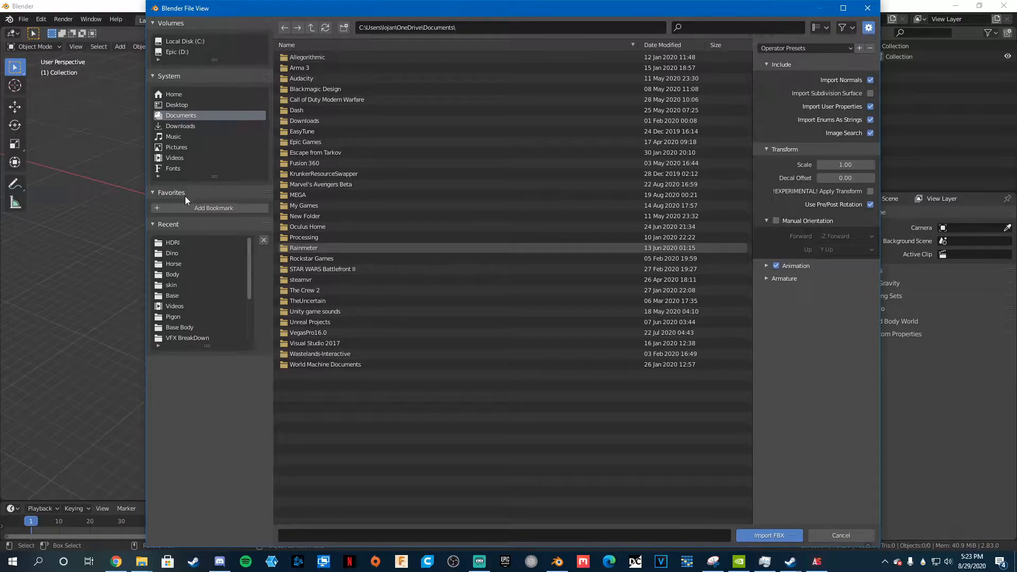
pyautogui.click(177, 105)
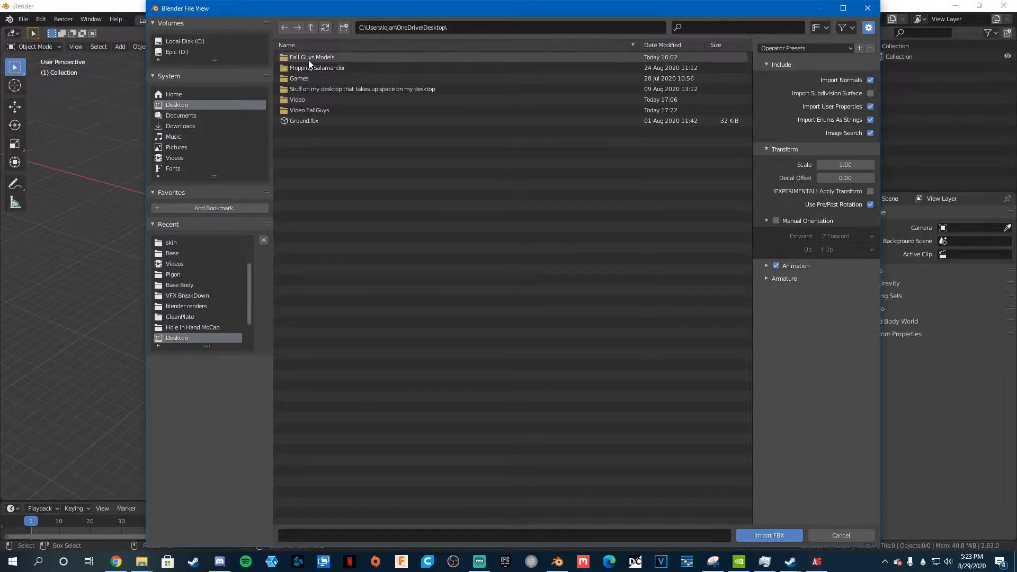
pyautogui.doubleClick(309, 109)
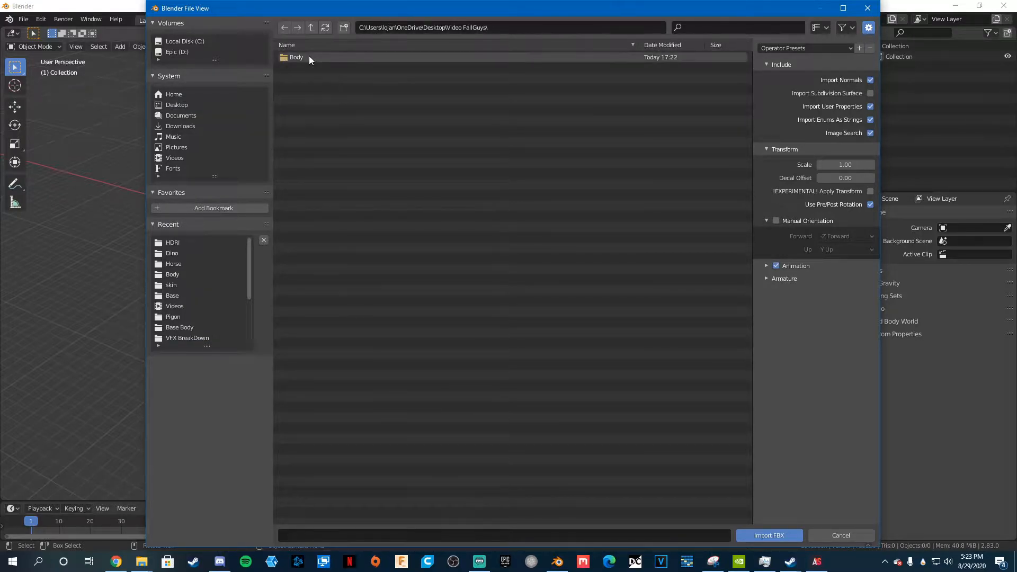
pyautogui.click(839, 535)
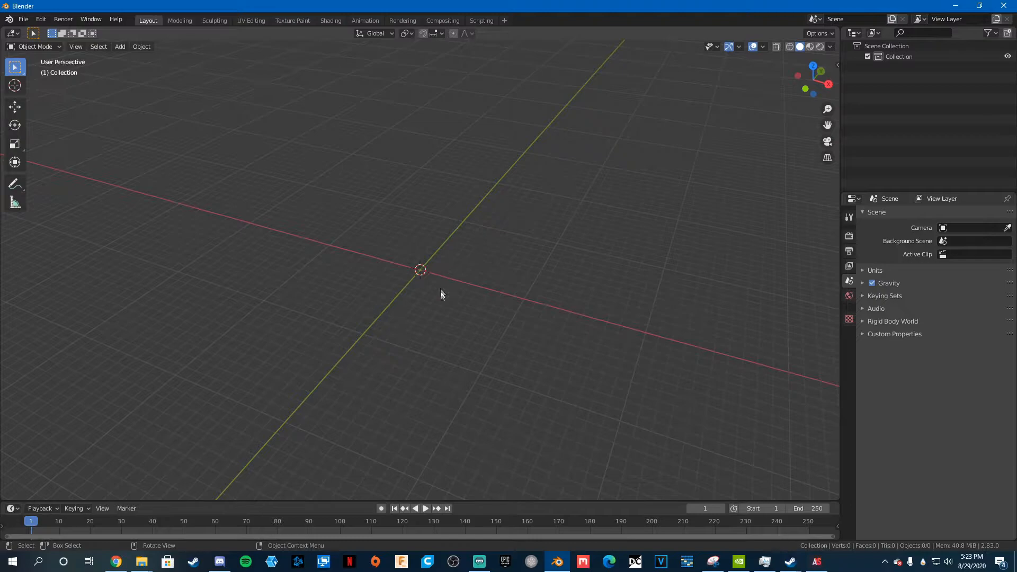
pyautogui.moveTo(389, 361)
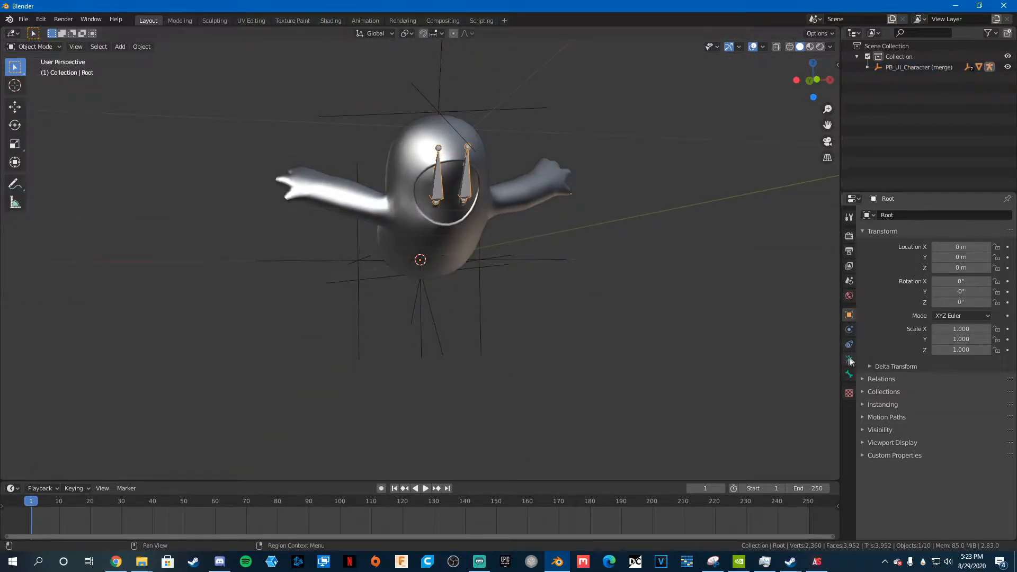
# Inspect the PB_UI_Character armature display settings and return to Object Mode.
pyautogui.click(848, 358)
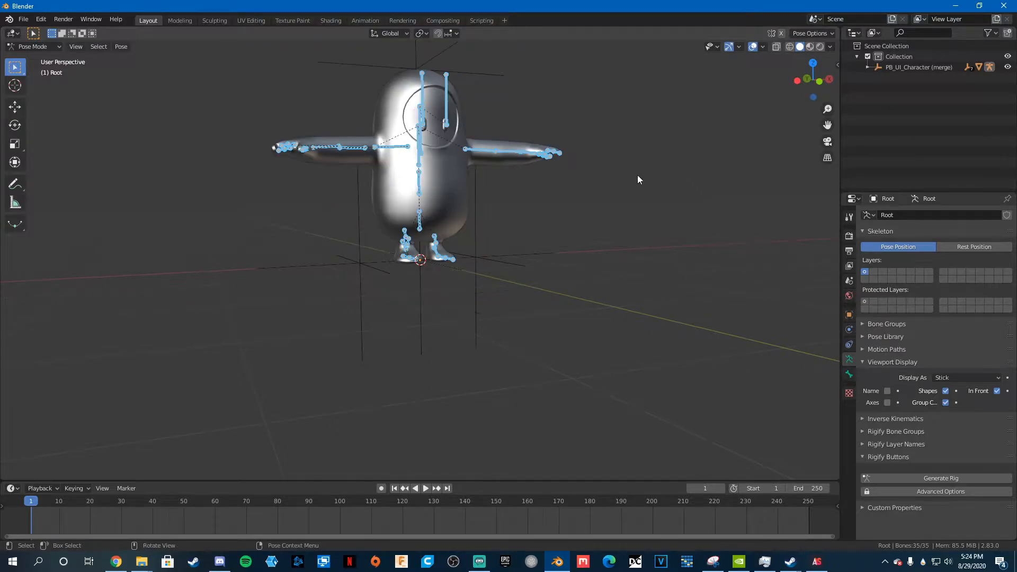
pyautogui.click(32, 46)
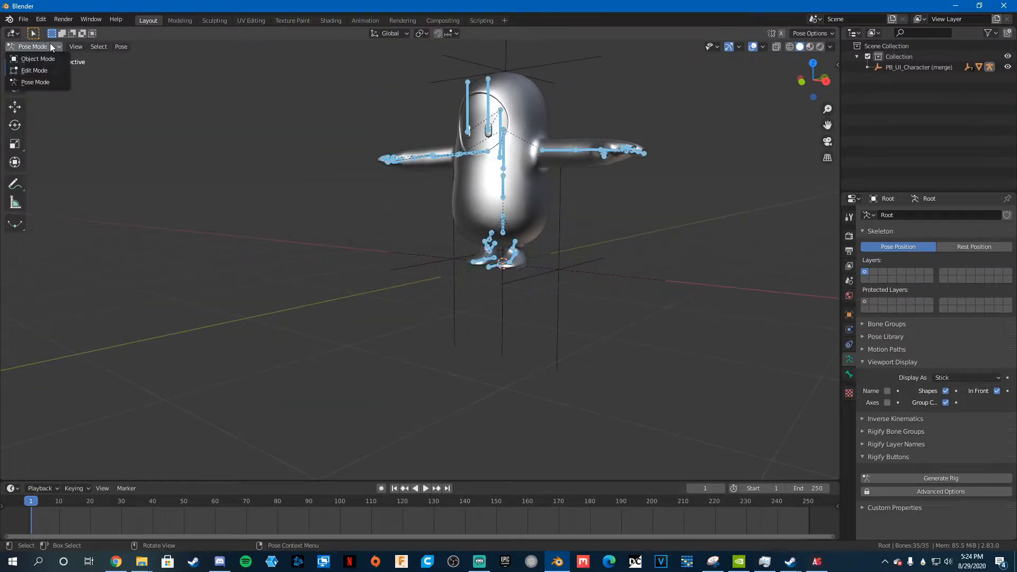
pyautogui.click(38, 58)
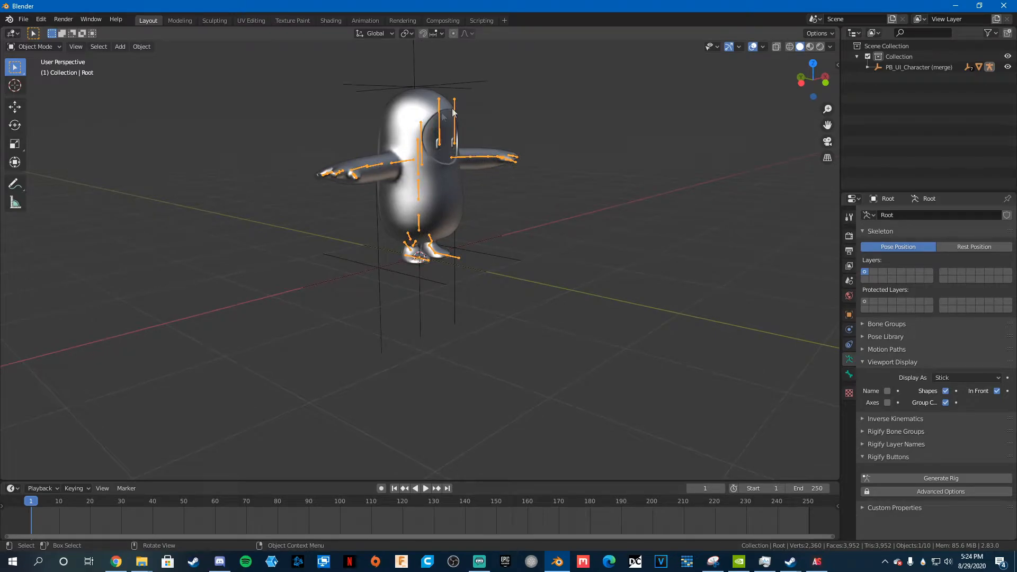
pyautogui.moveTo(303, 364)
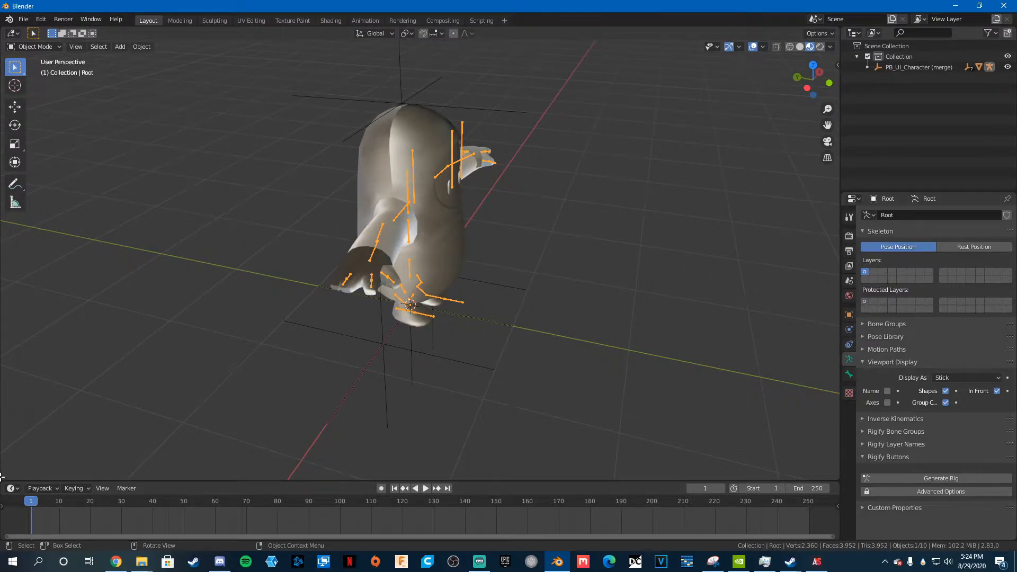
pyautogui.click(11, 306)
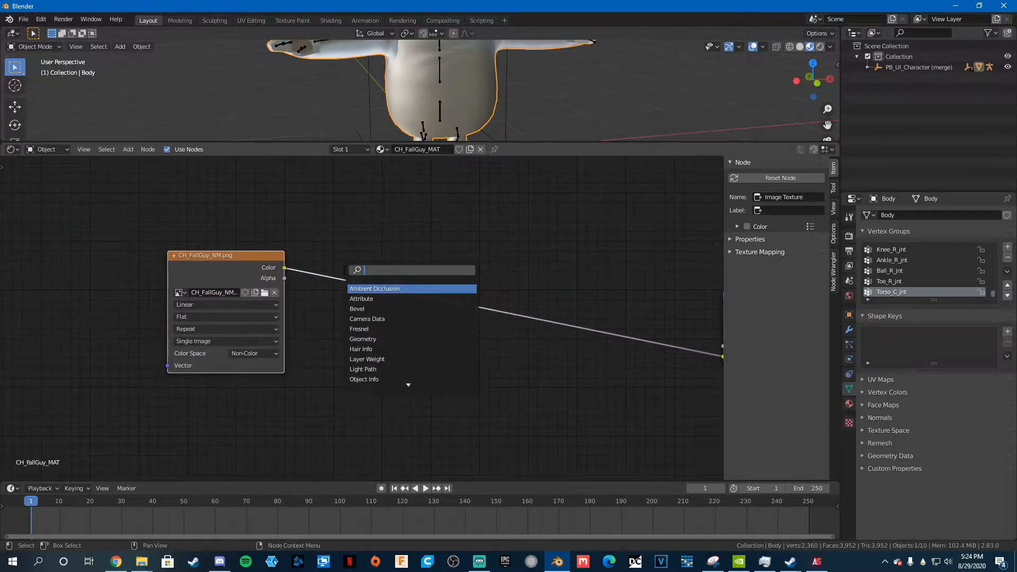
# Add a Combine RGB node, link Separate RGB B into its B, and place an Invert node.
pyautogui.write('s')
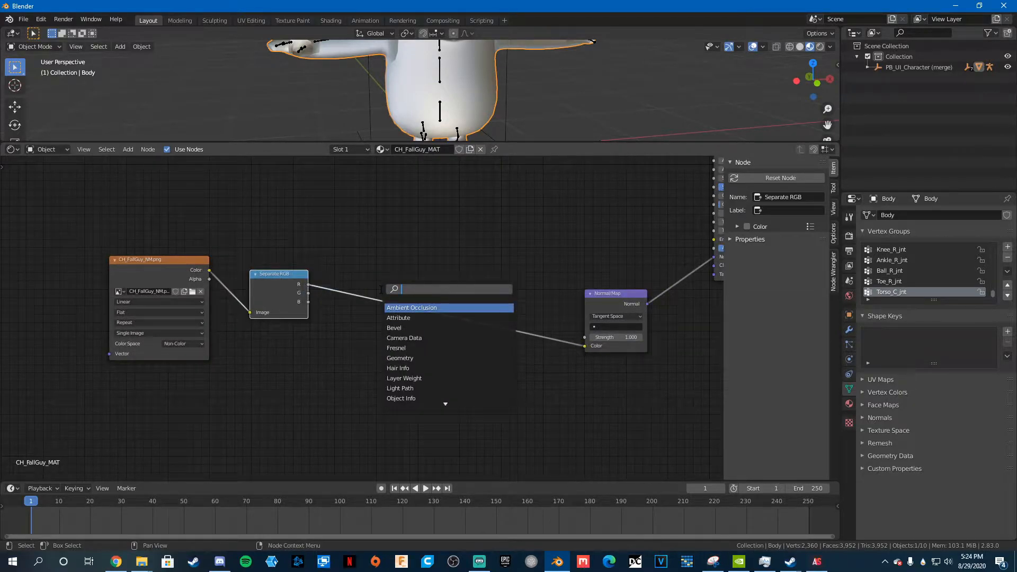
pyautogui.write('com')
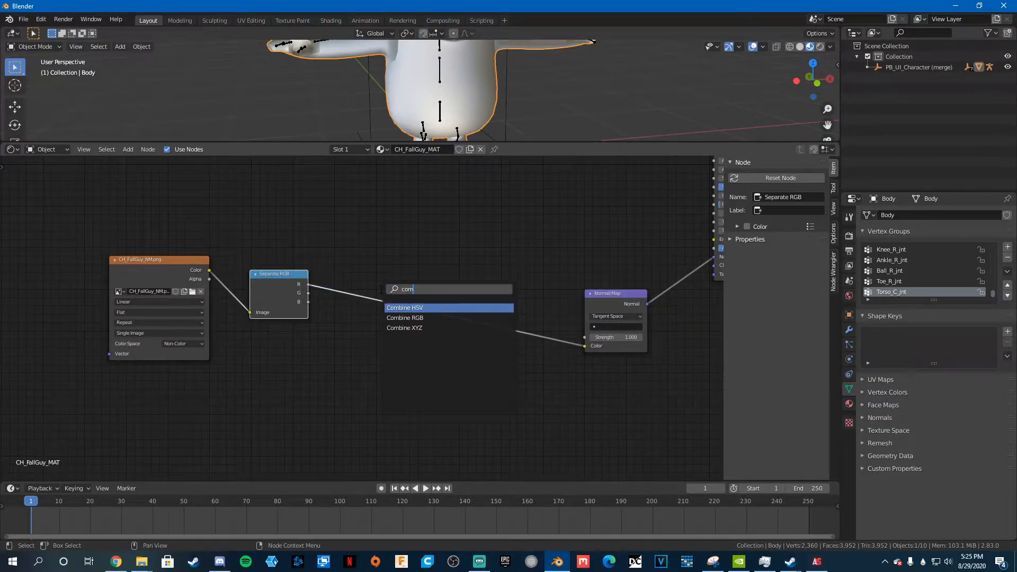
pyautogui.click(404, 318)
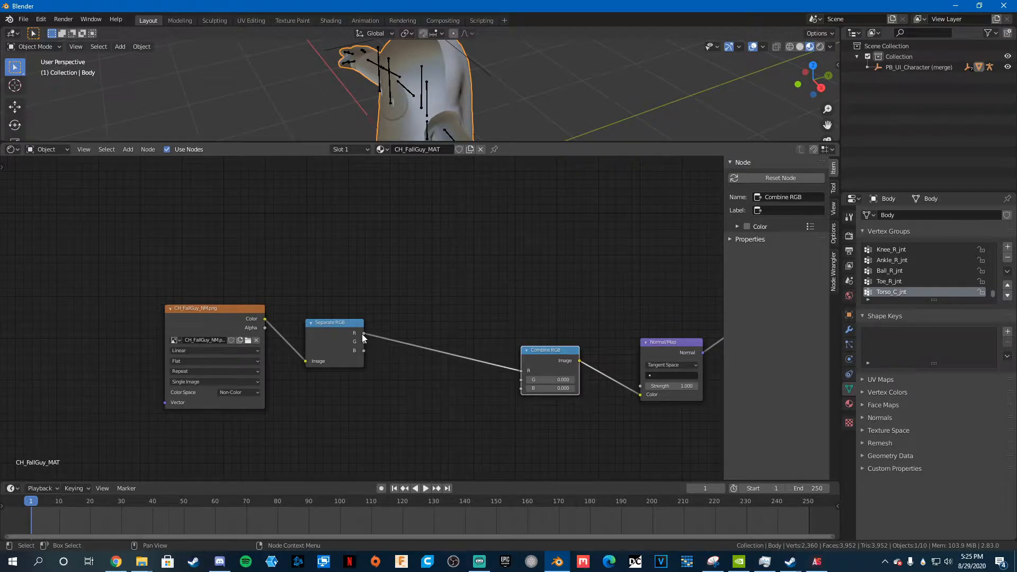
pyautogui.click(334, 323)
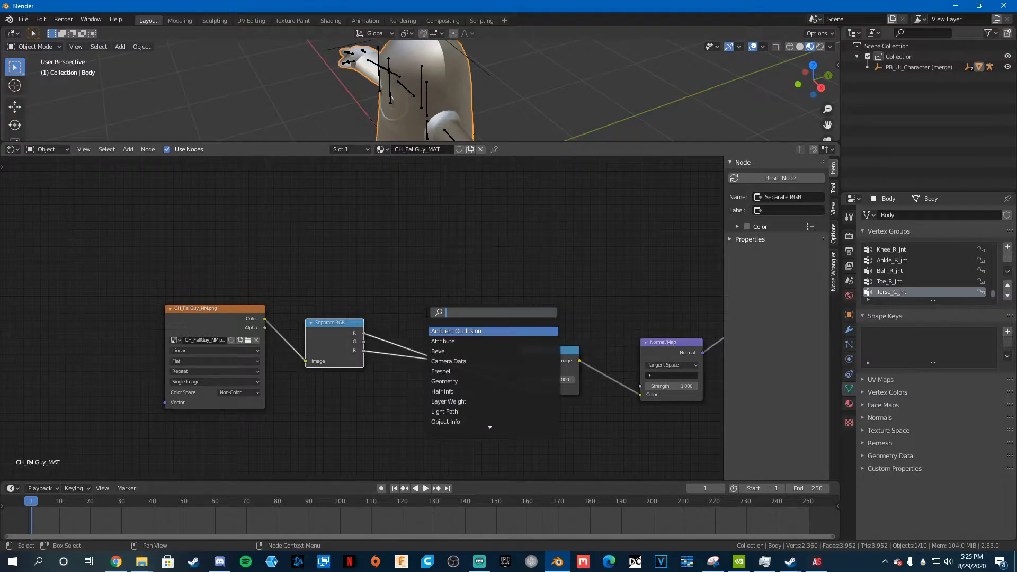
pyautogui.write('inb')
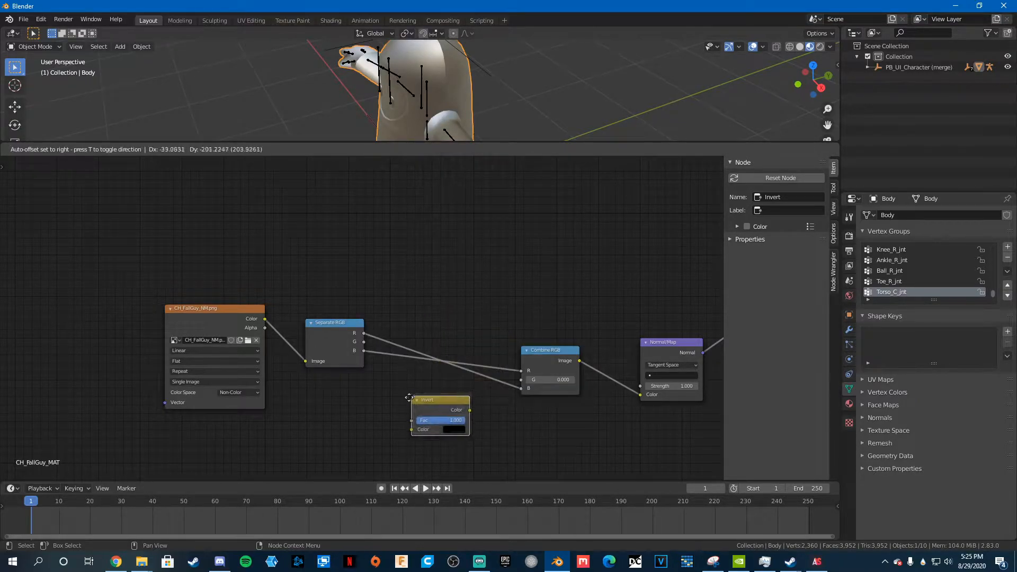
pyautogui.click(430, 416)
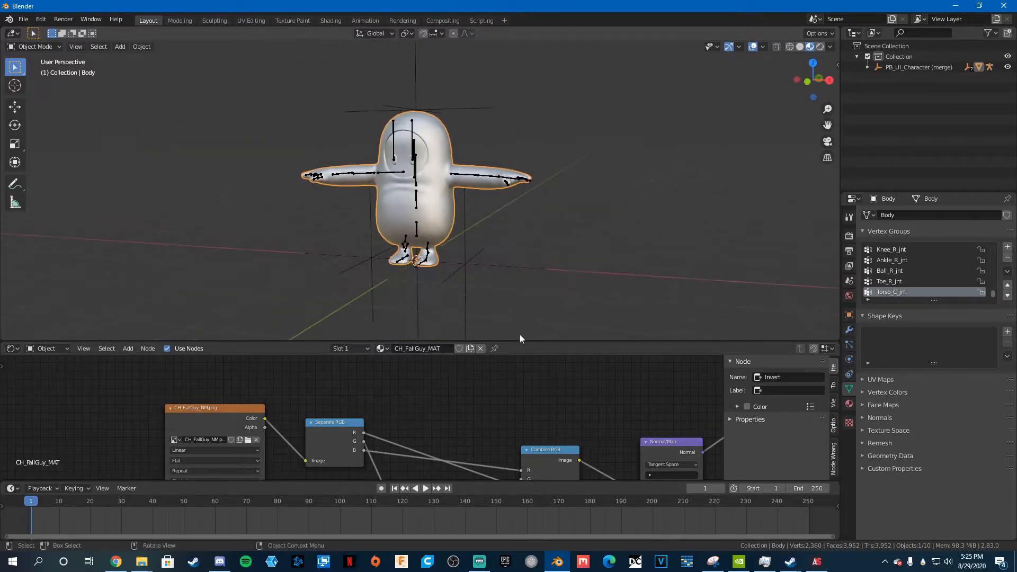
pyautogui.moveTo(520, 341)
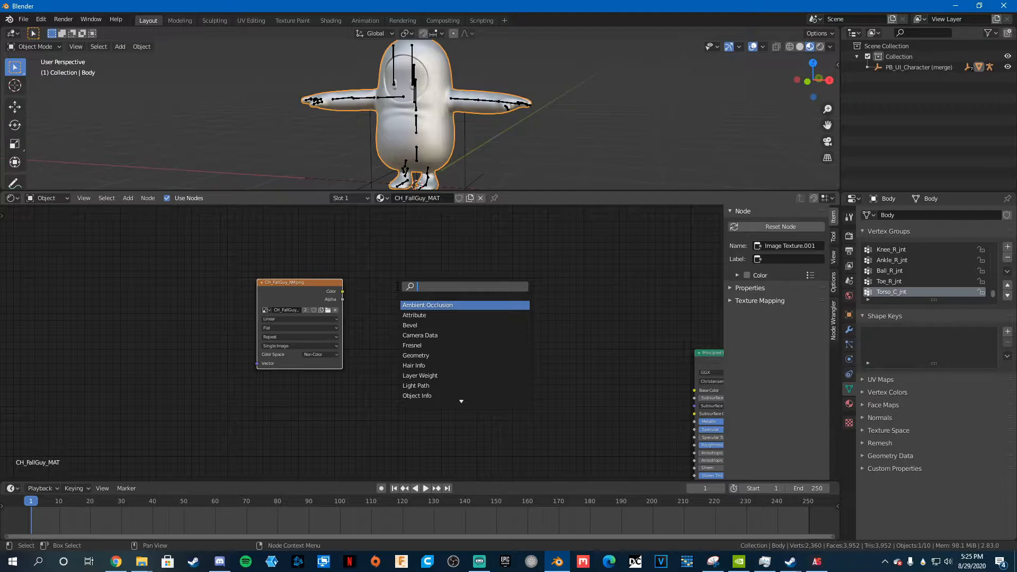
# Add Mix and Separate RGB nodes and load the CH_FallGuy_faceEyes_MSK.png mask texture.
pyautogui.write('mix')
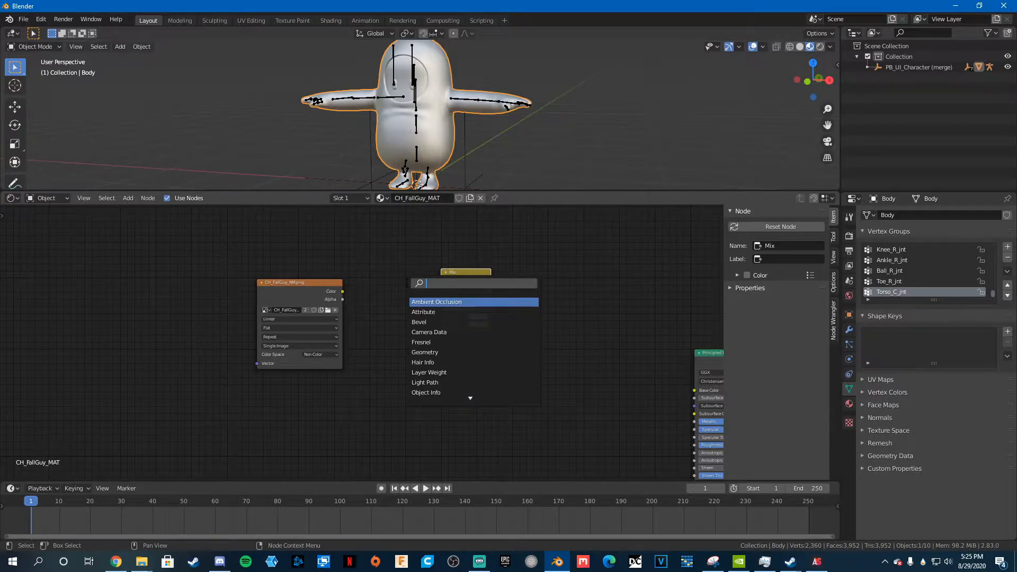
pyautogui.write('sep')
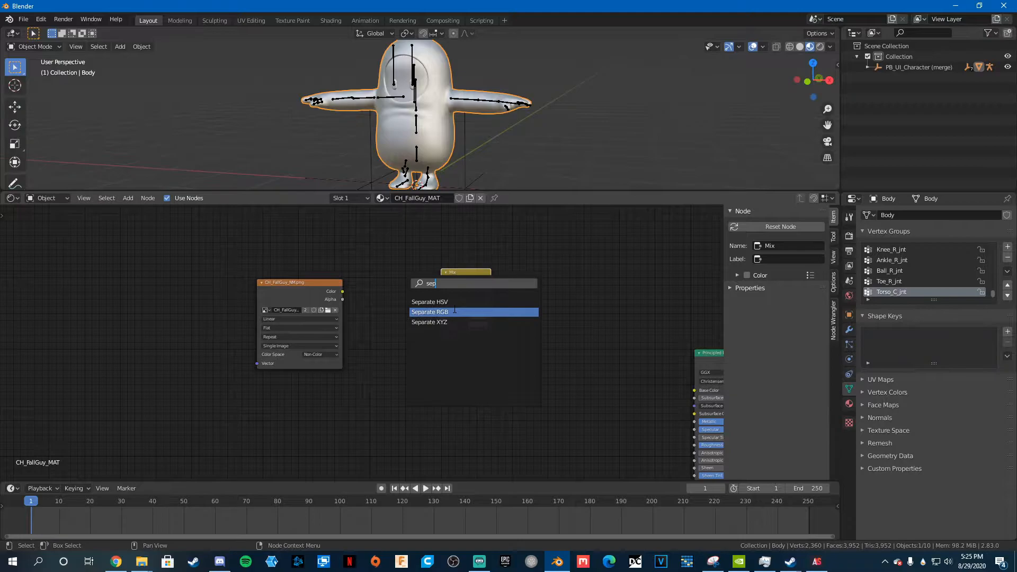
pyautogui.click(428, 312)
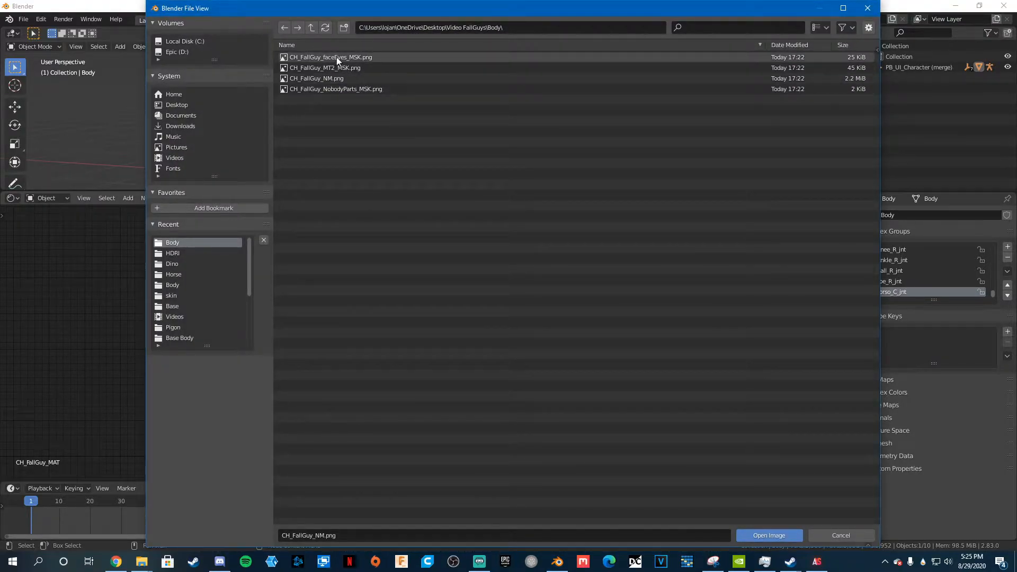
pyautogui.click(768, 535)
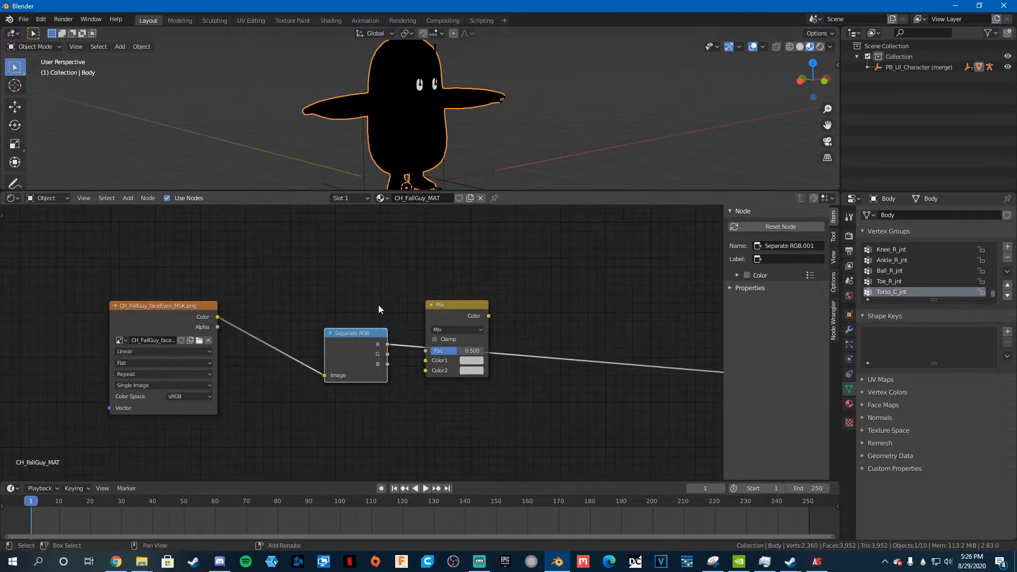
# Confirm the Node Wrangler add-on is enabled in Preferences.
pyautogui.click(40, 19)
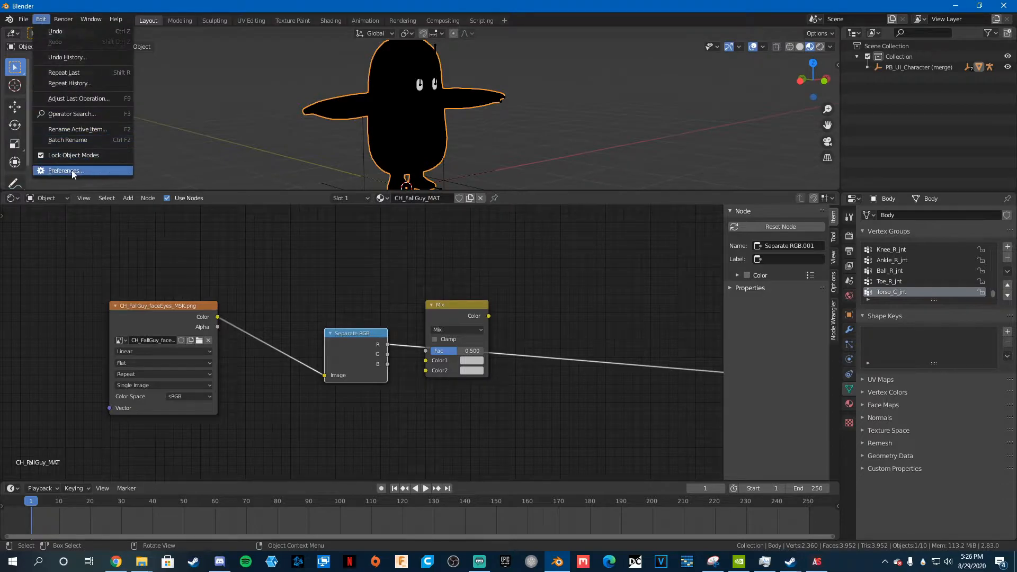
pyautogui.click(67, 171)
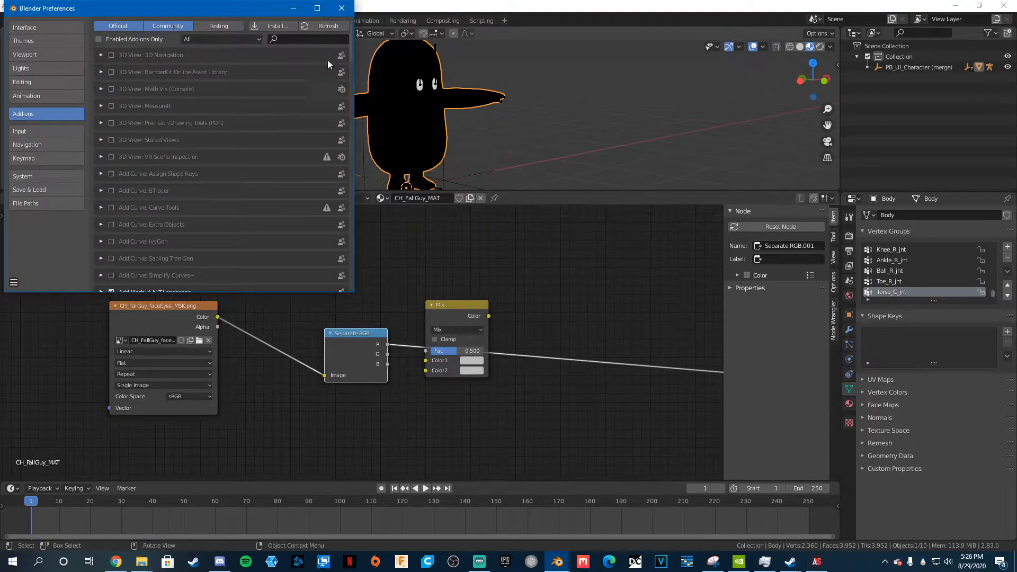
pyautogui.write('node')
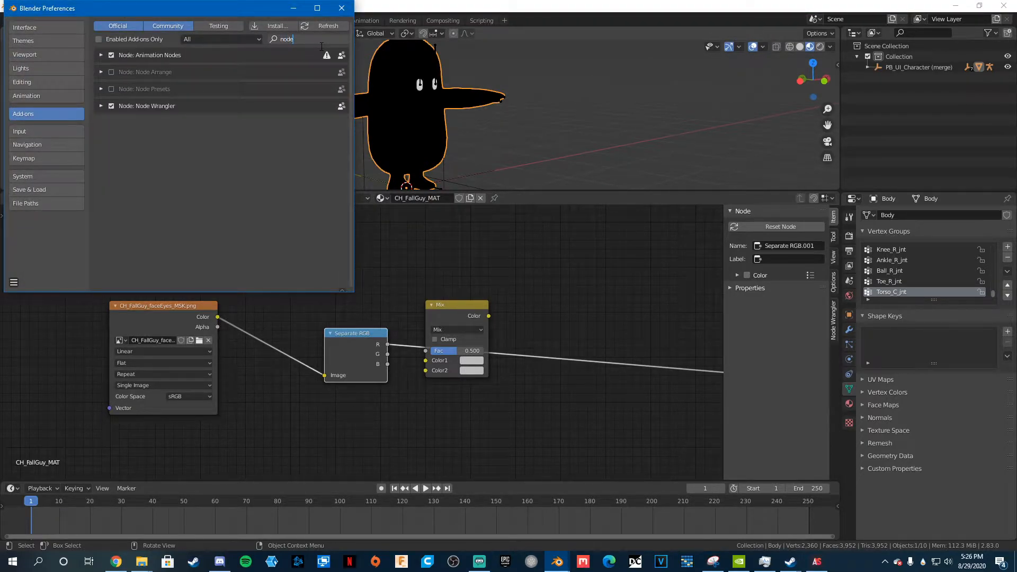
pyautogui.click(341, 8)
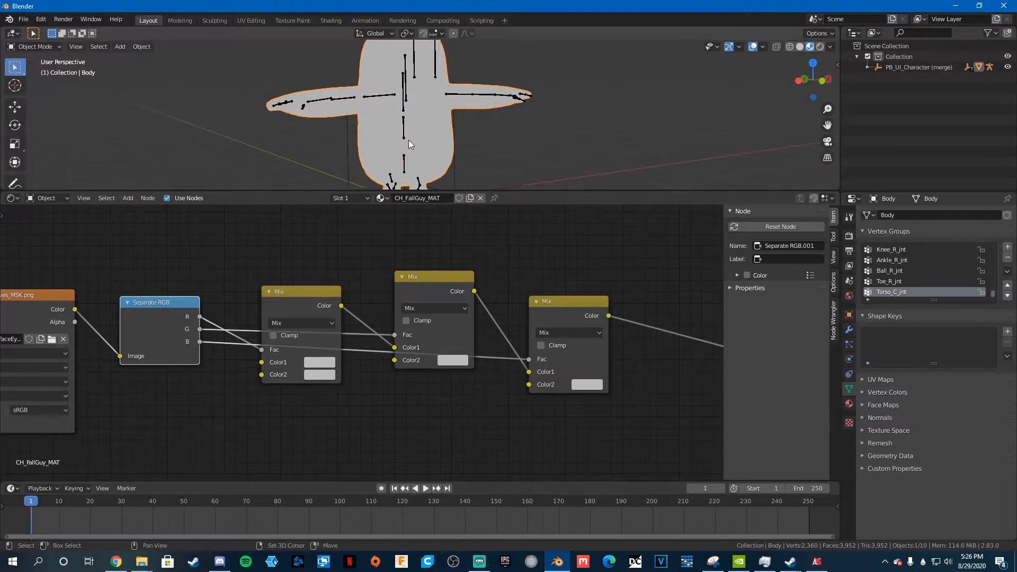
# Pick the Mix node swatch colours: beige for the face and orange for the body.
pyautogui.click(318, 361)
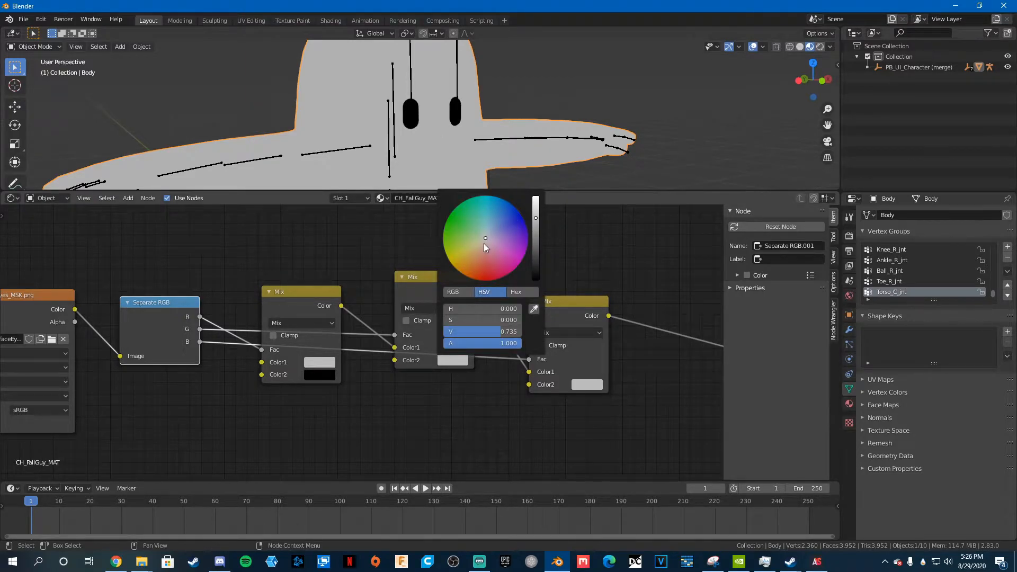
pyautogui.click(478, 246)
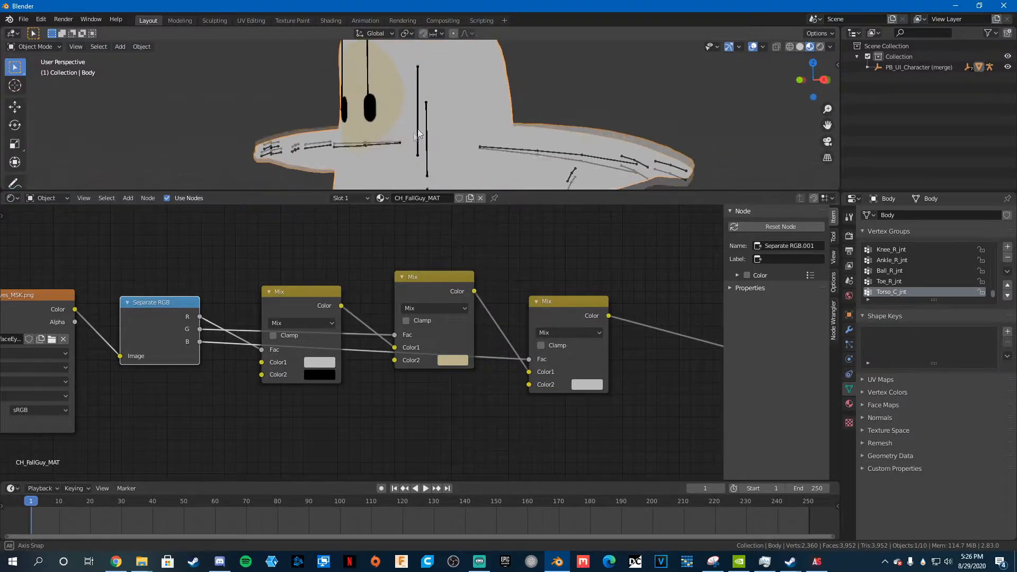
pyautogui.click(585, 384)
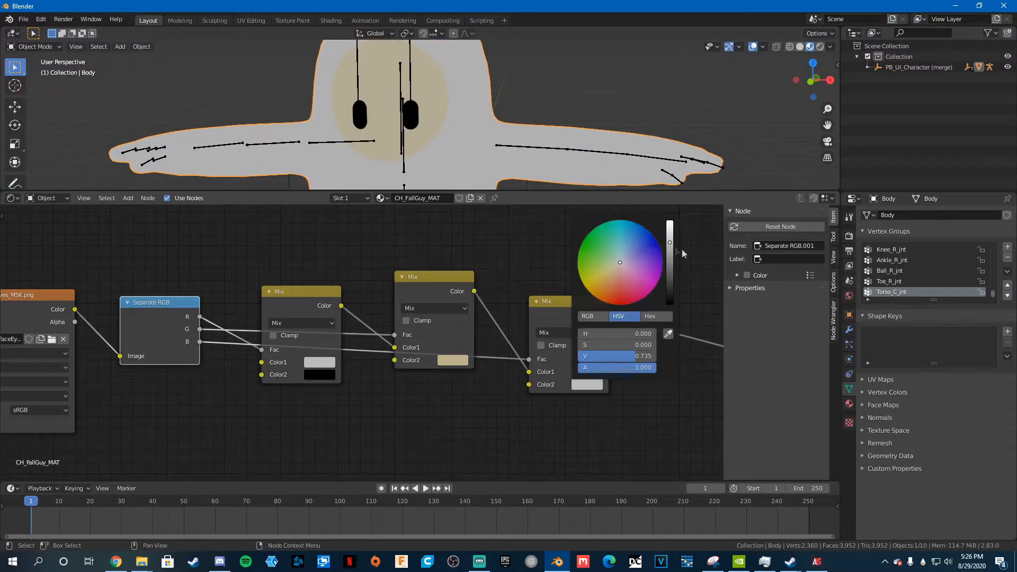
pyautogui.click(607, 296)
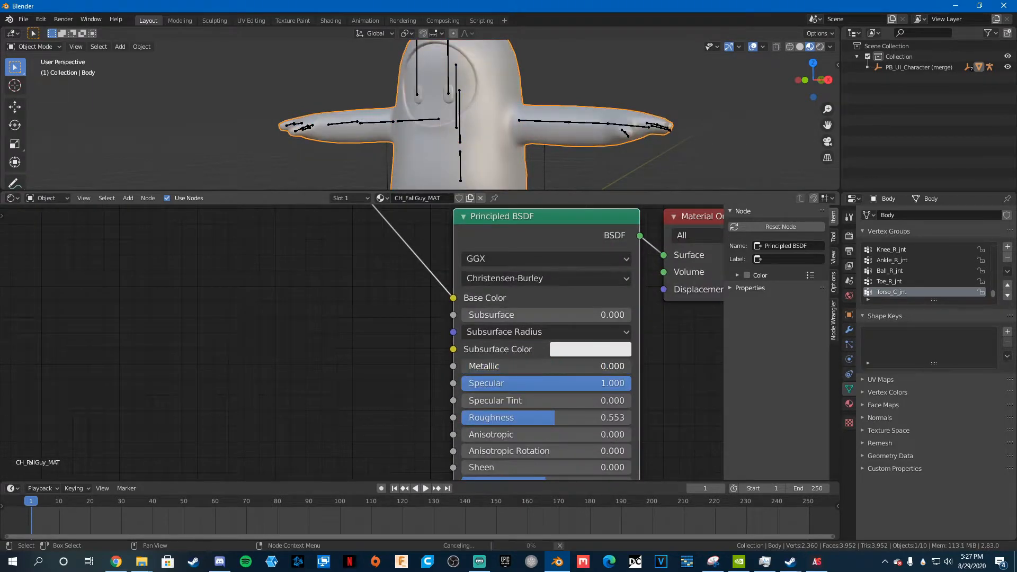
# Set the Principled BSDF Specular value to 0.5.
pyautogui.doubleClick(545, 382)
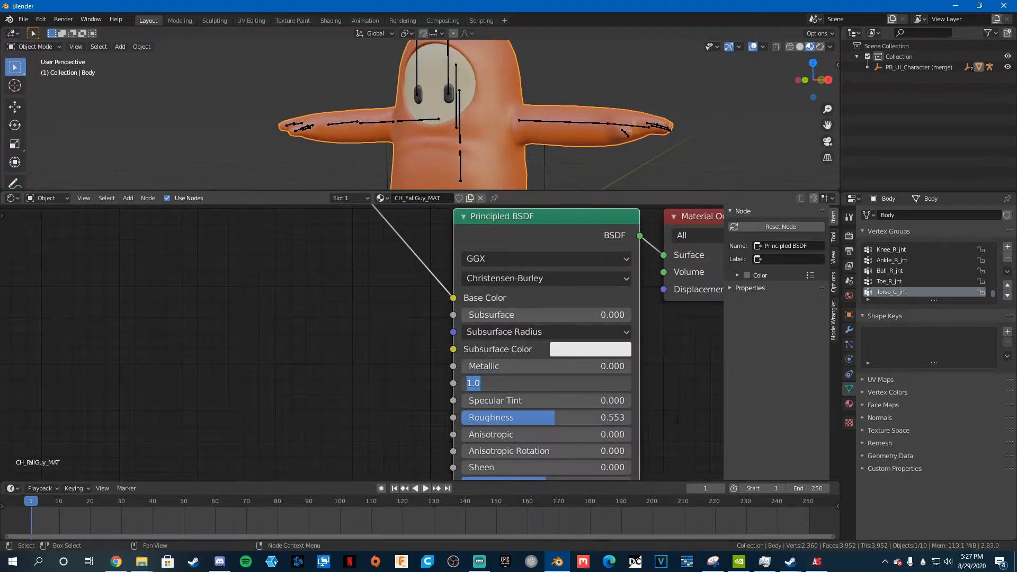
pyautogui.write('.5\\')
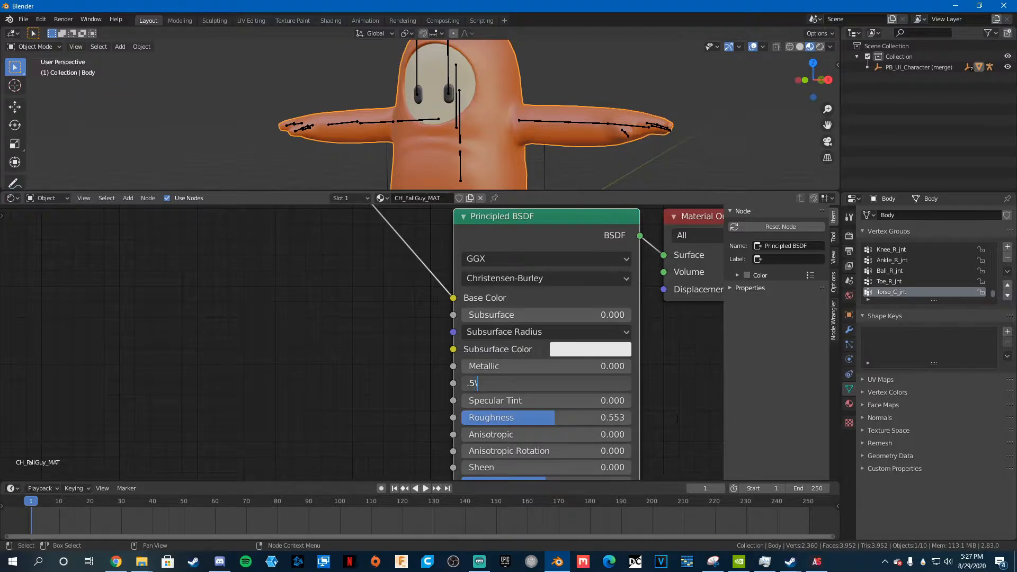
pyautogui.press('Return')
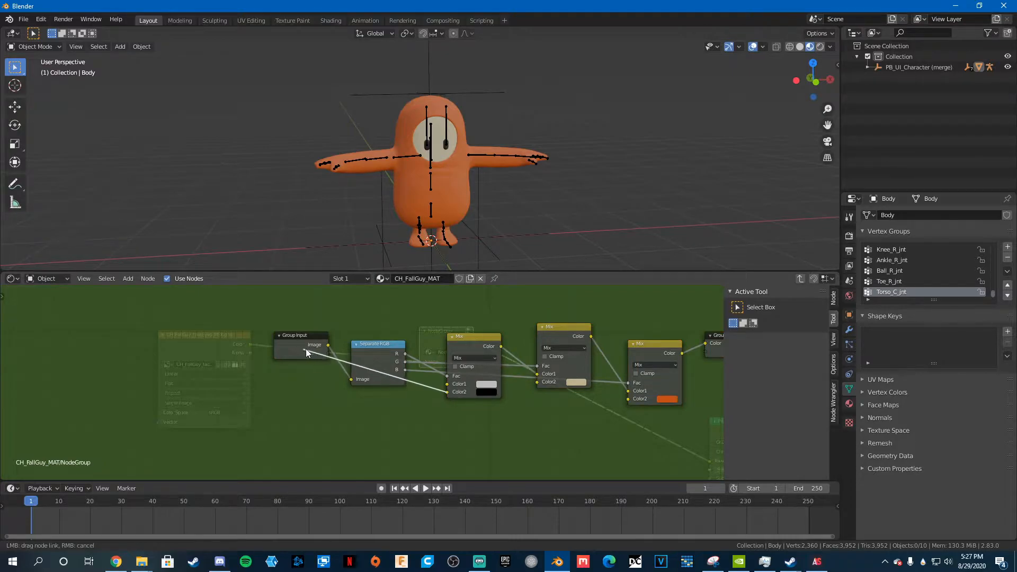
# Expose the Mix colours as group inputs and rename them Eye, Skin and Body.
pyautogui.click(291, 338)
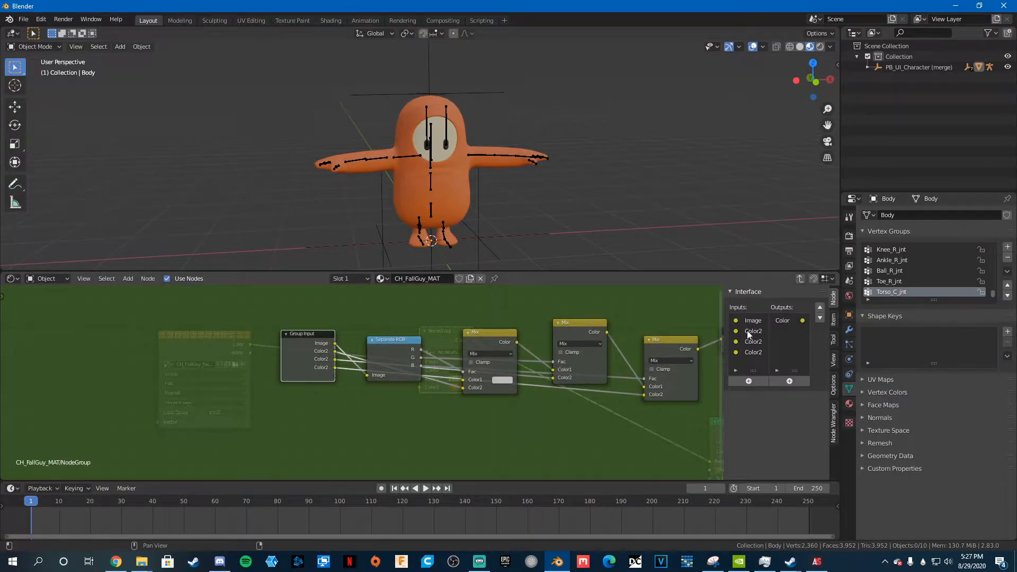
pyautogui.click(753, 330)
pyautogui.write('E')
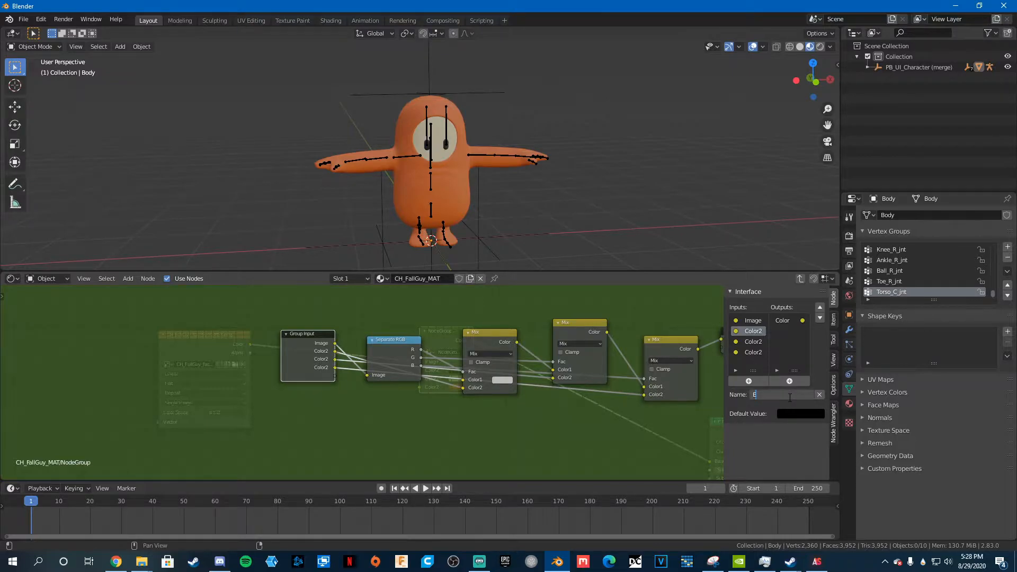
pyautogui.write('ye')
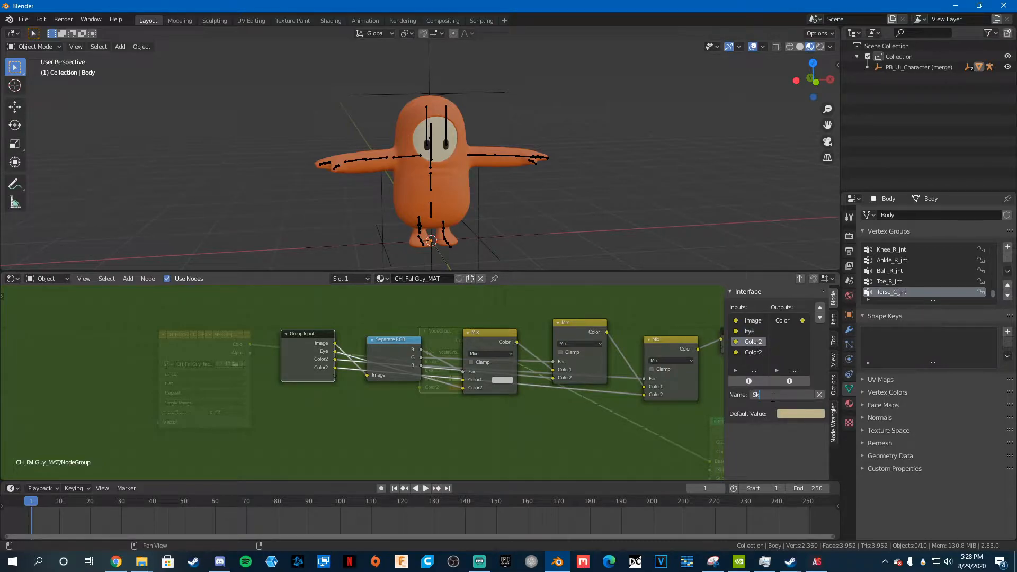
pyautogui.write('in')
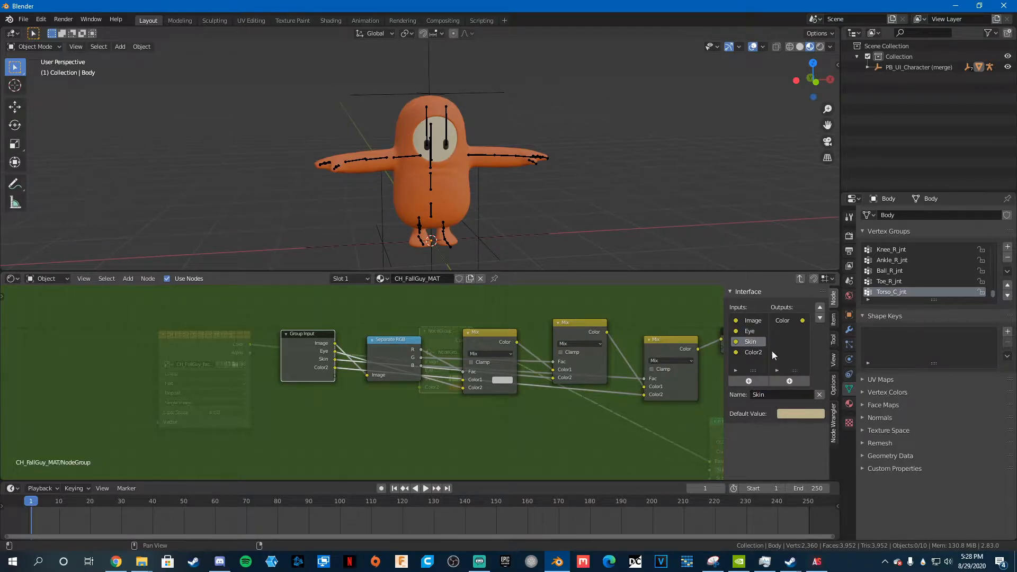
pyautogui.click(753, 352)
pyautogui.write('B')
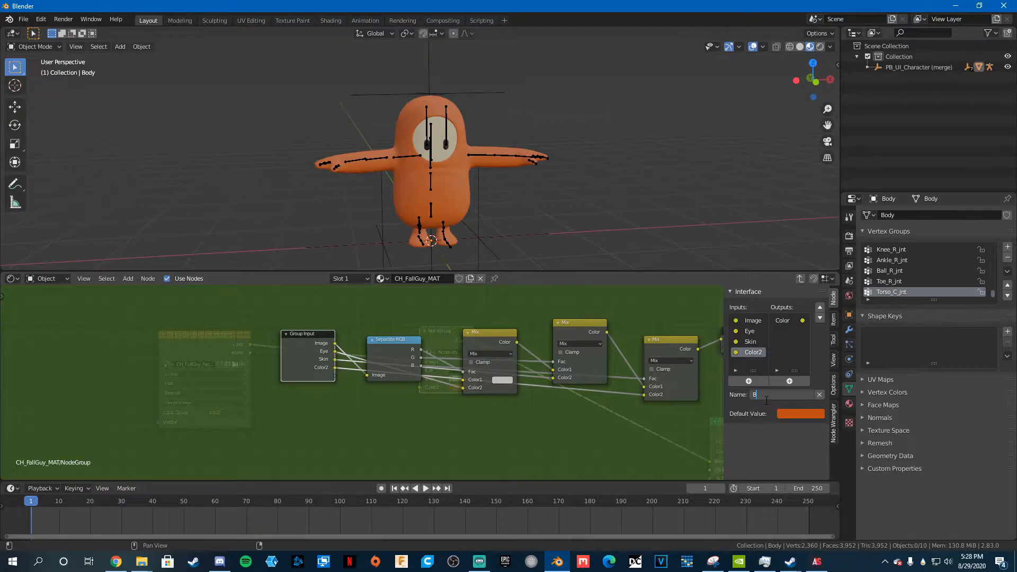
pyautogui.write('ody')
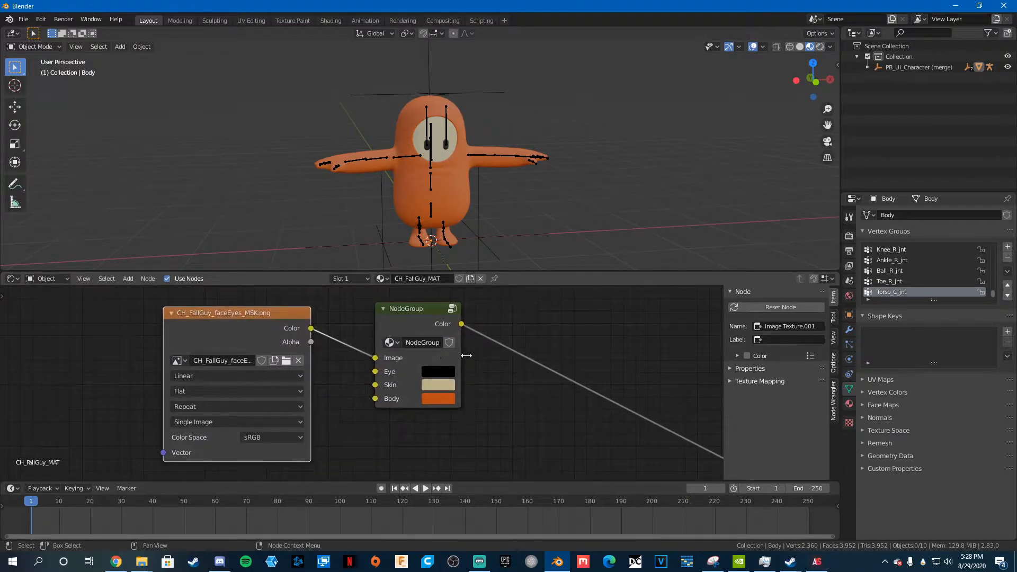
# Exit the node group and adjust the Body colour swatch.
pyautogui.click(437, 371)
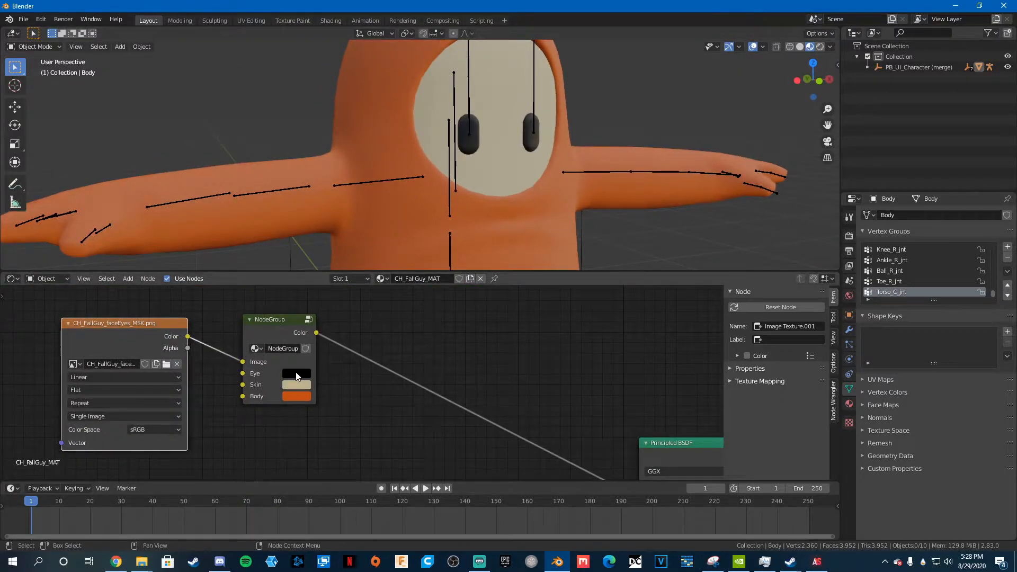
pyautogui.click(296, 373)
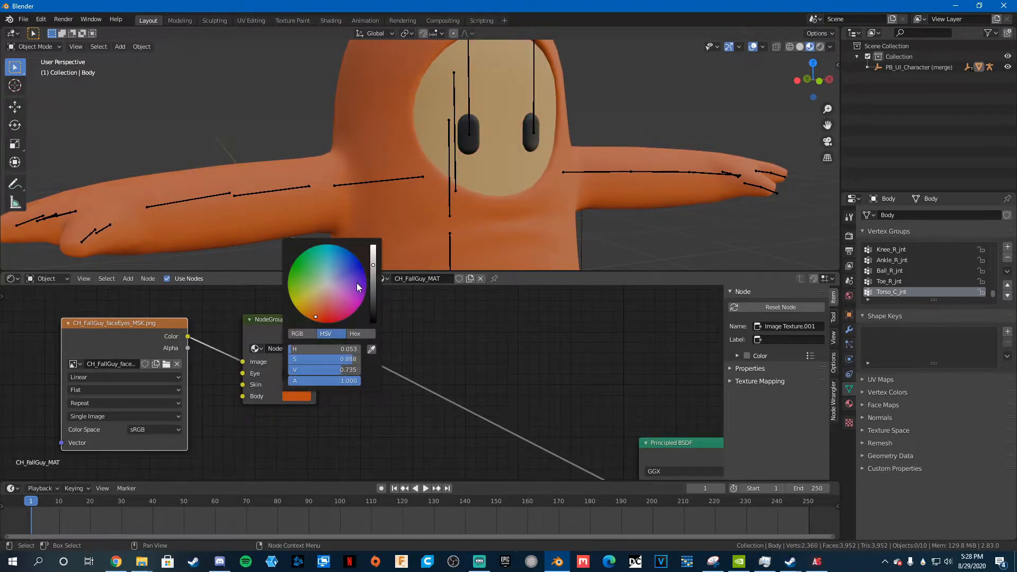
pyautogui.click(311, 266)
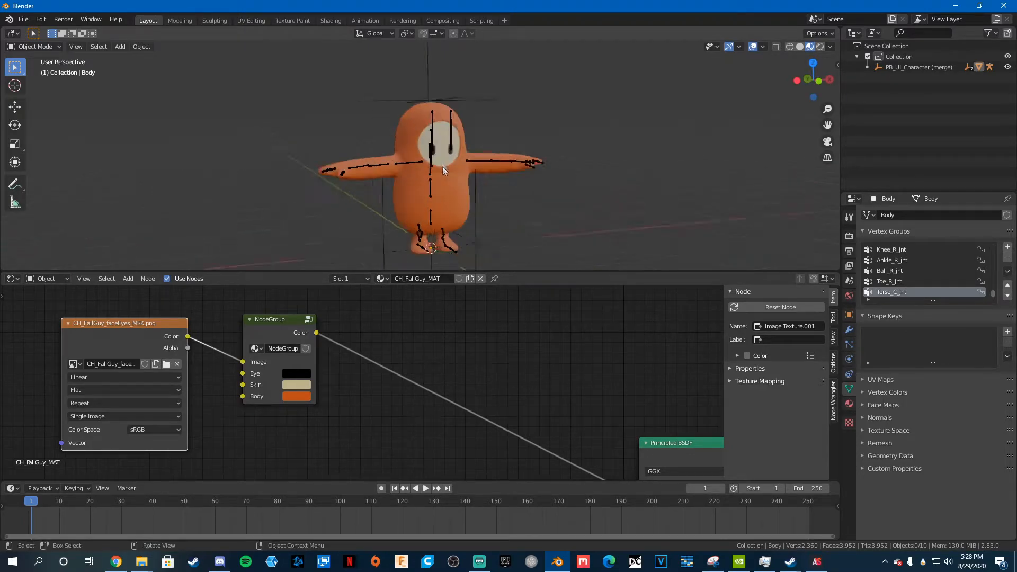
# Select the character's Root rig and switch to AssetStudioGUI.
pyautogui.scroll(3)
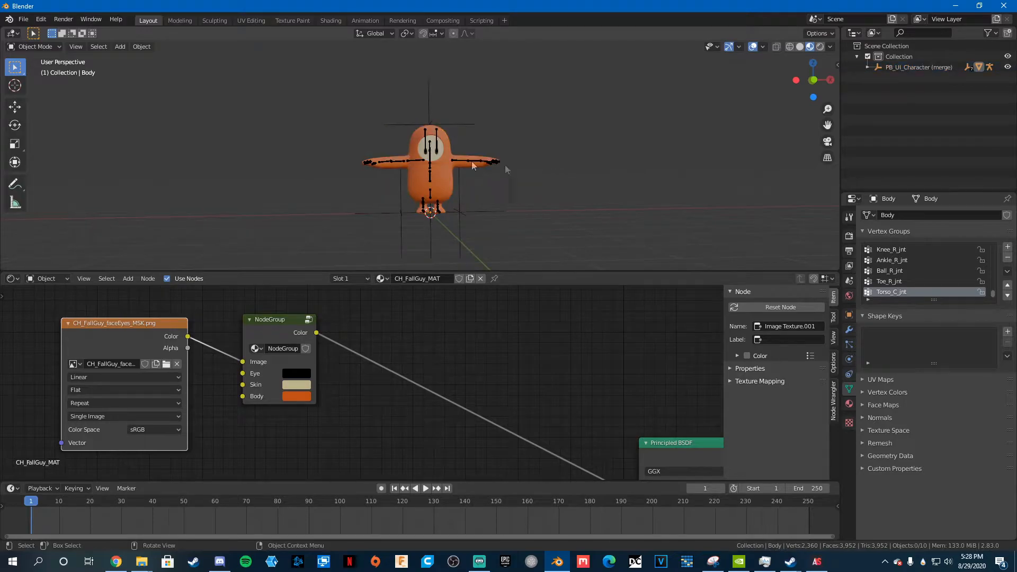
pyautogui.click(427, 173)
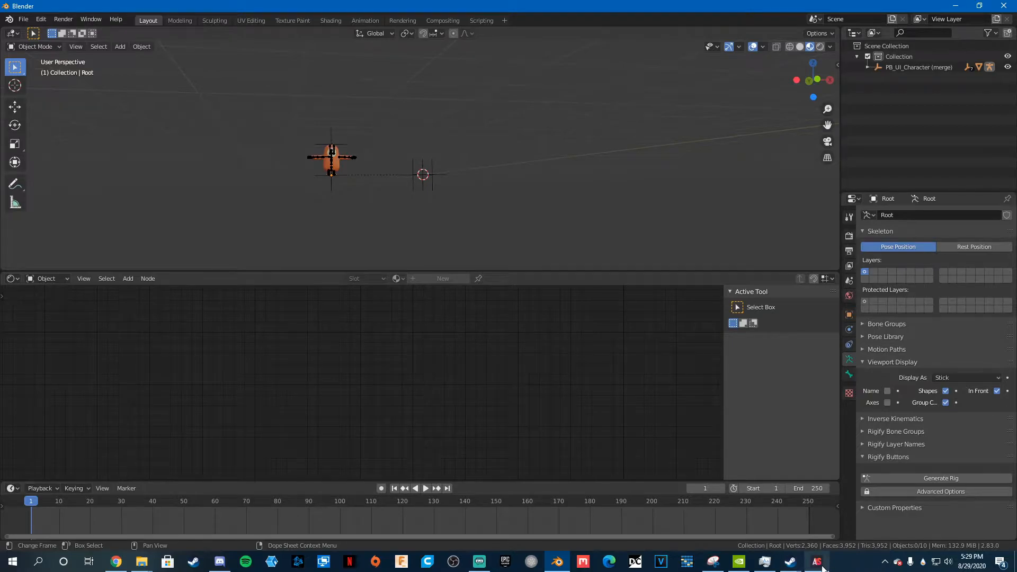
pyautogui.click(816, 560)
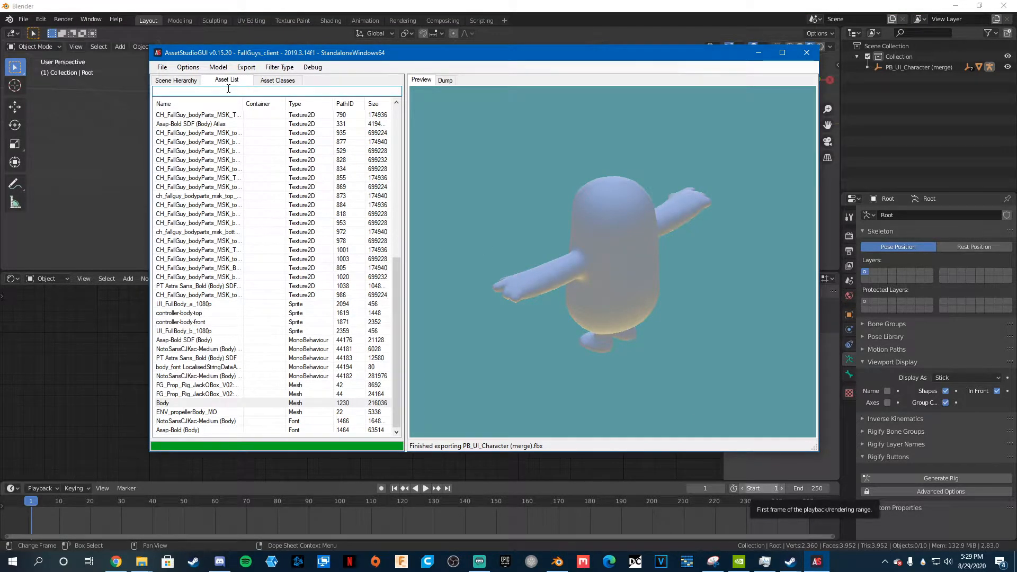
# Uncheck PB_UI_Character in the Scene Hierarchy.
pyautogui.click(175, 80)
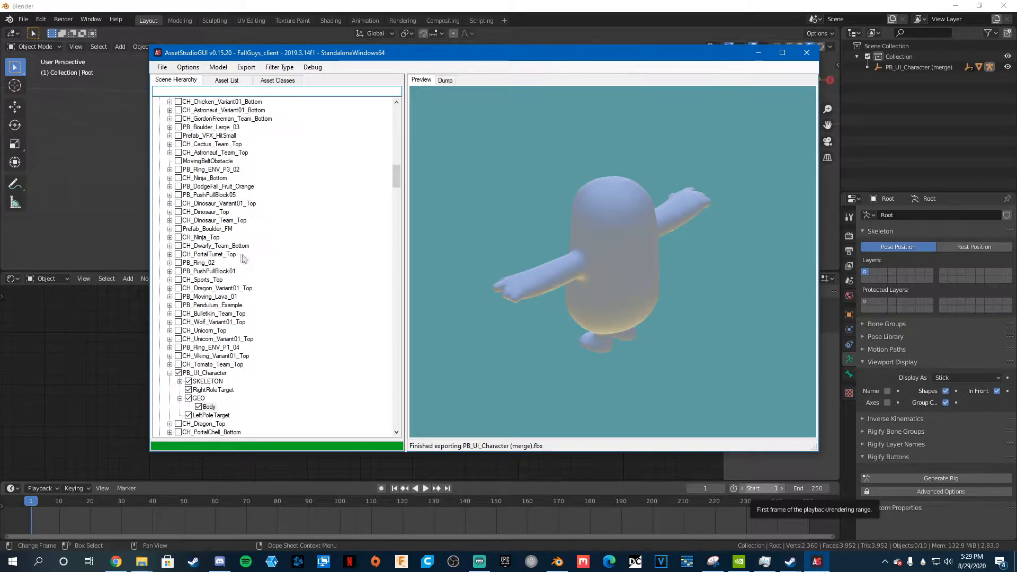
pyautogui.scroll(-3)
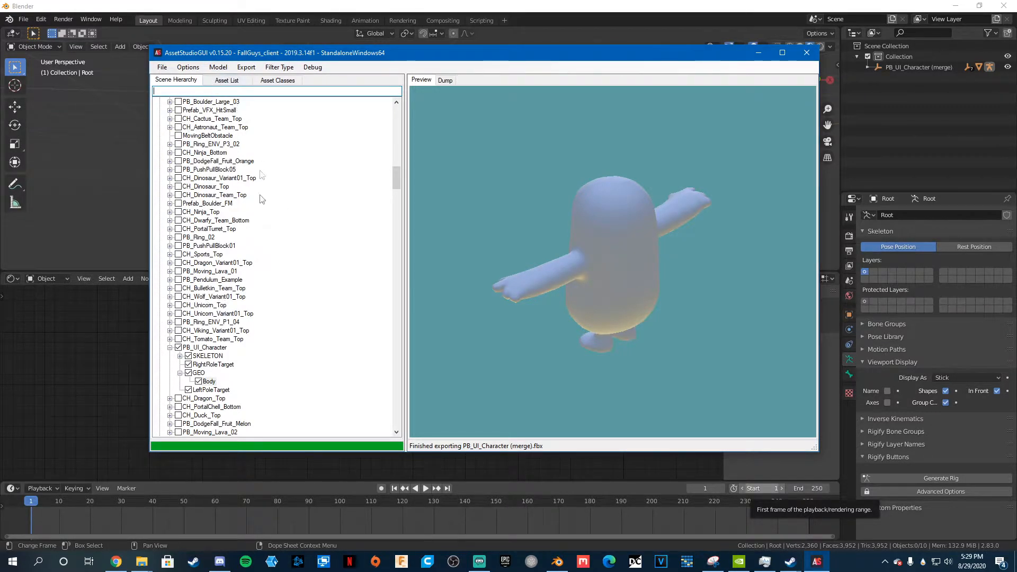
pyautogui.click(208, 381)
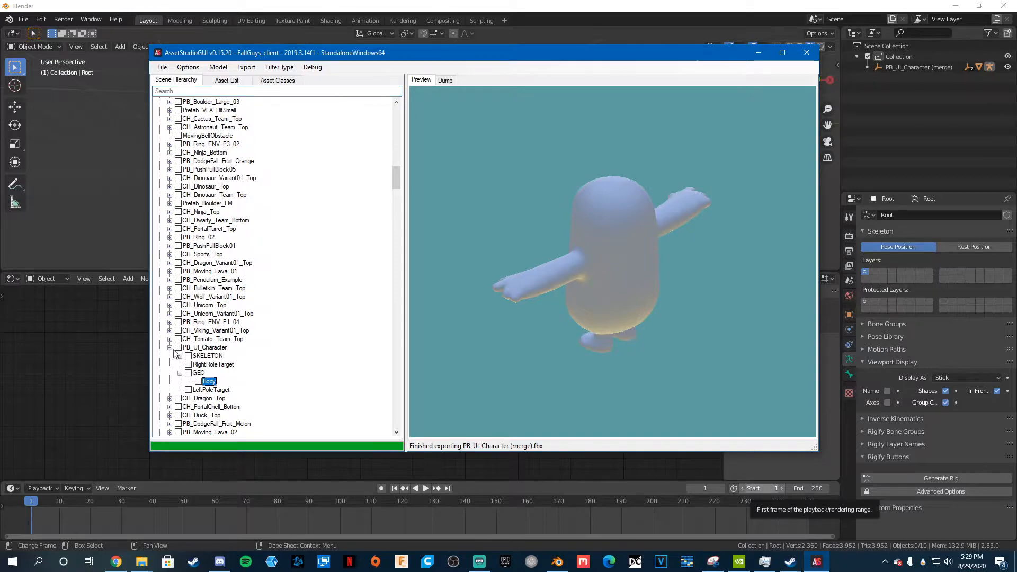
pyautogui.moveTo(237, 204)
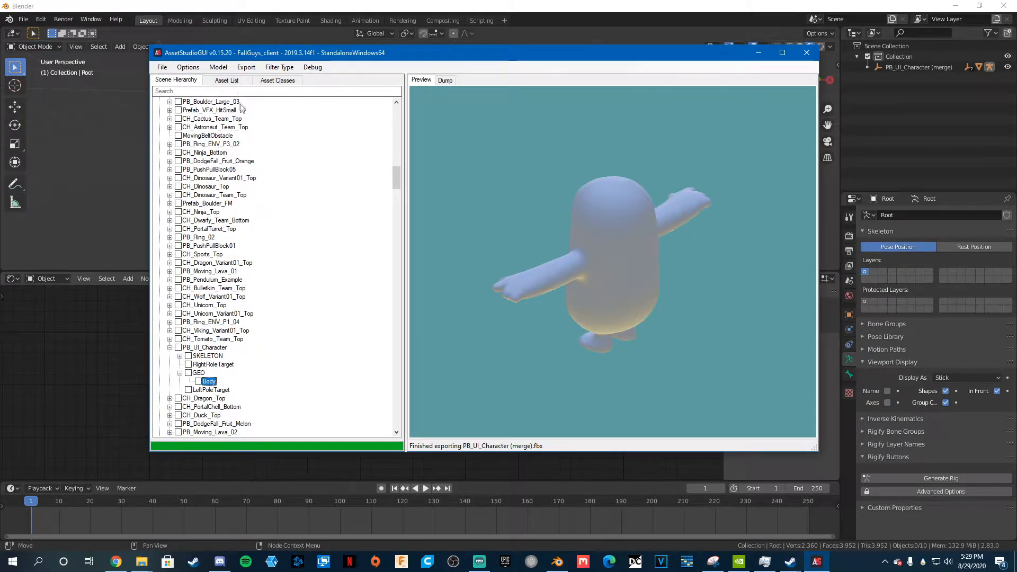
# Filter the asset list by "ch", sort by type, and preview meshes until CH_Dinosaur_UP.
pyautogui.click(226, 80)
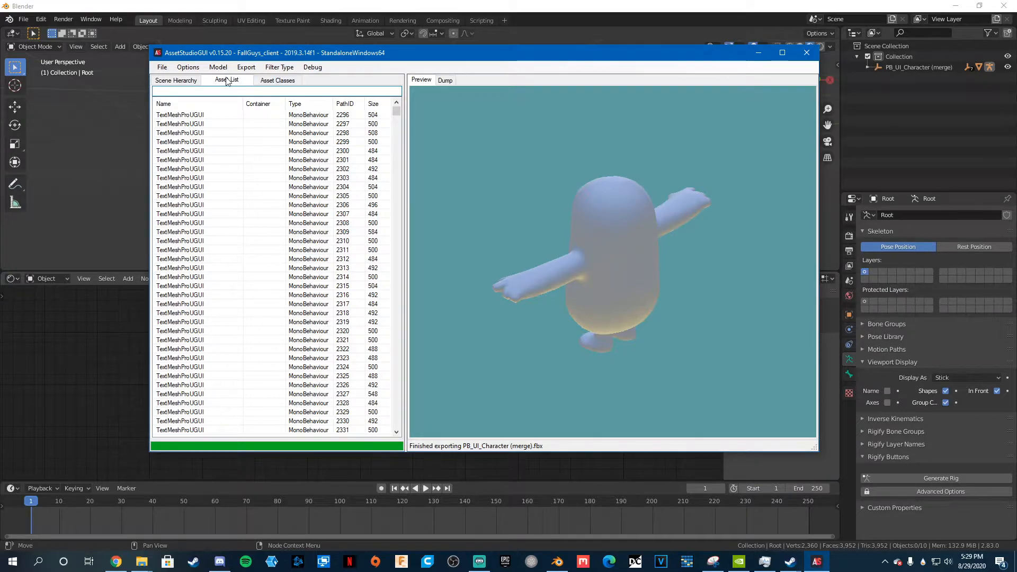
pyautogui.write('ch')
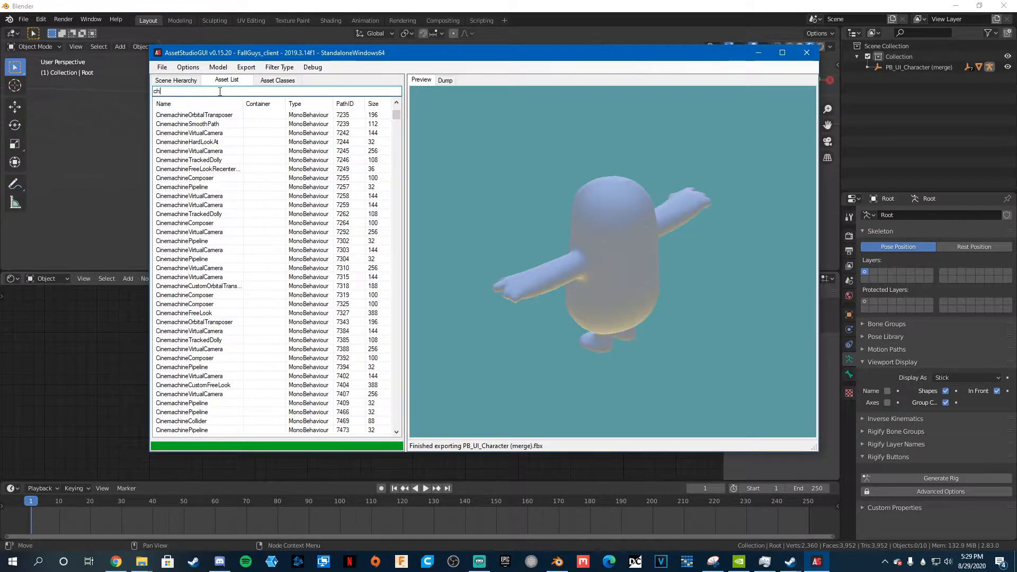
pyautogui.click(294, 104)
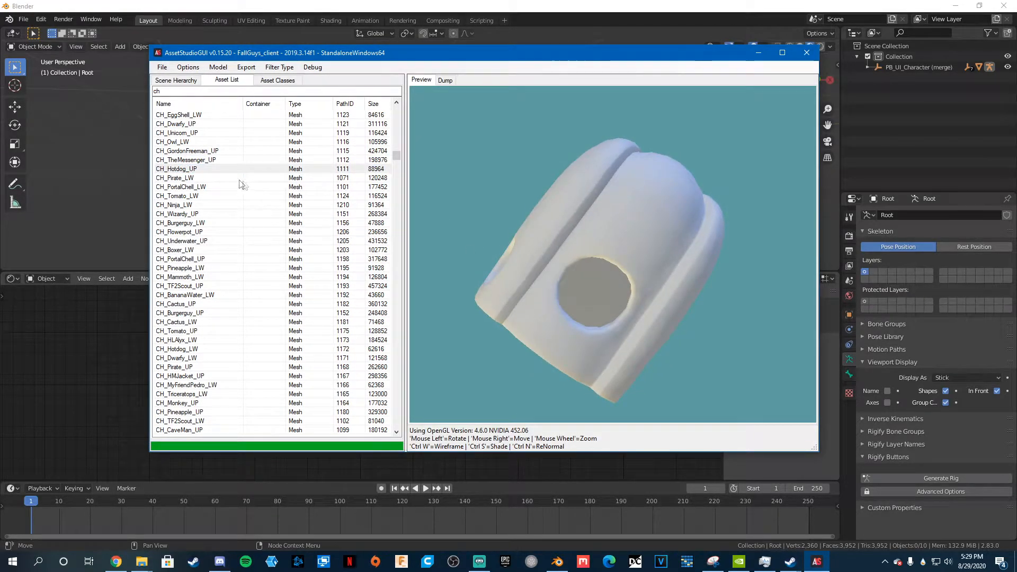
pyautogui.click(187, 150)
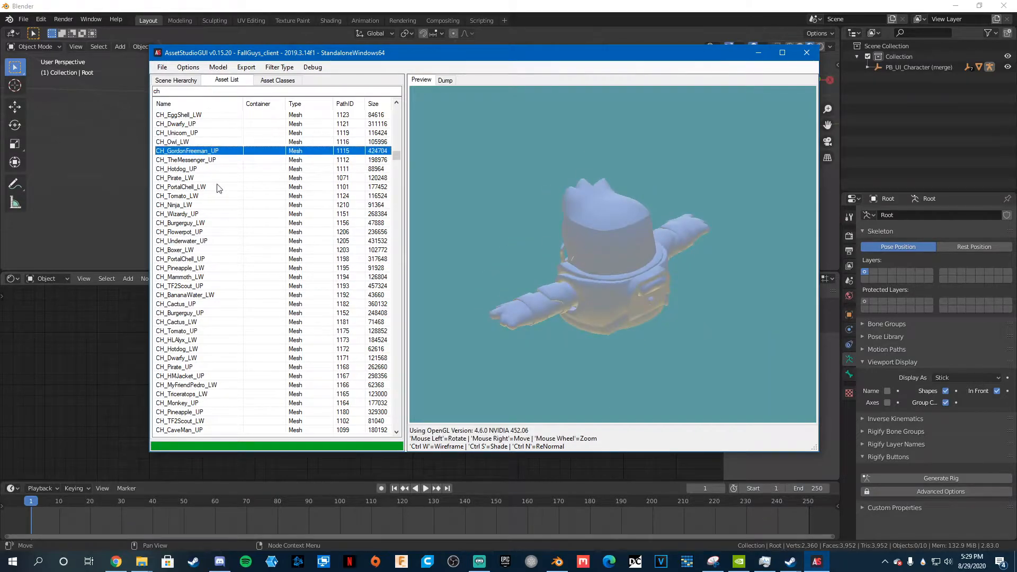
pyautogui.click(180, 259)
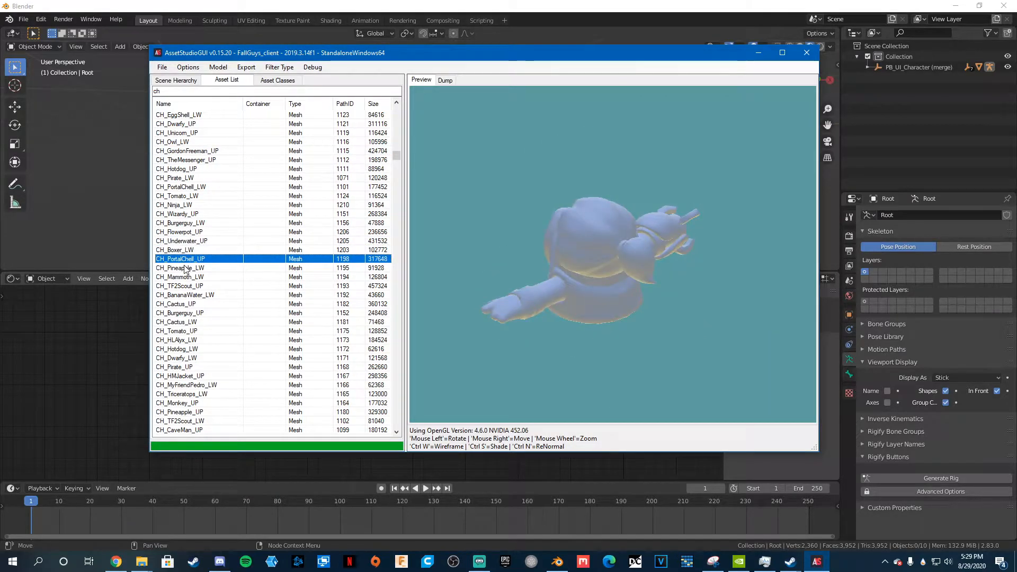
pyautogui.click(180, 277)
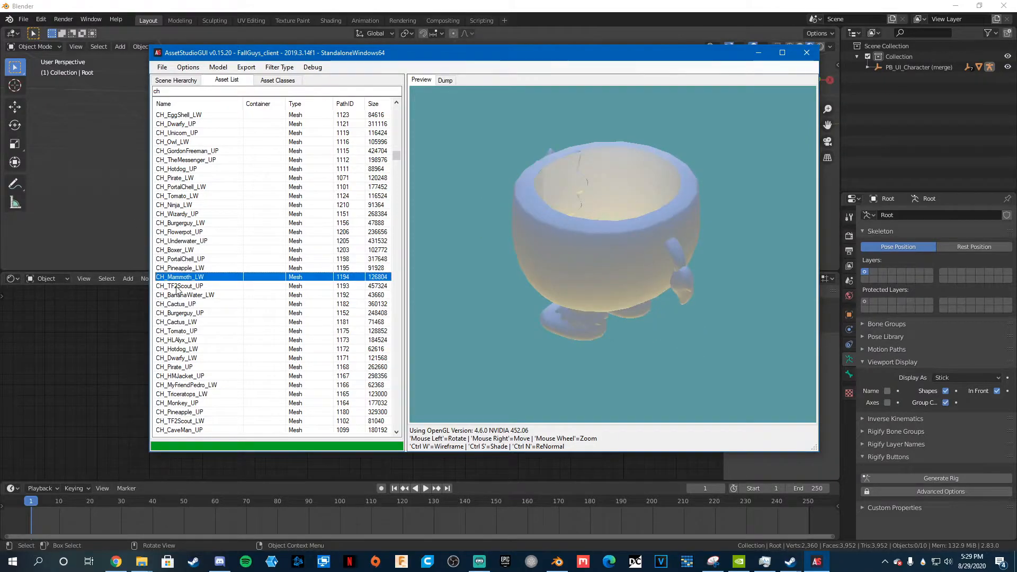
pyautogui.click(175, 304)
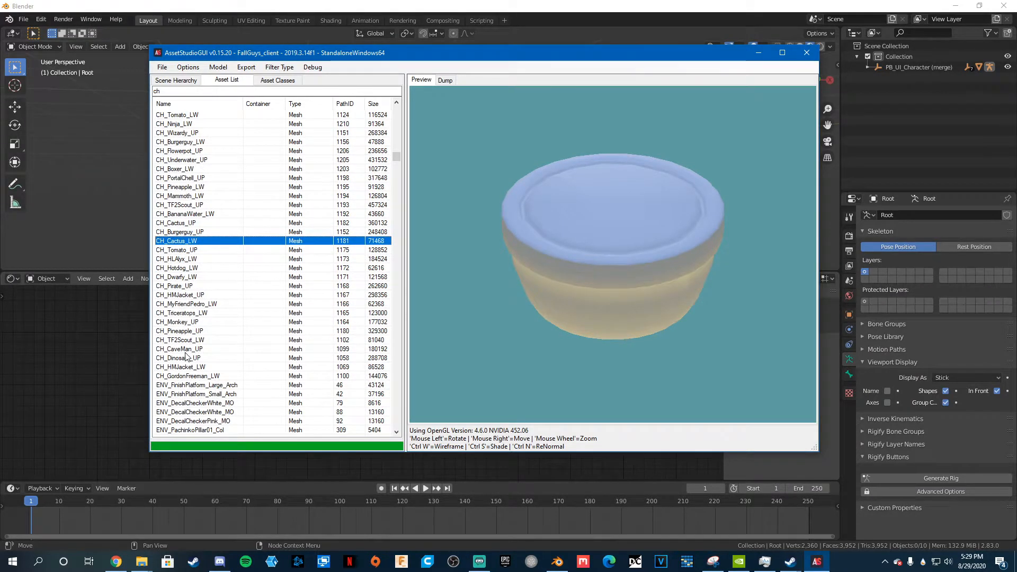
pyautogui.click(178, 357)
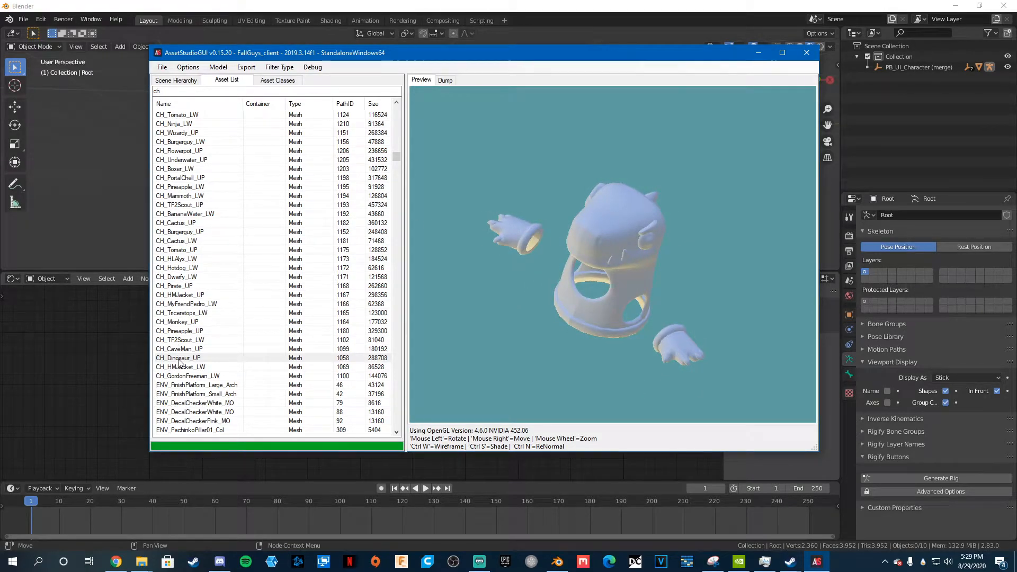
# Find CH_Dinosaur_UP in the scene hierarchy and check CH_Dinosaur_Team_Top for export.
pyautogui.rightClick(178, 357)
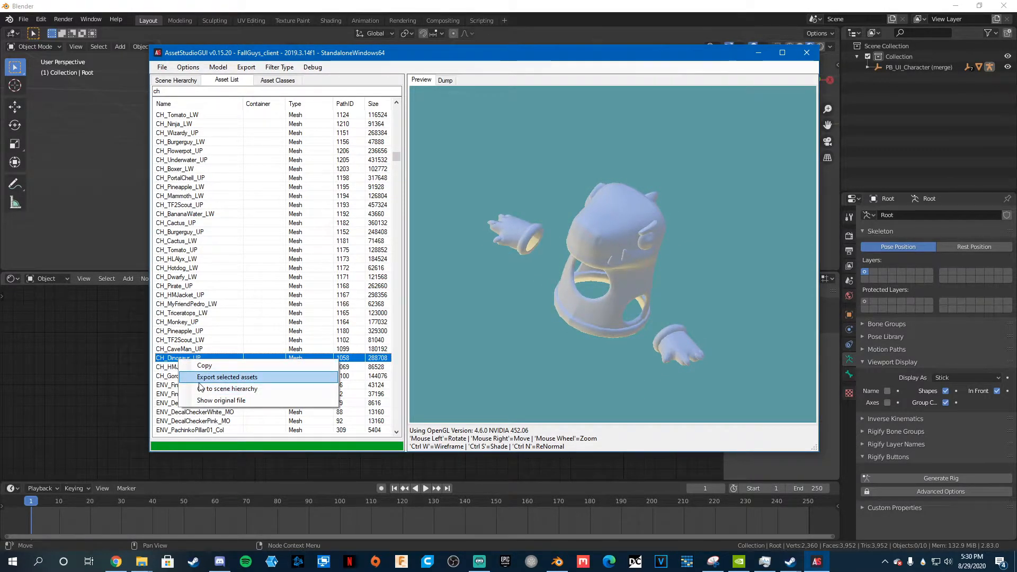
pyautogui.click(227, 377)
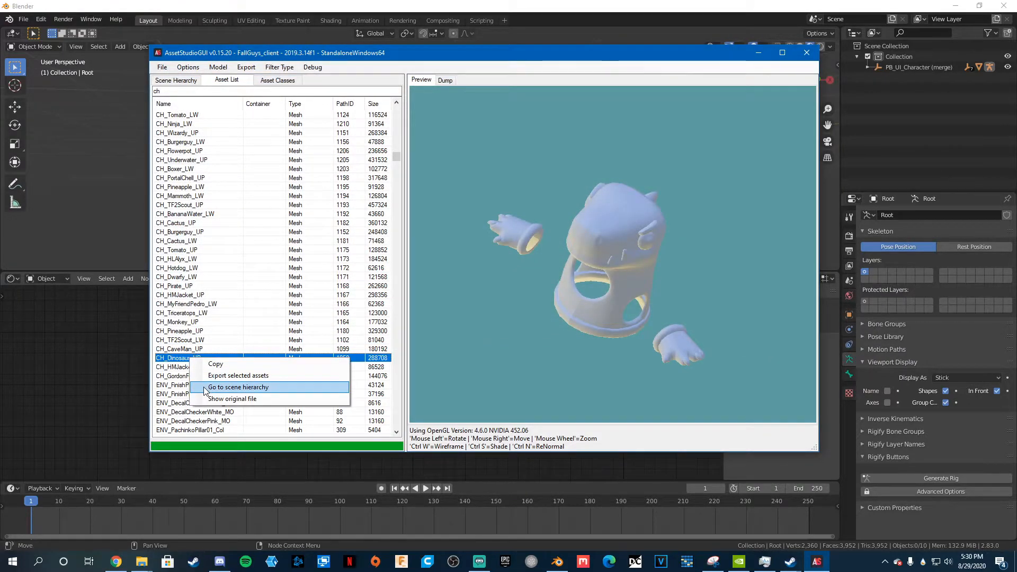
pyautogui.click(238, 387)
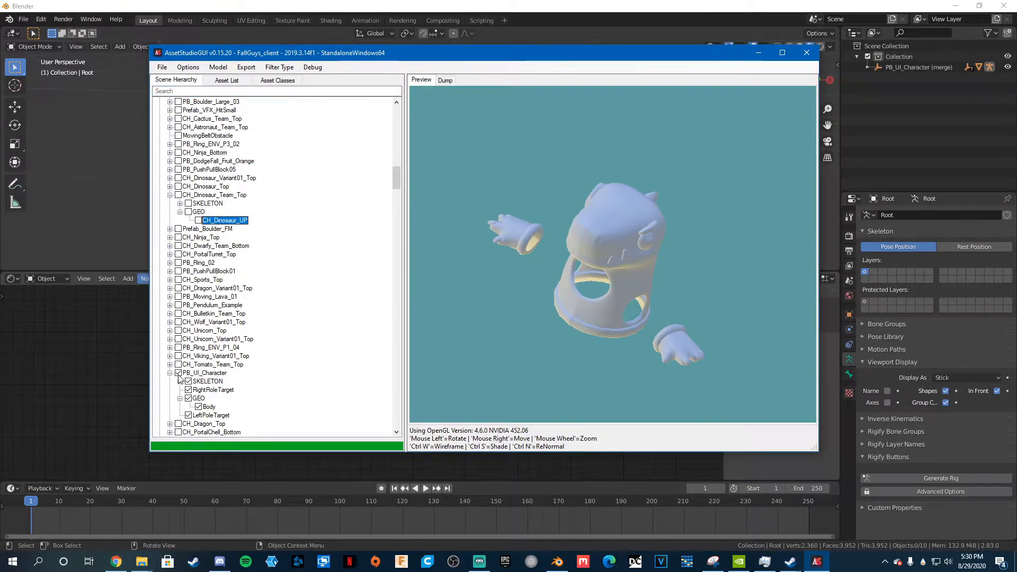
pyautogui.click(178, 373)
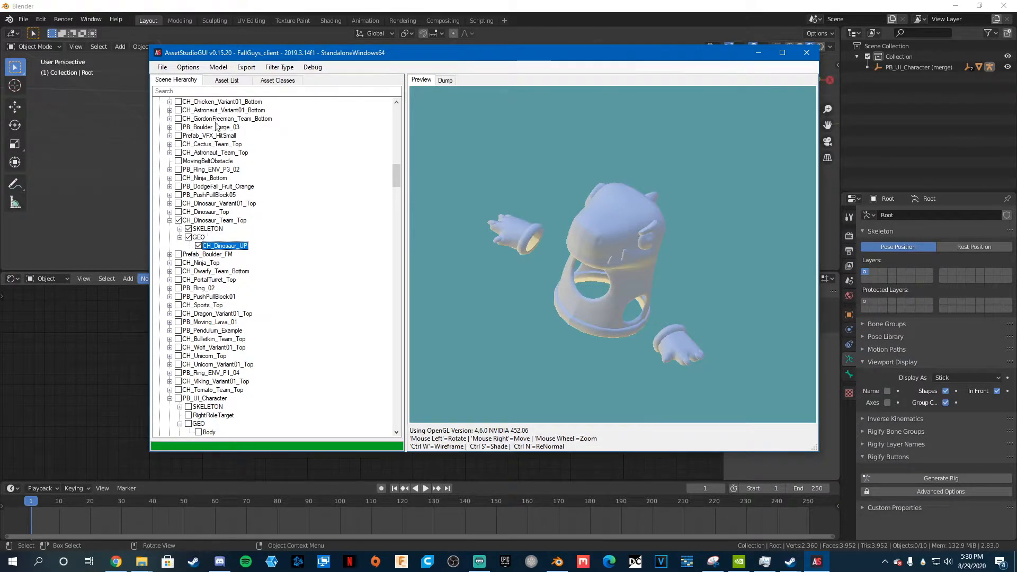
pyautogui.click(217, 67)
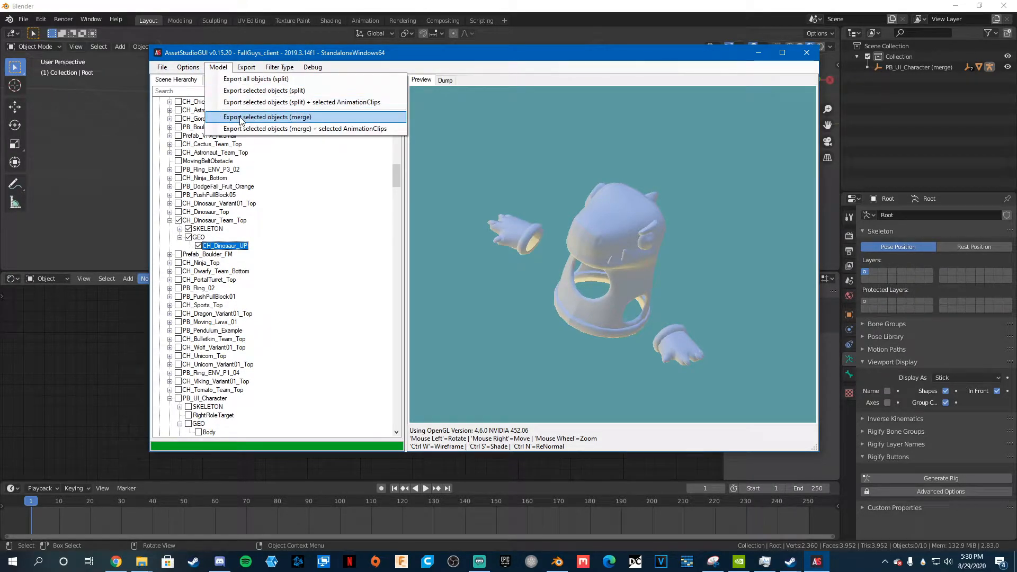
# Export the dinosaur as a merged FBX into a new Dino folder under Video FallGuys.
pyautogui.click(267, 117)
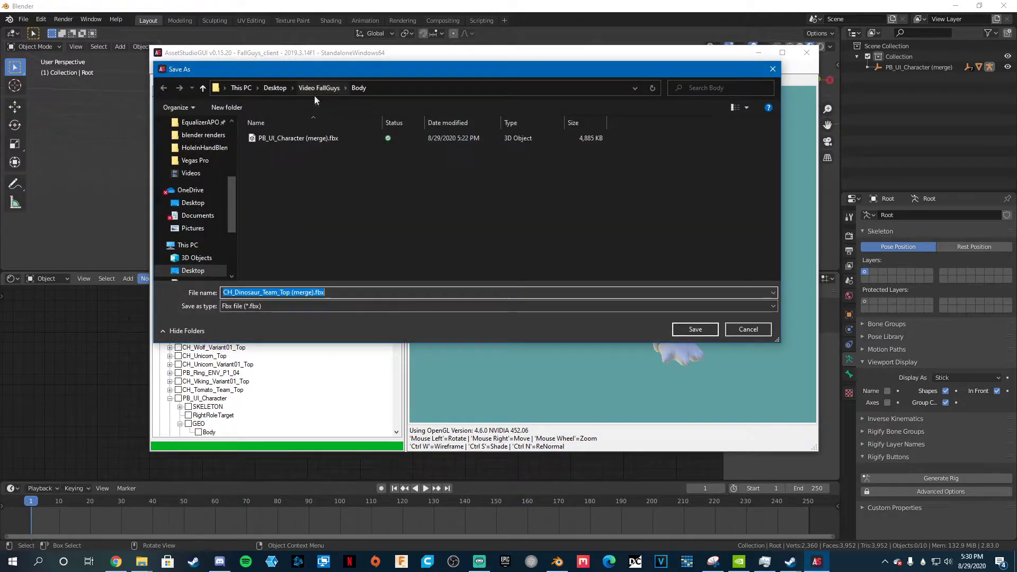
pyautogui.rightClick(369, 194)
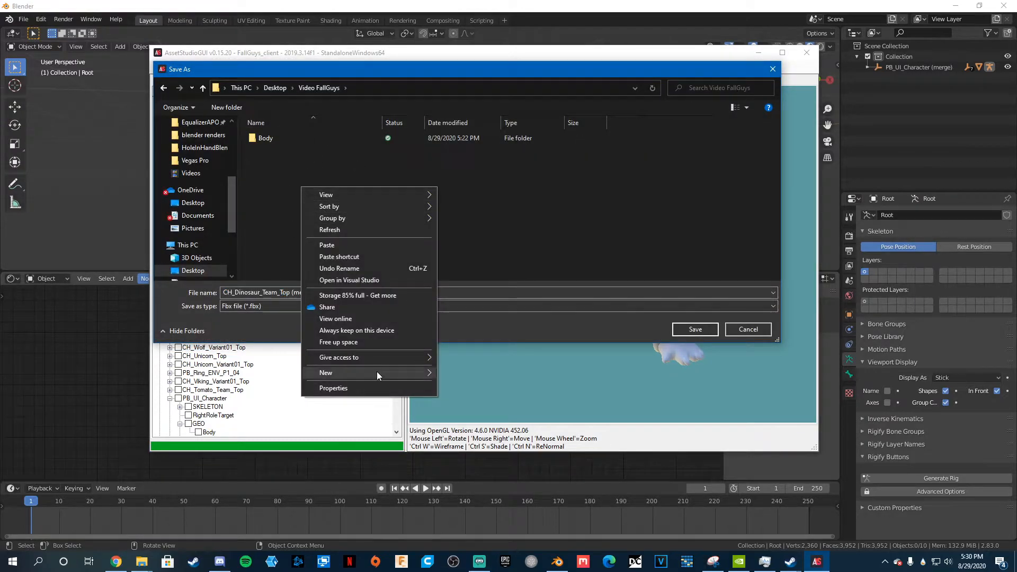
pyautogui.click(326, 372)
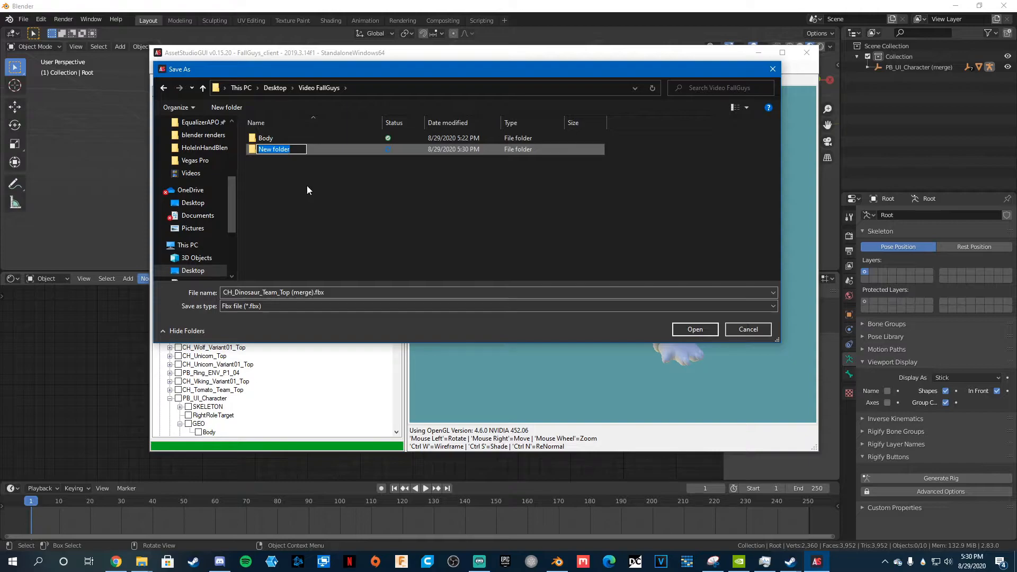
pyautogui.write('Dir')
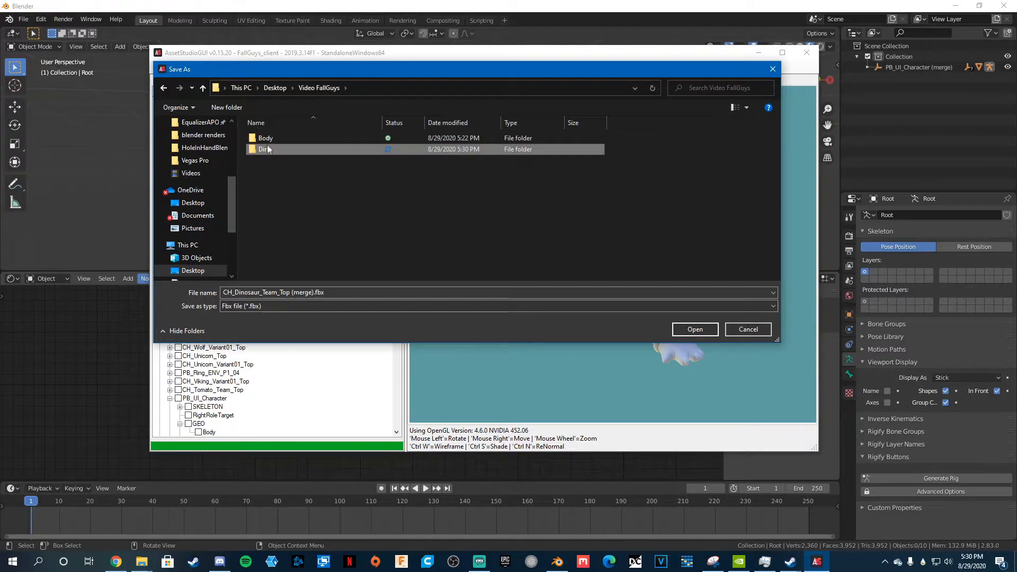
pyautogui.doubleClick(265, 149)
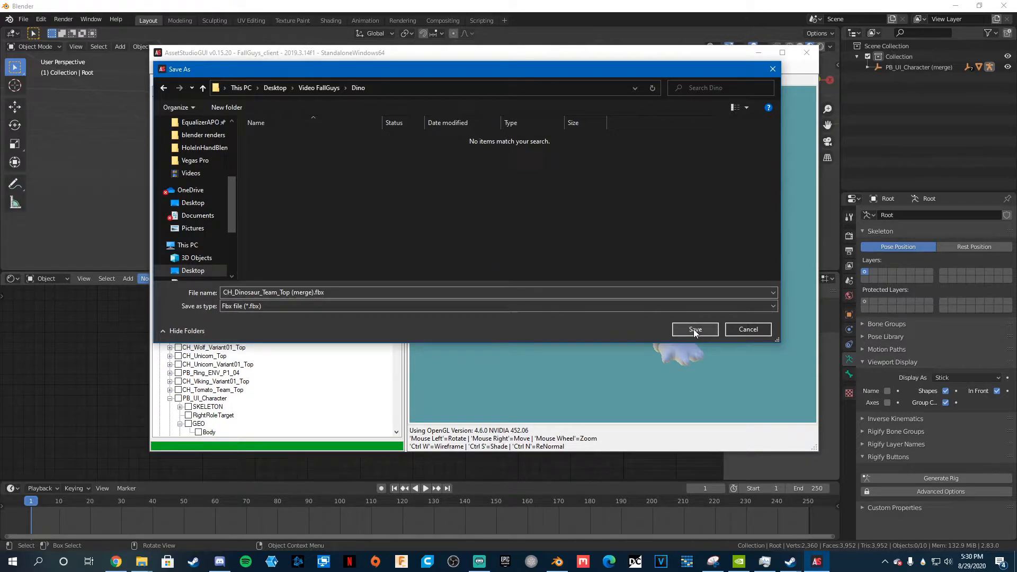
pyautogui.click(694, 329)
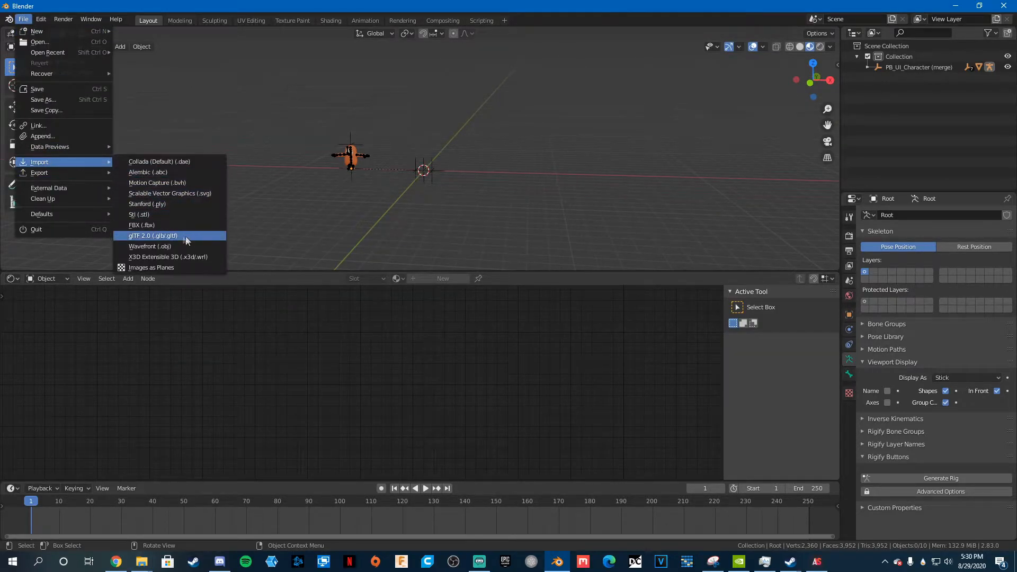
# Import CH_Dinosaur_Team_Top (merge).fbx and display its armature bones as Stick.
pyautogui.click(141, 225)
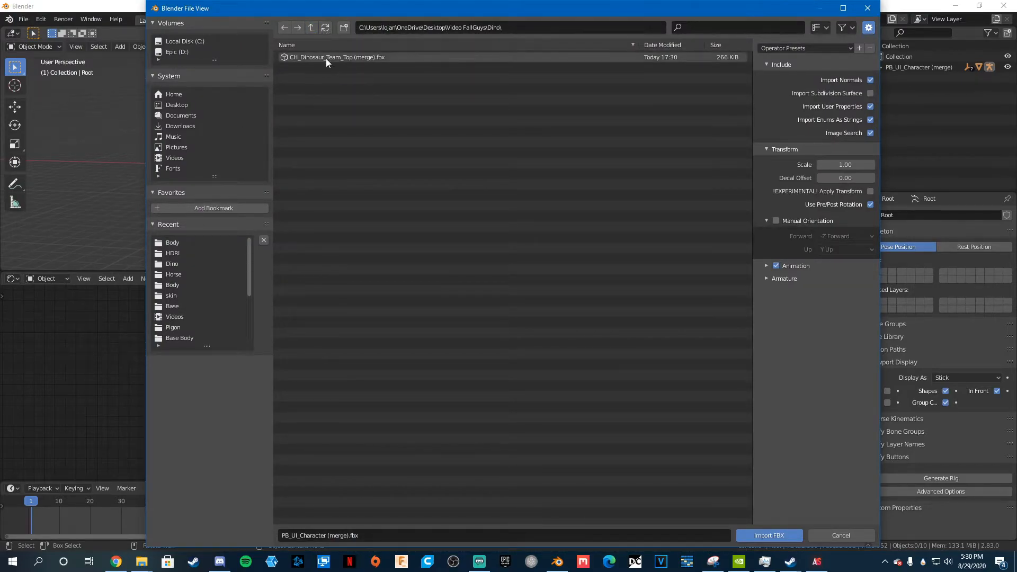
pyautogui.click(768, 535)
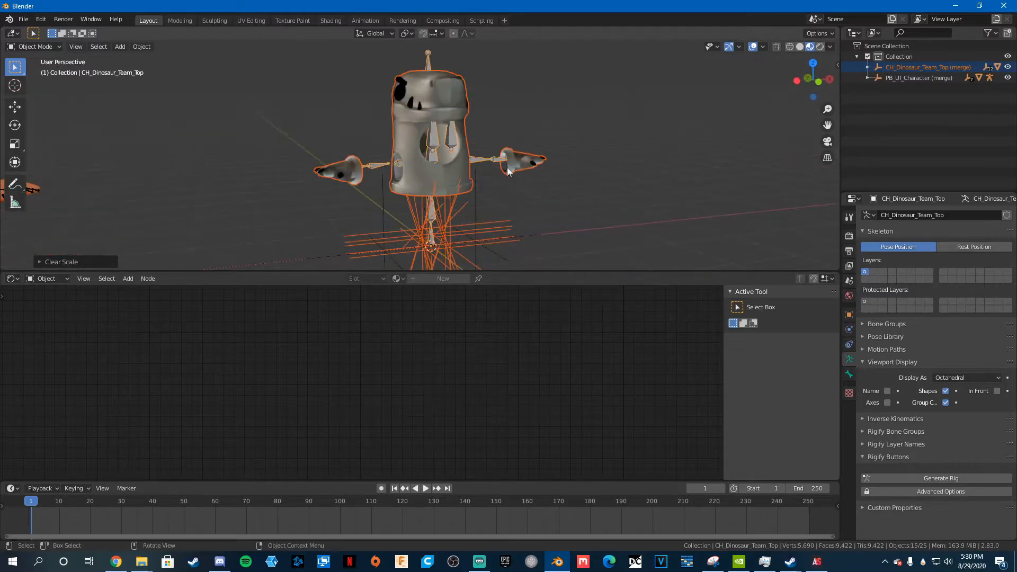
pyautogui.click(599, 176)
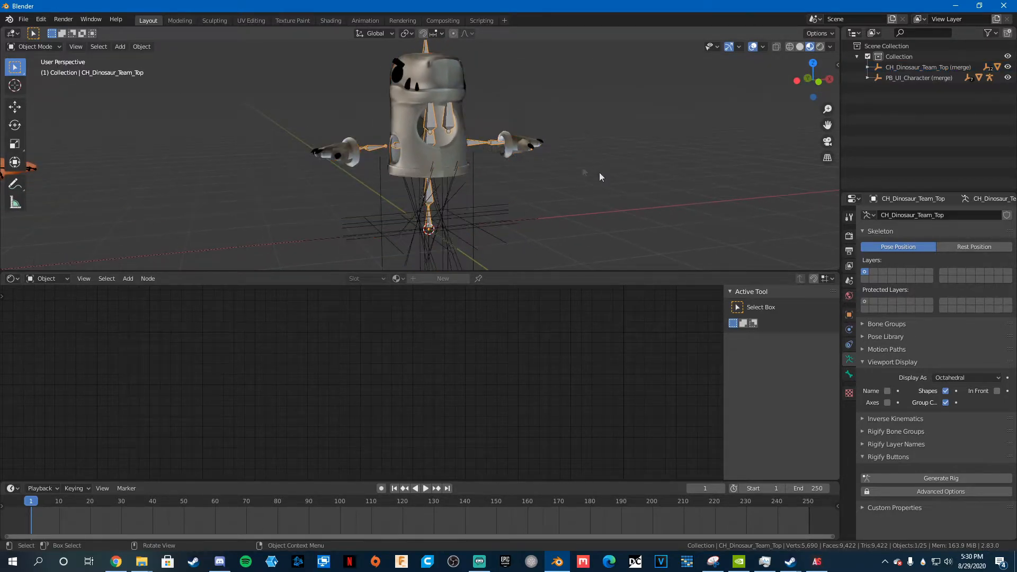
pyautogui.click(966, 377)
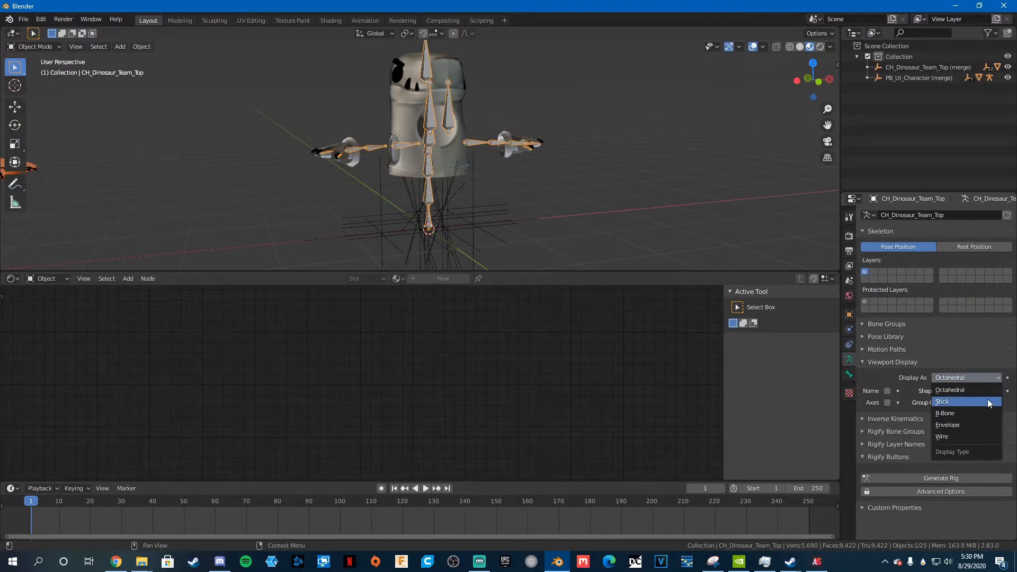
pyautogui.click(942, 402)
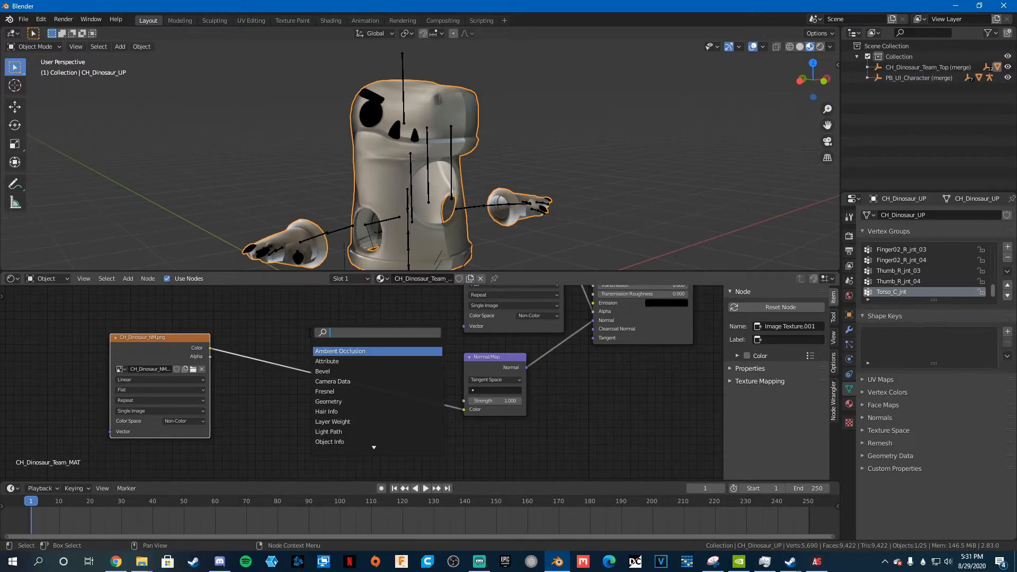
# Add Separate RGB, Combine RGB and Invert nodes between the NM image and Normal Map nodes.
pyautogui.write('sep')
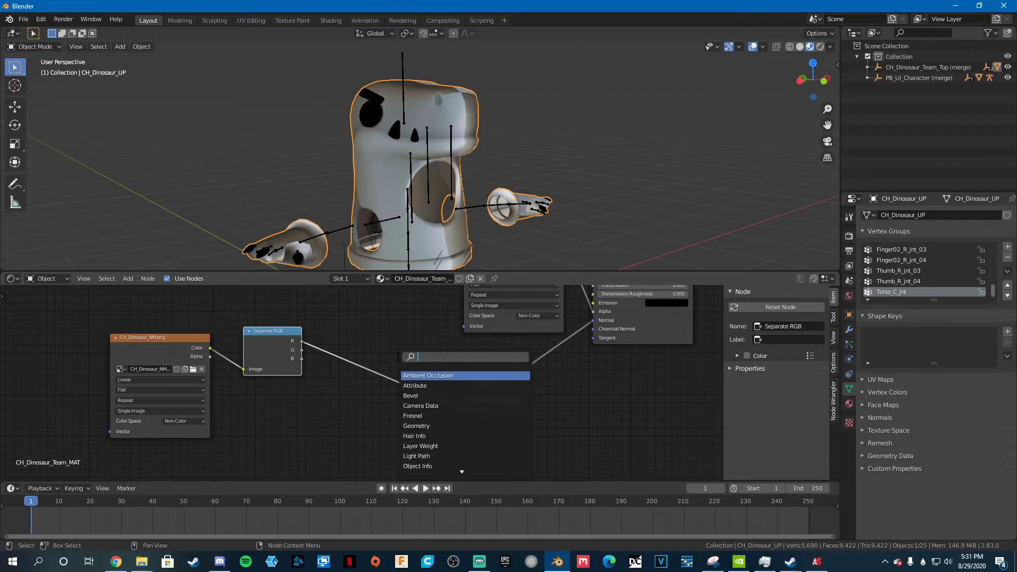
pyautogui.write('com')
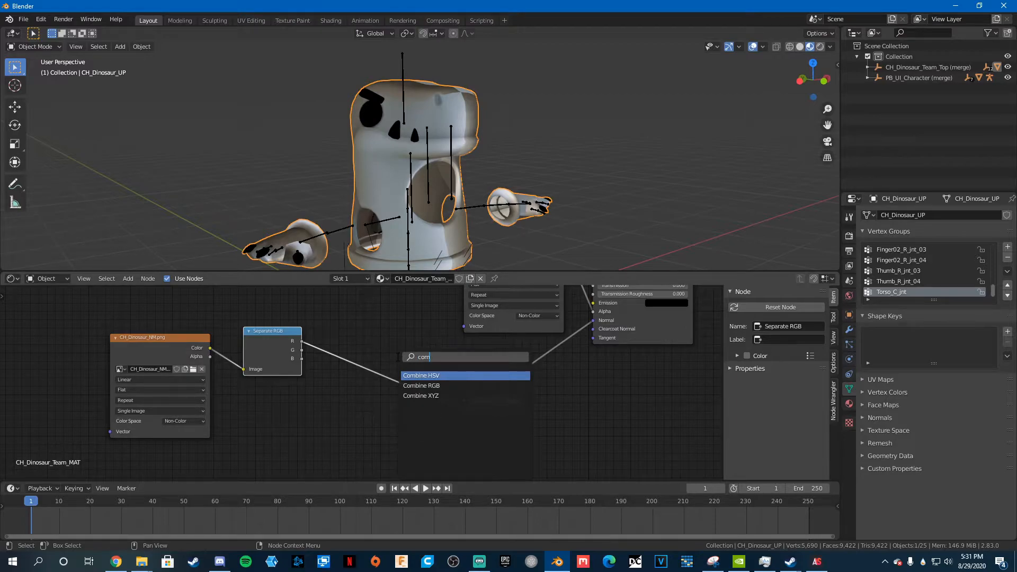
pyautogui.click(421, 385)
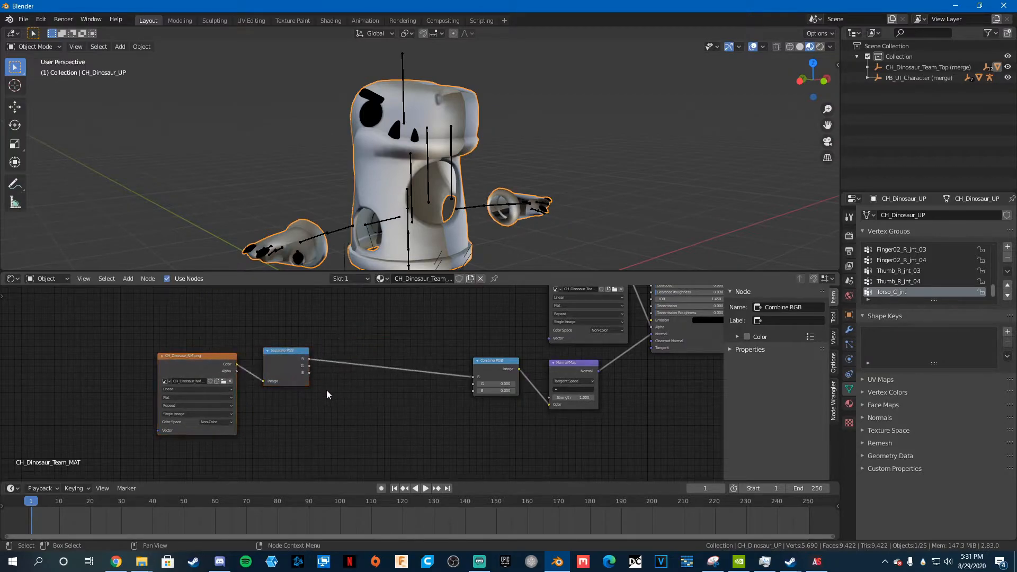
pyautogui.click(286, 350)
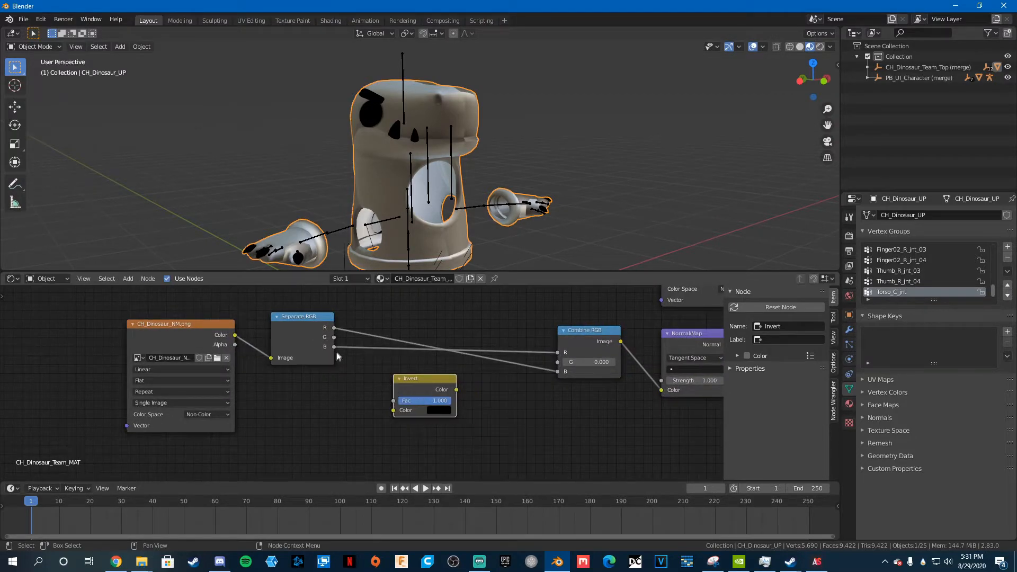
pyautogui.click(302, 317)
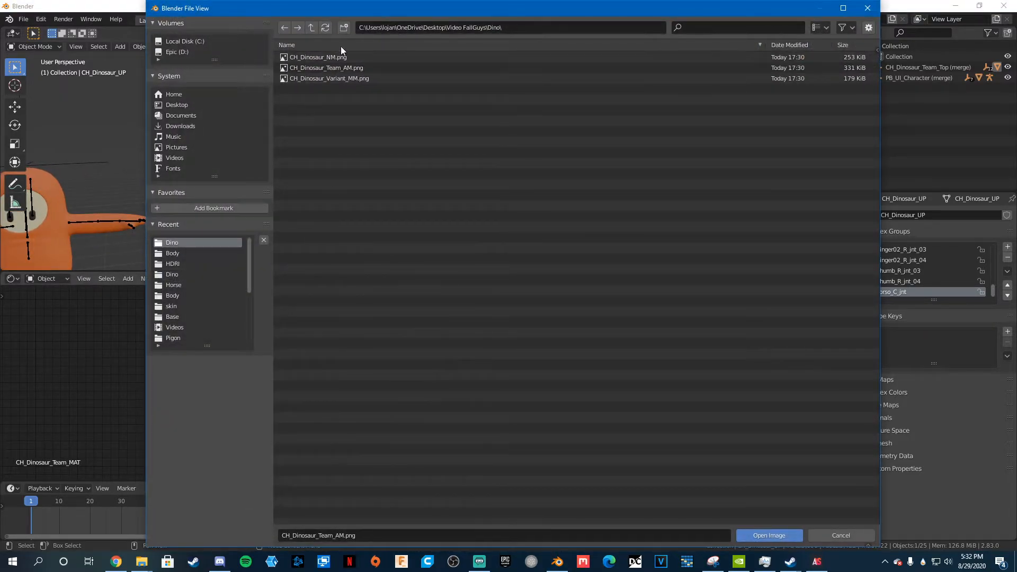
# Load the dinosaur variant texture images into the Image Texture nodes.
pyautogui.click(768, 535)
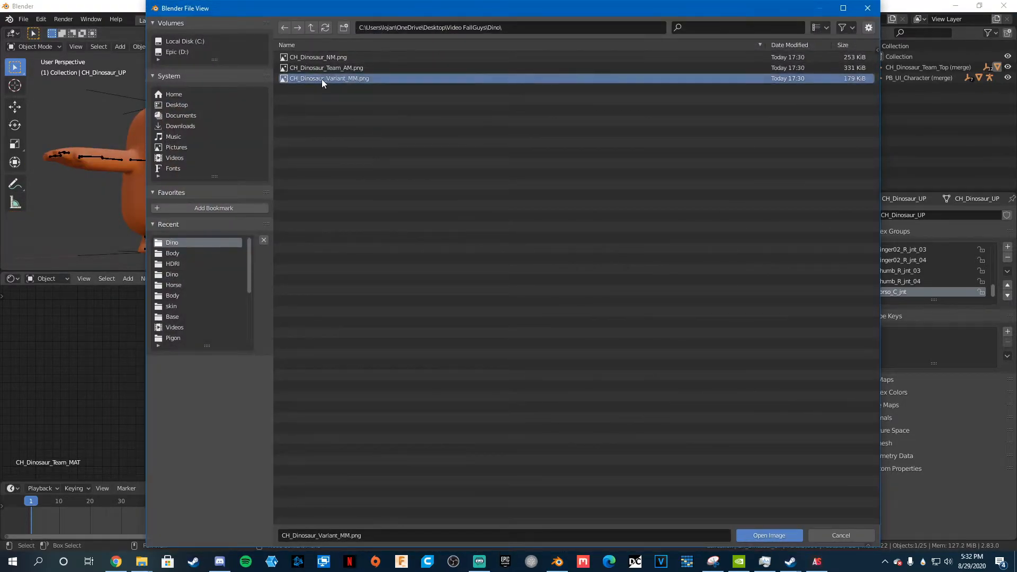
pyautogui.click(768, 535)
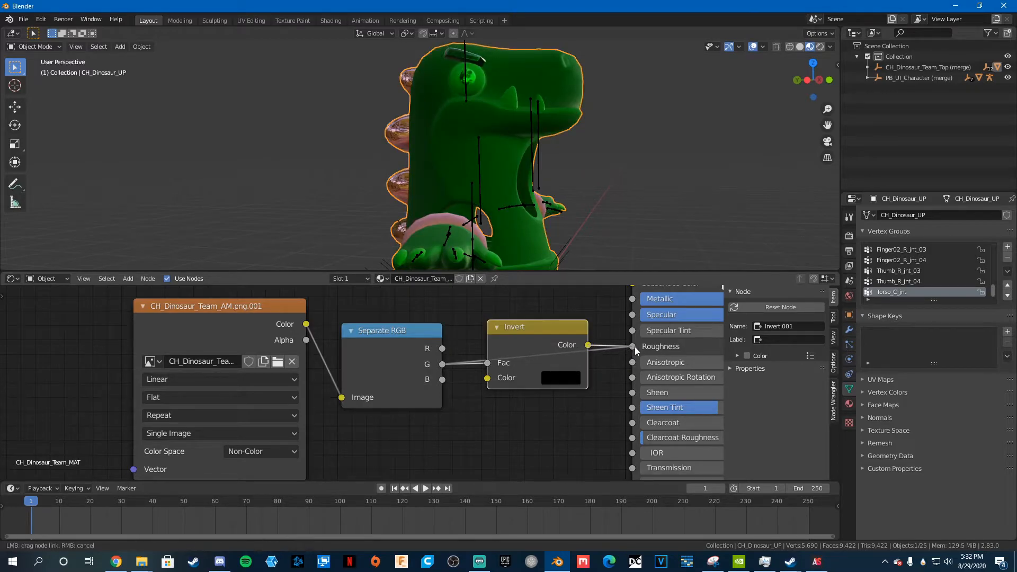
pyautogui.click(277, 361)
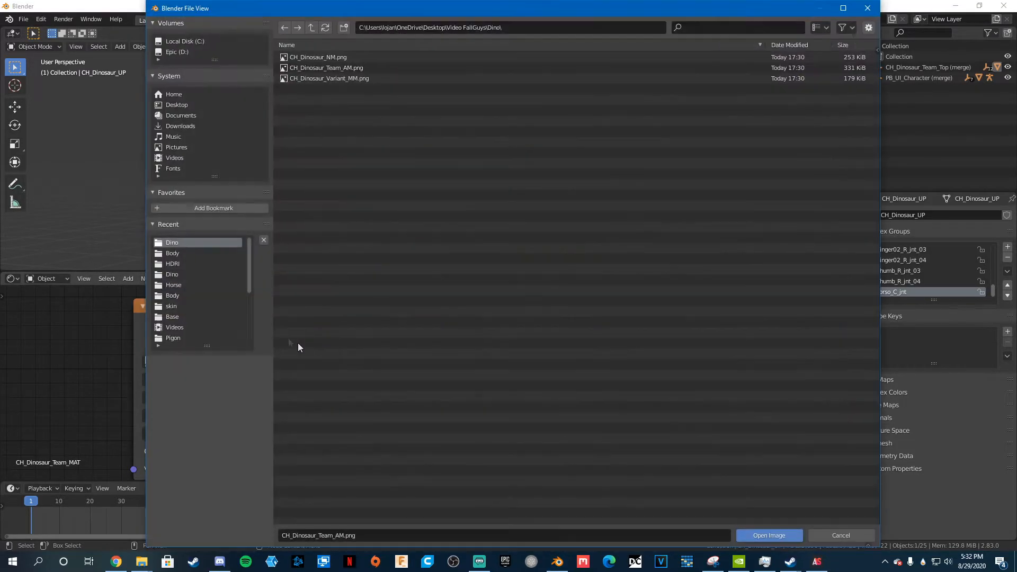
pyautogui.click(768, 535)
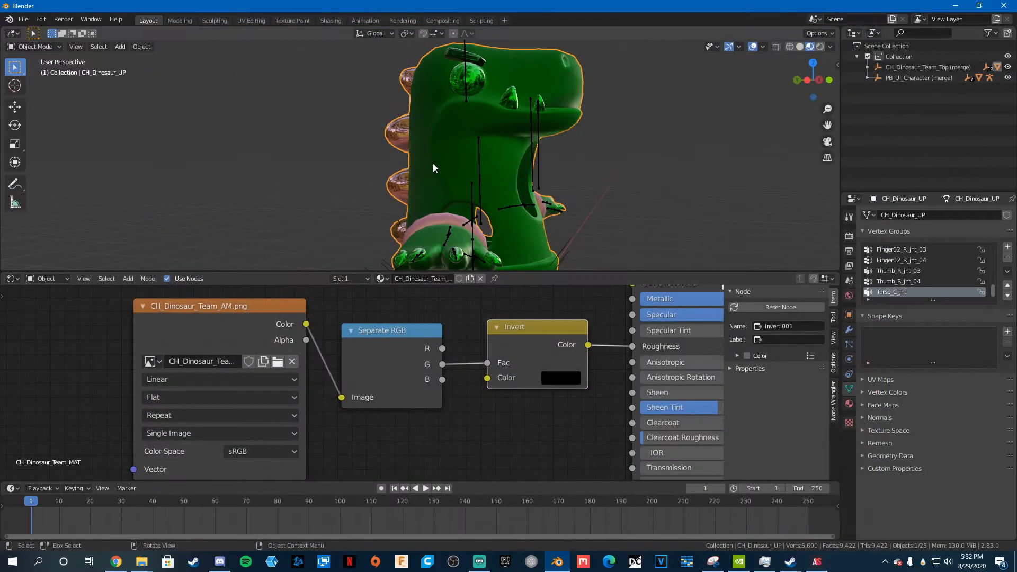
pyautogui.click(277, 361)
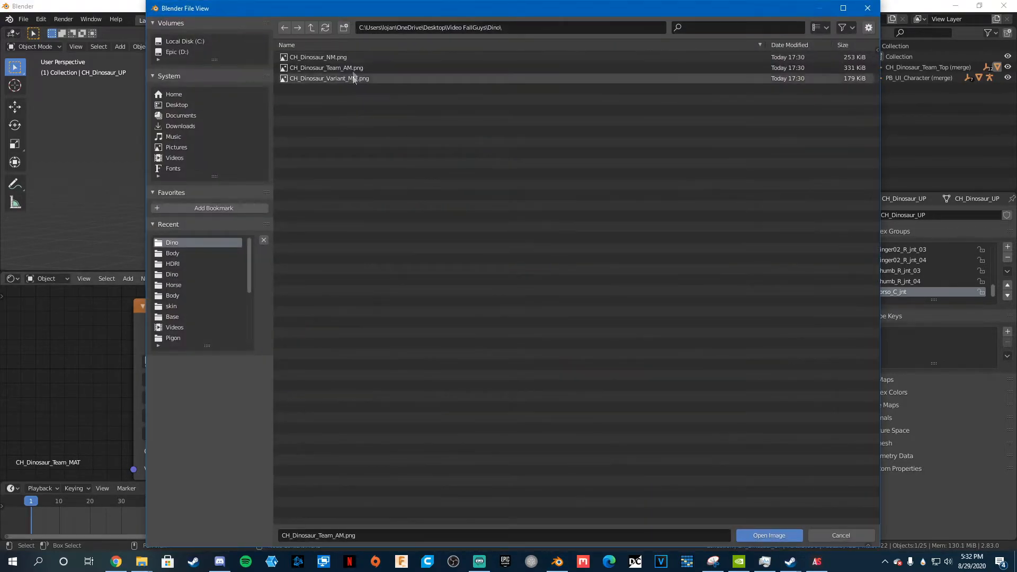
pyautogui.click(768, 535)
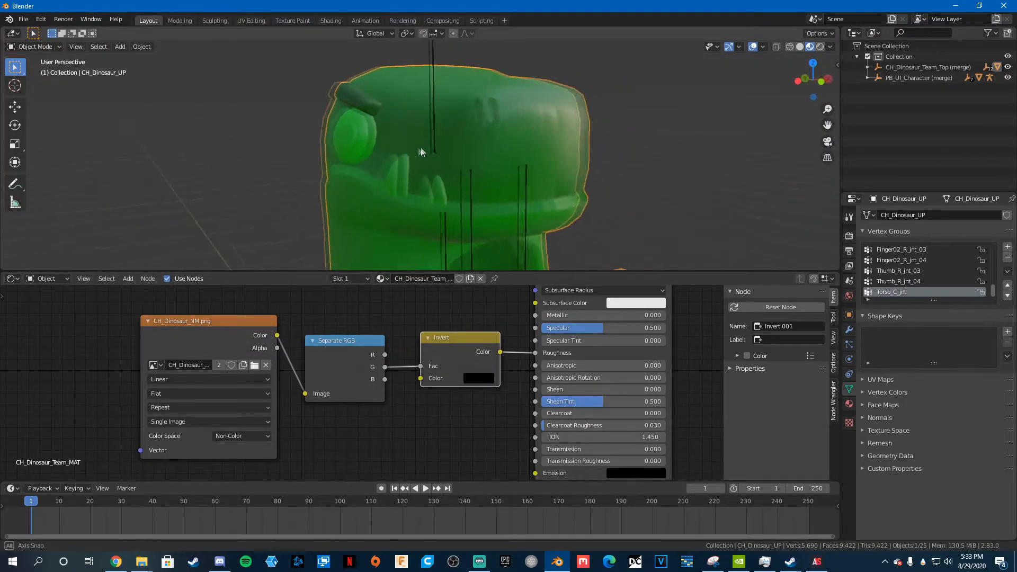
# In Edit Mode, convert the selected eye faces from triangles to quads.
pyautogui.press('Tab')
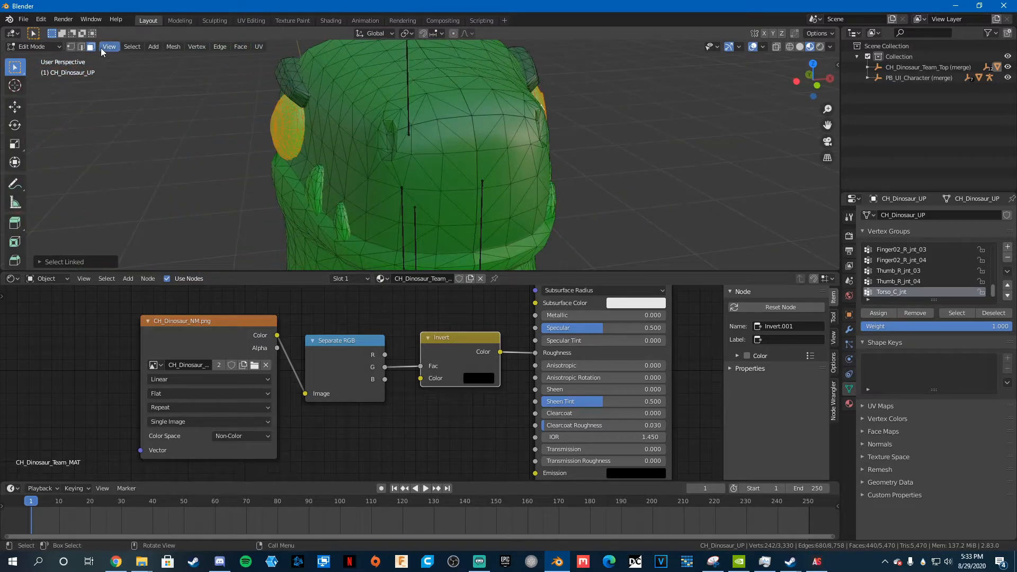
pyautogui.moveTo(256, 166)
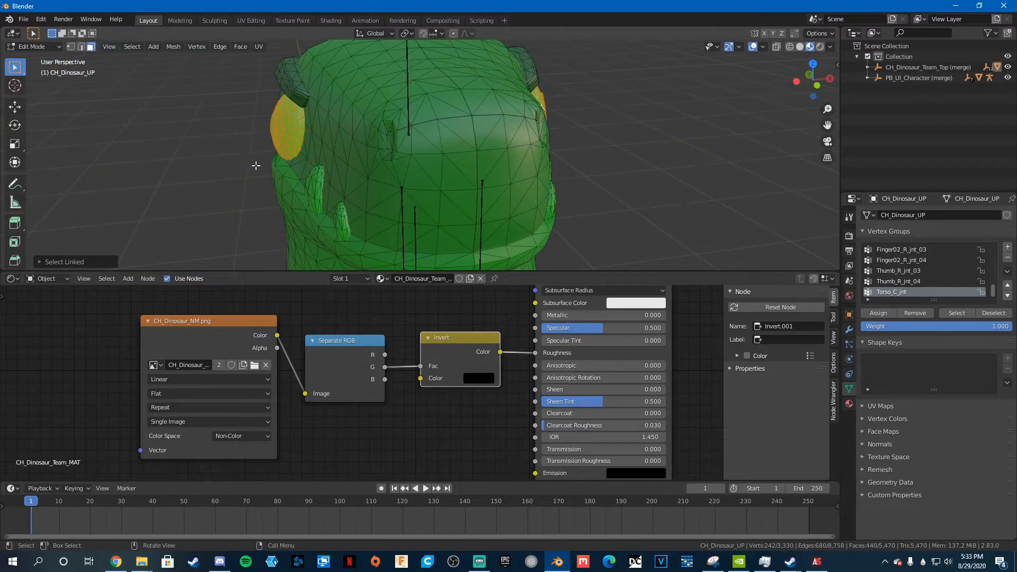
pyautogui.click(240, 46)
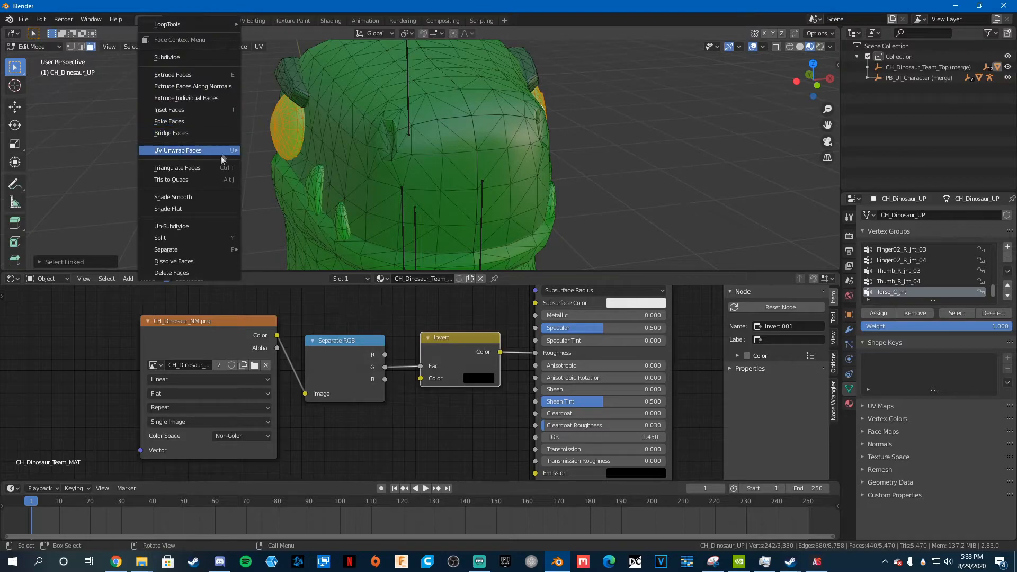
pyautogui.moveTo(171, 179)
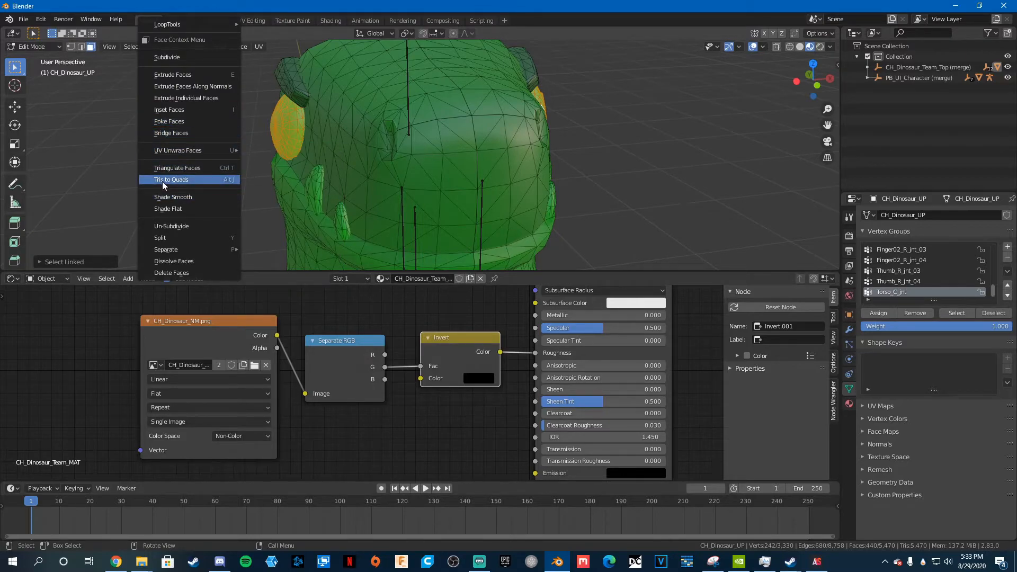
pyautogui.click(171, 179)
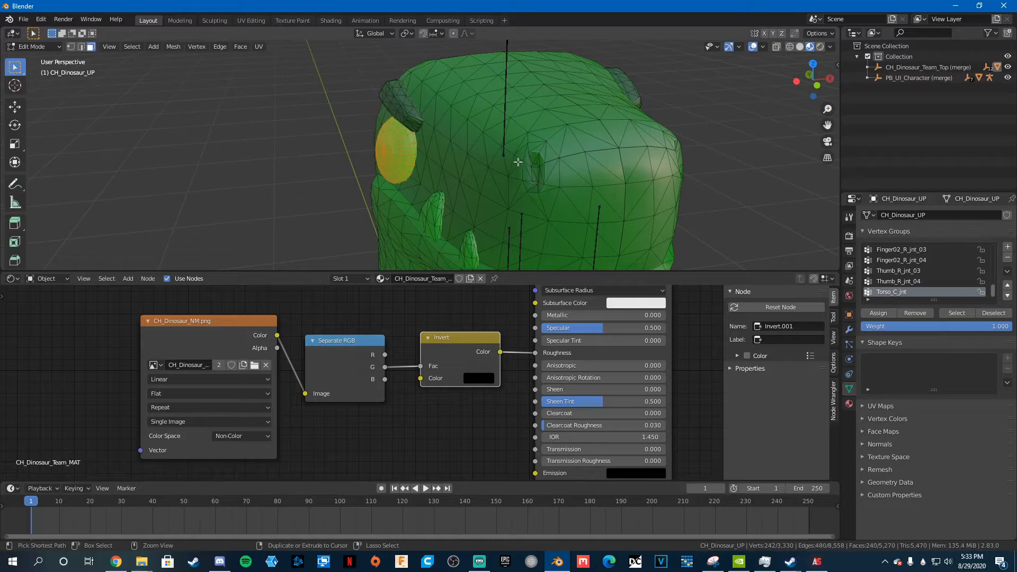
# Add a second material slot holding a new Material.001 for the eyes.
pyautogui.click(849, 403)
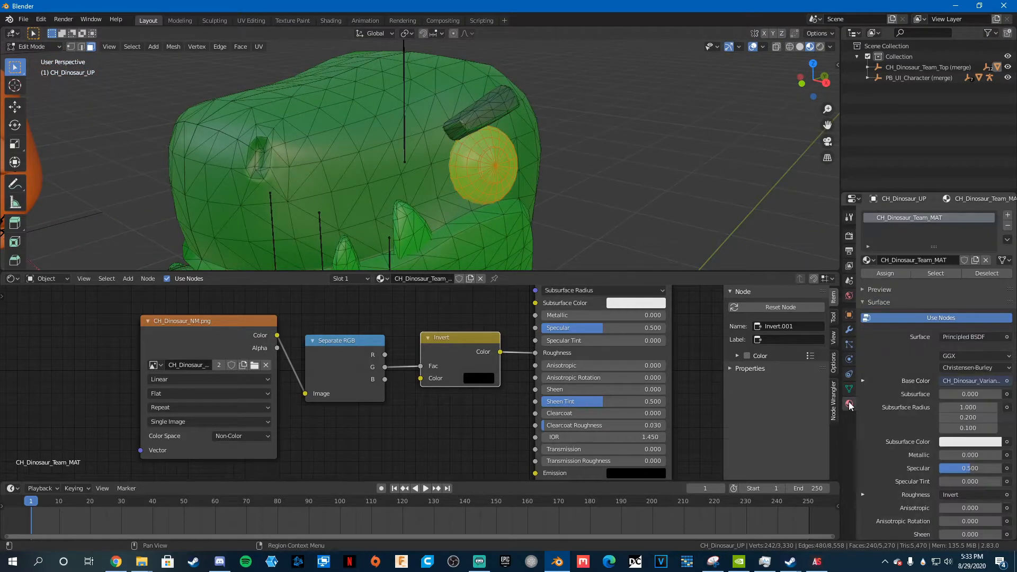
pyautogui.click(360, 278)
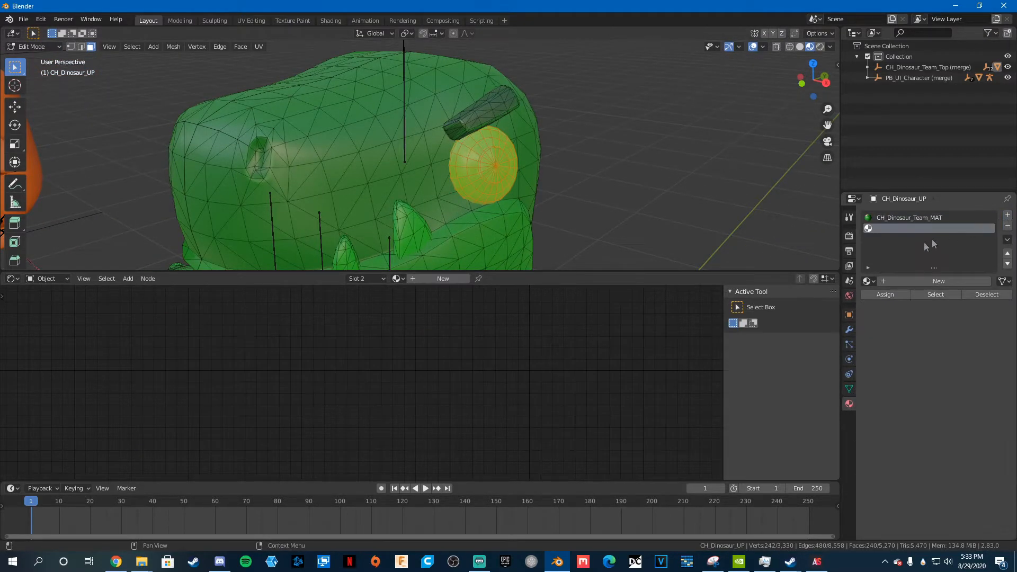
pyautogui.click(937, 281)
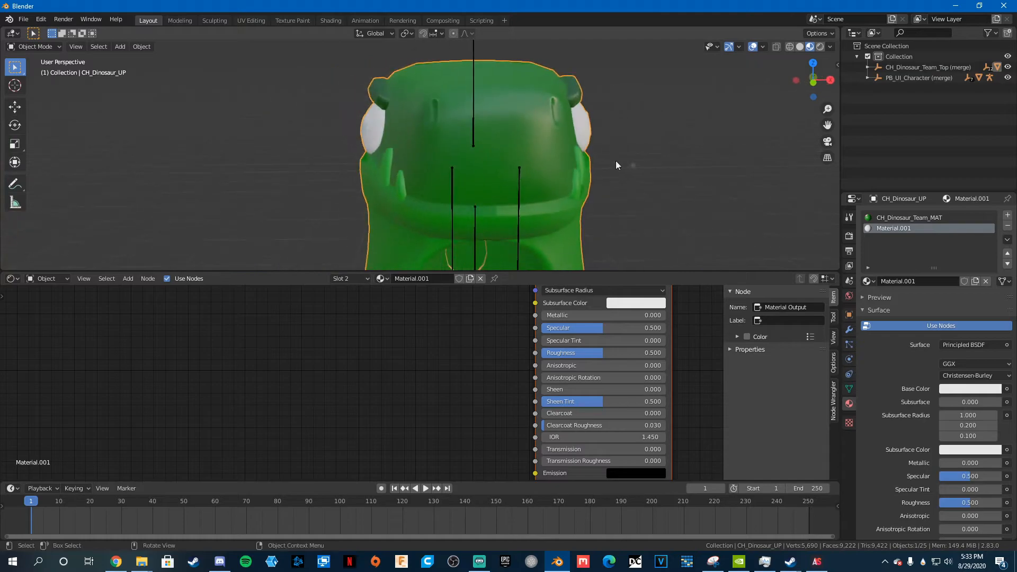
# Enter Edit Mode and select the inner ring of the eye for Material.002.
pyautogui.press('Tab')
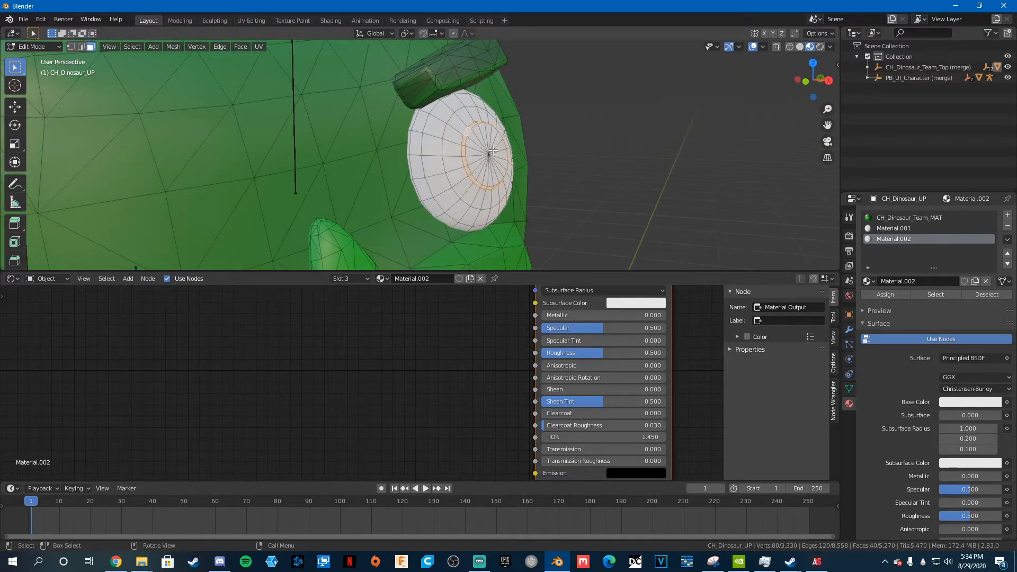
pyautogui.click(484, 158)
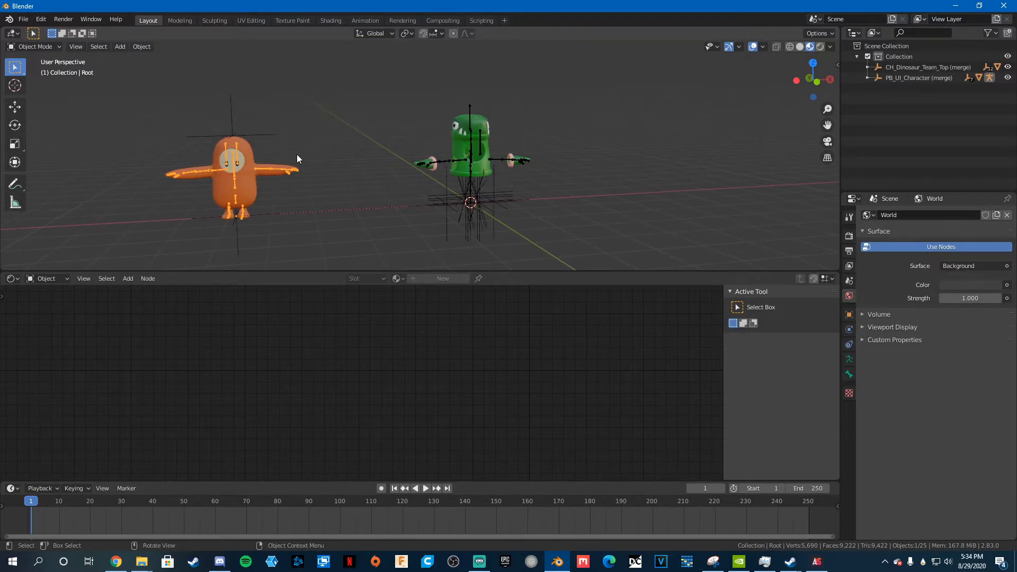
pyautogui.moveTo(265, 190)
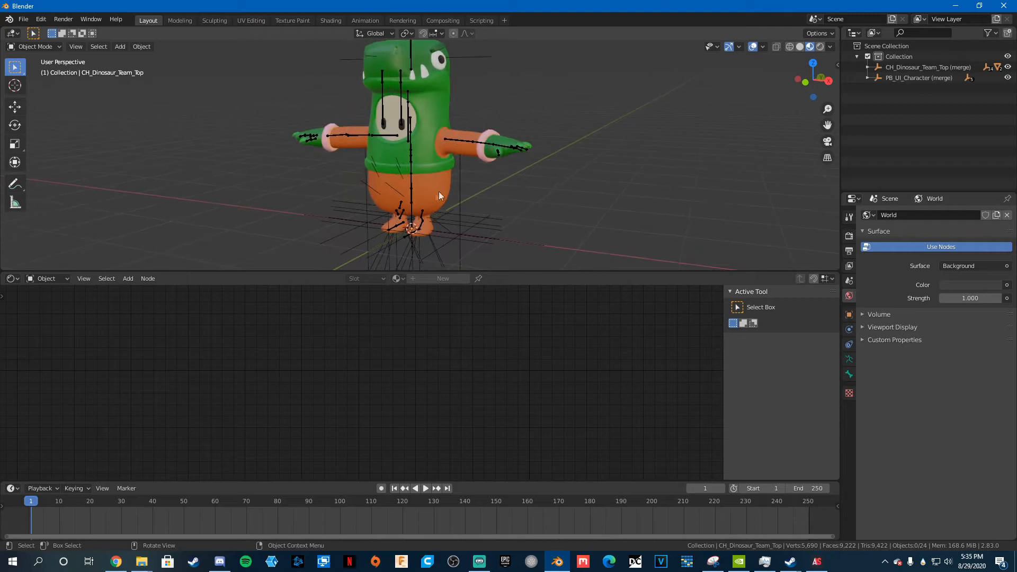
# Grab the dinosaur costume and move it over the orange bean character.
pyautogui.press('g')
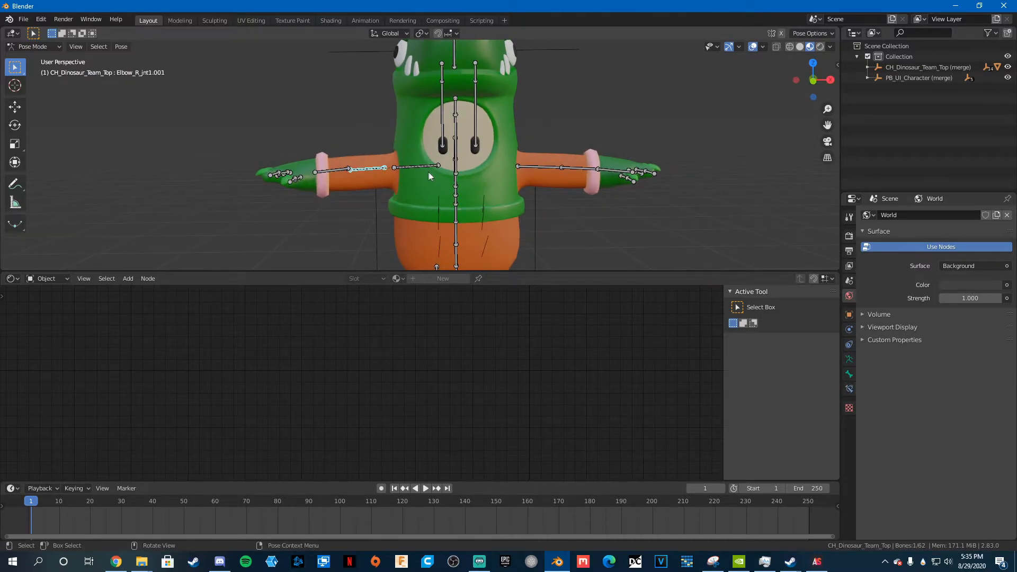
# Test-move the elbow bone to reveal duplicate arm bones, then end the move.
pyautogui.press('r')
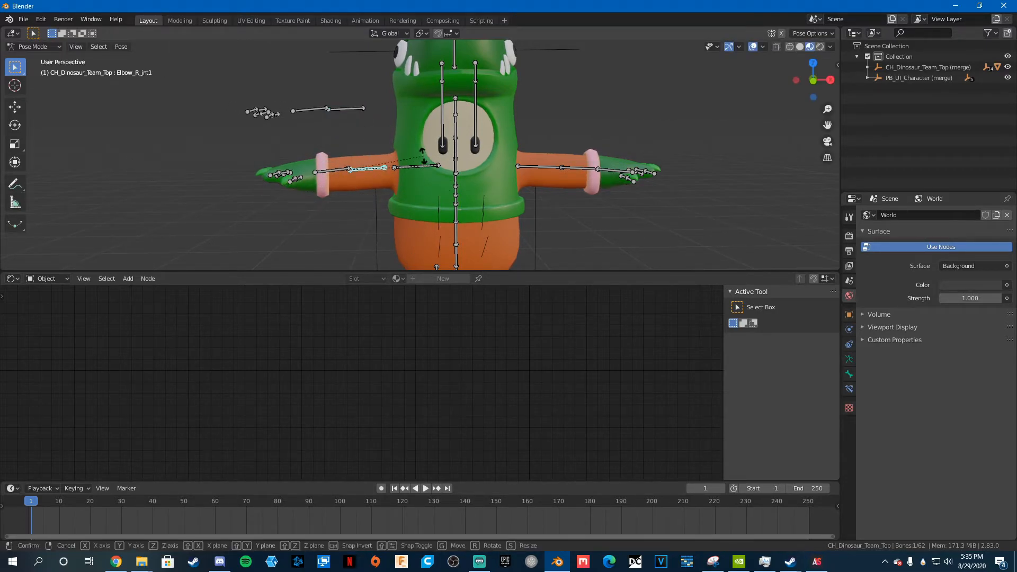
pyautogui.click(390, 170)
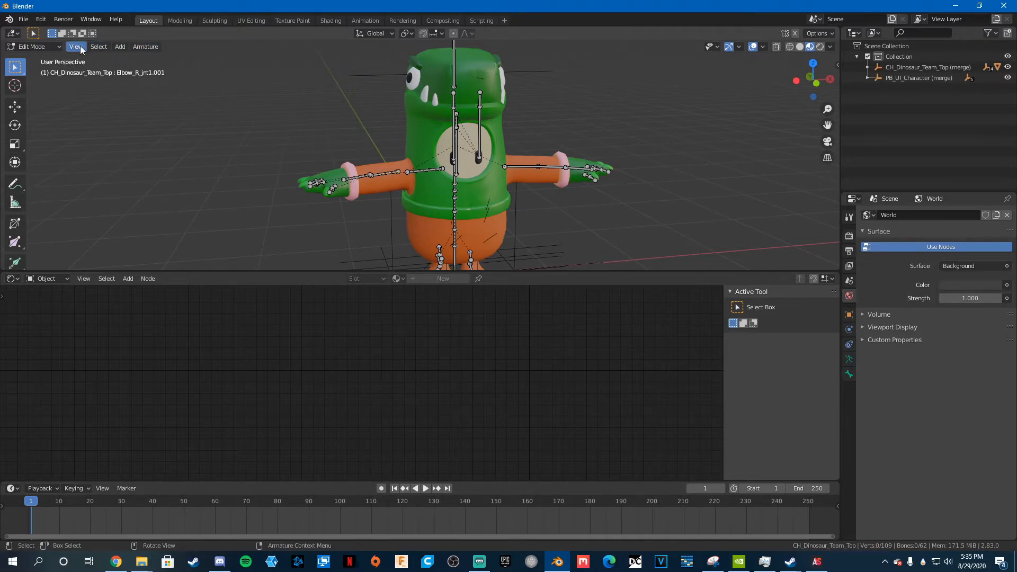
# Select the rig's duplicate bones matching the *001 name pattern.
pyautogui.click(98, 46)
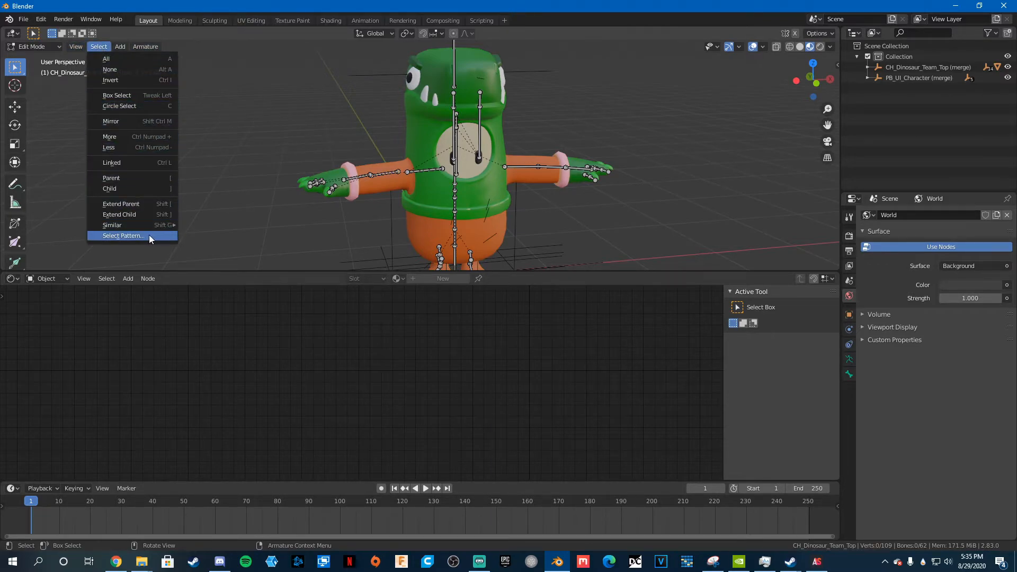
pyautogui.click(76, 46)
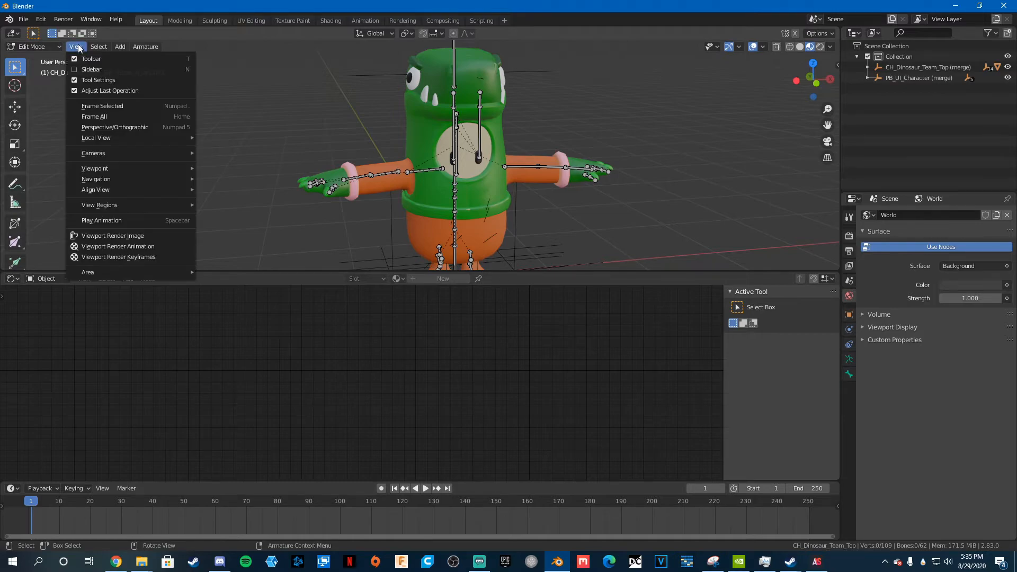
pyautogui.click(99, 46)
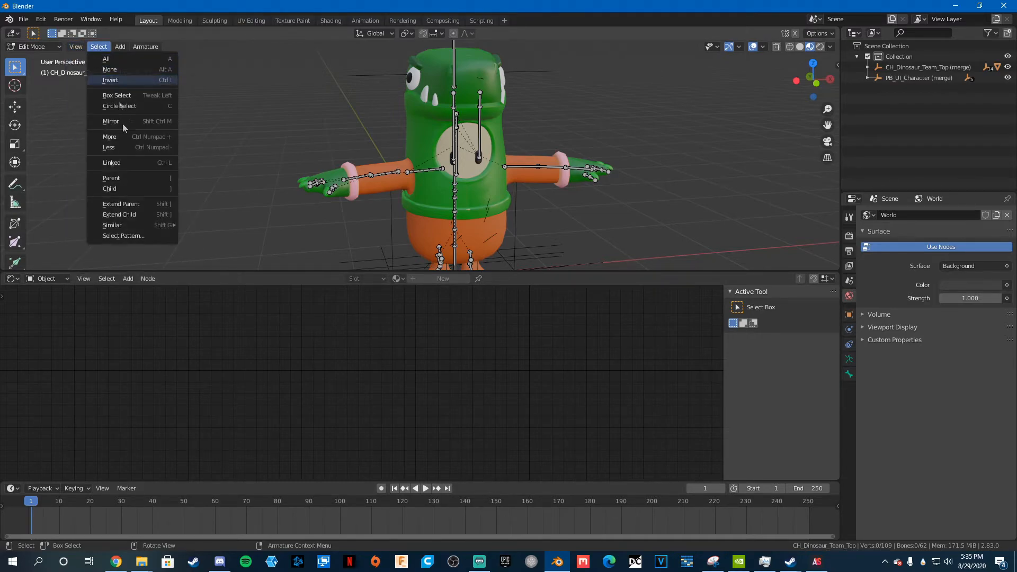
pyautogui.click(123, 235)
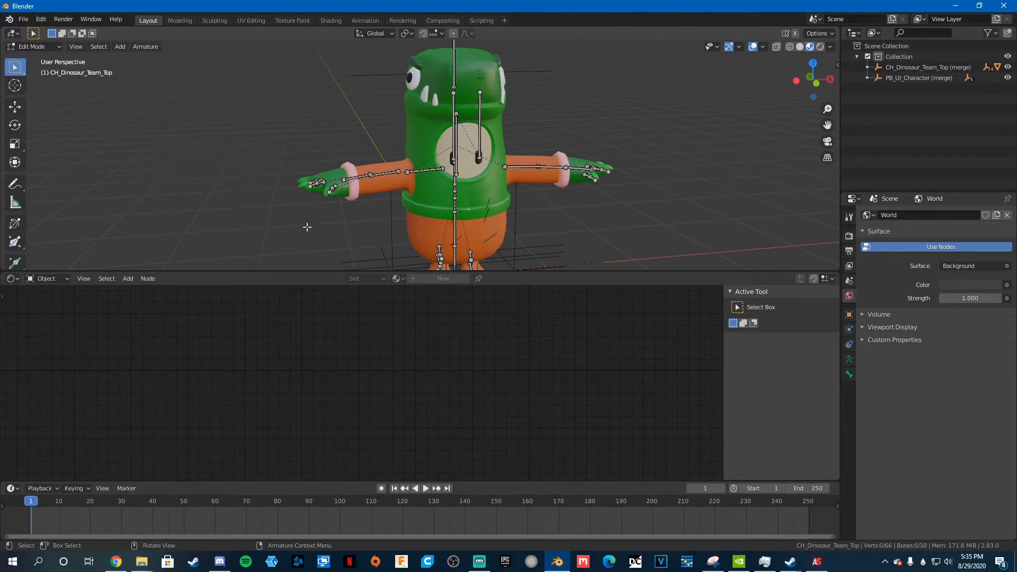
# Select bones matching the *002 pattern and delete them.
pyautogui.click(98, 46)
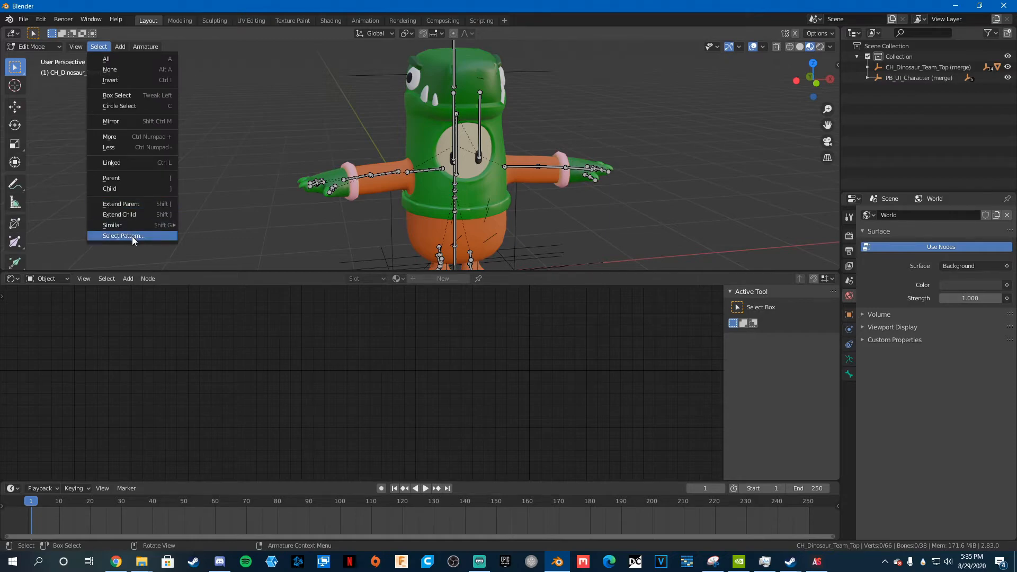
pyautogui.click(122, 235)
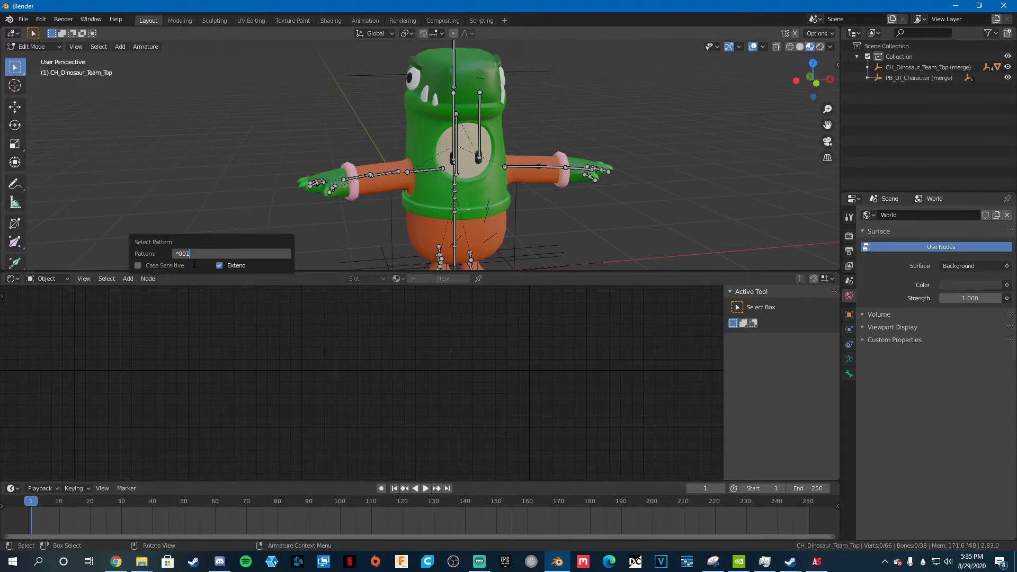
pyautogui.write('002')
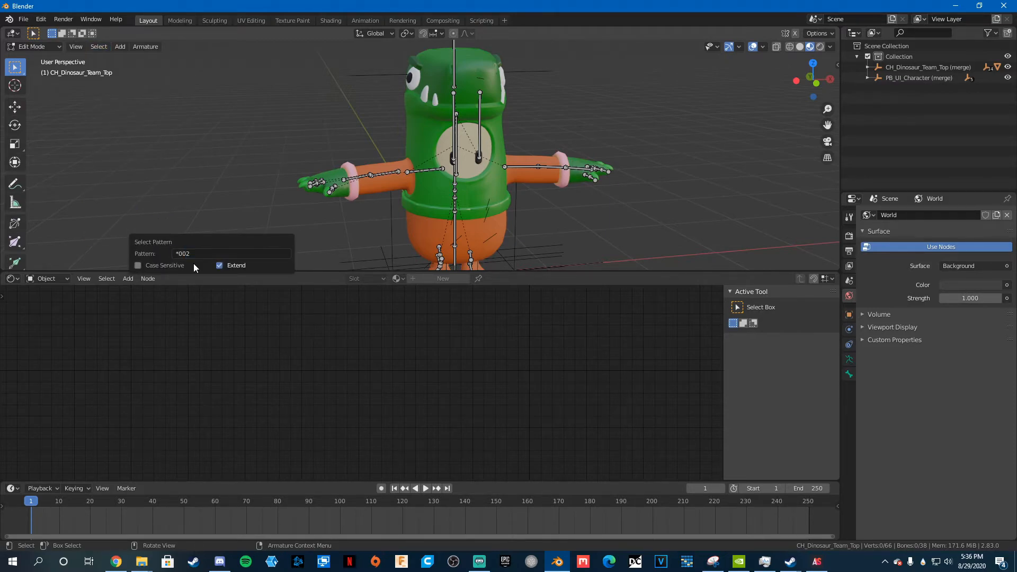
pyautogui.press('x')
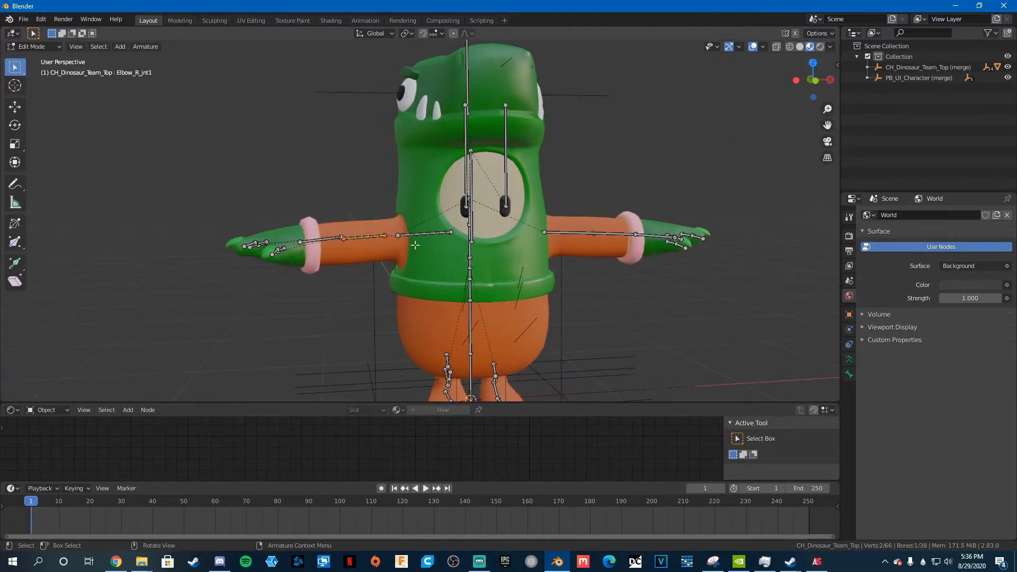
# Switch the rig from armature Edit Mode to Object Mode via the mode dropdown.
pyautogui.click(32, 46)
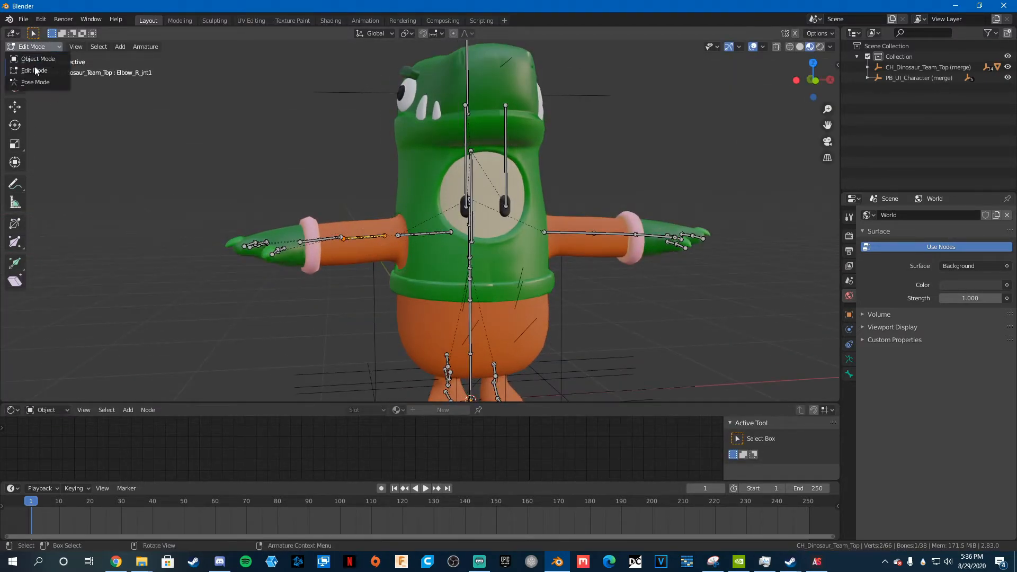
pyautogui.click(35, 82)
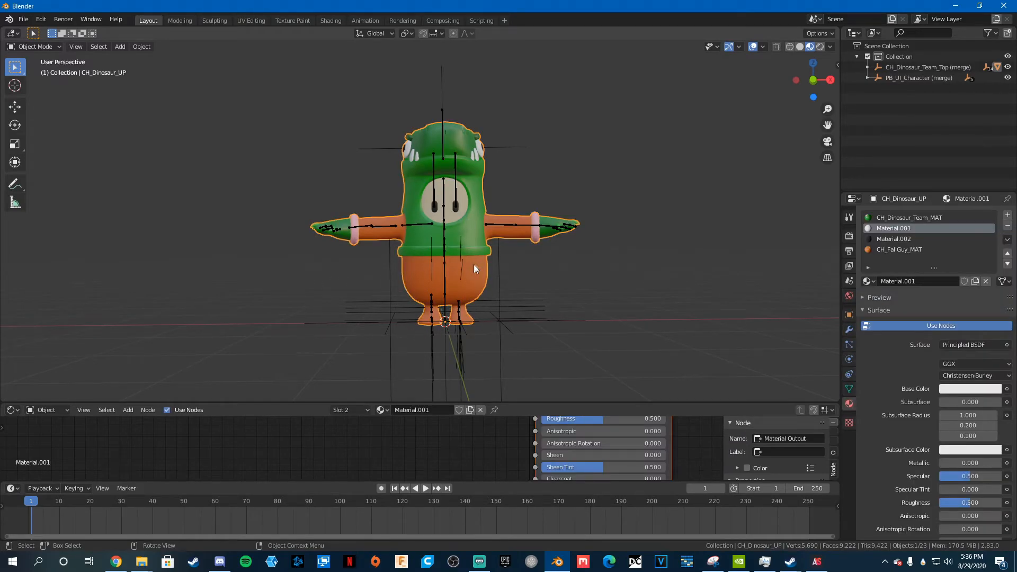
pyautogui.moveTo(470, 231)
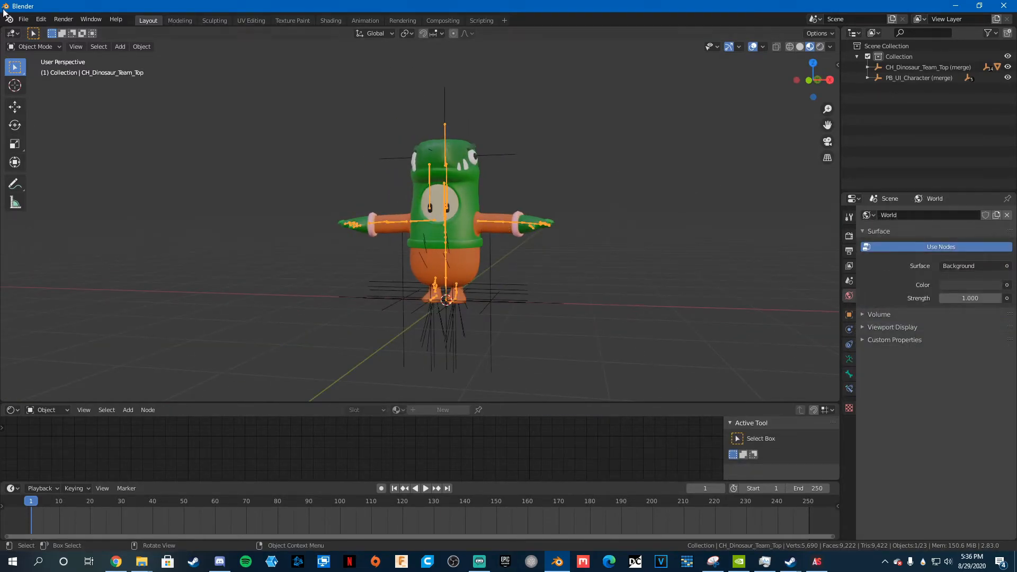
# Enter Pose Mode and rotate the arm and head bones into a leaning pose.
pyautogui.click(35, 46)
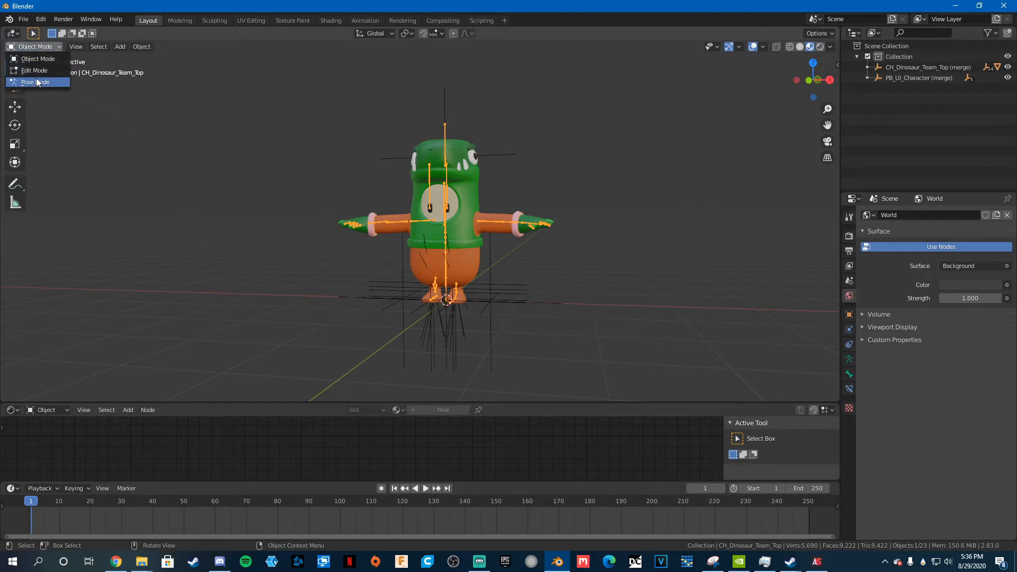
pyautogui.click(33, 81)
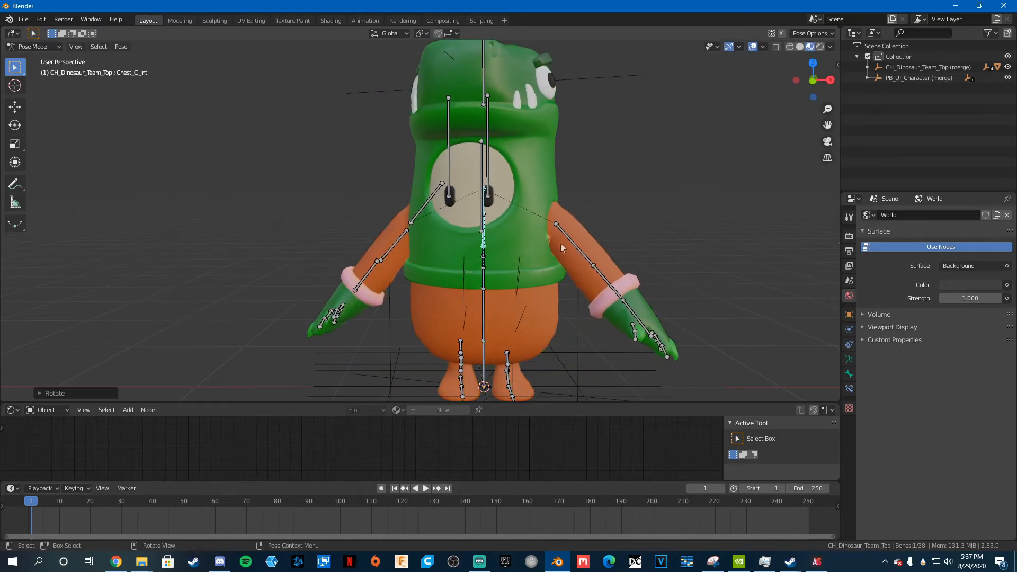
pyautogui.press('r')
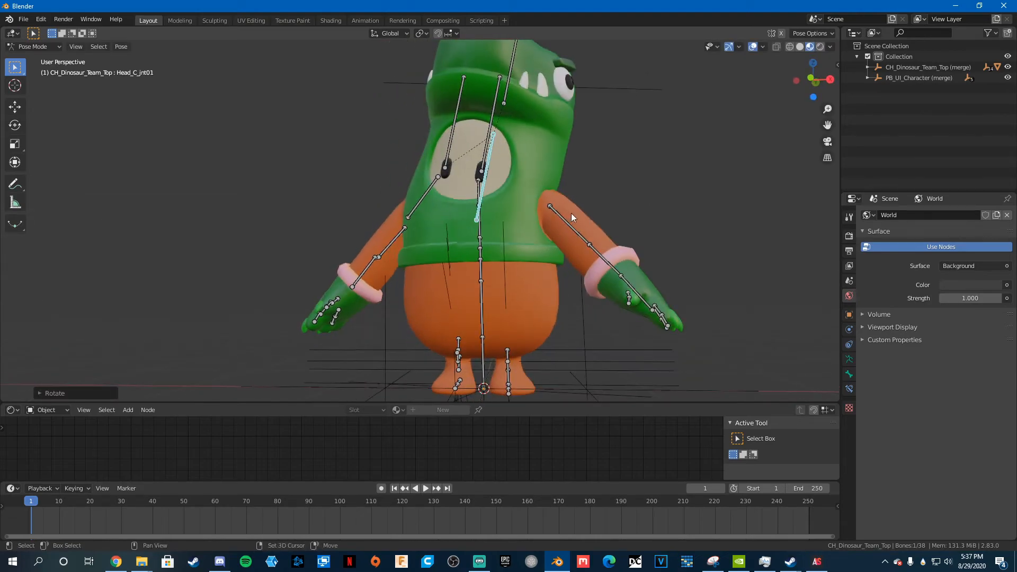
pyautogui.press('r')
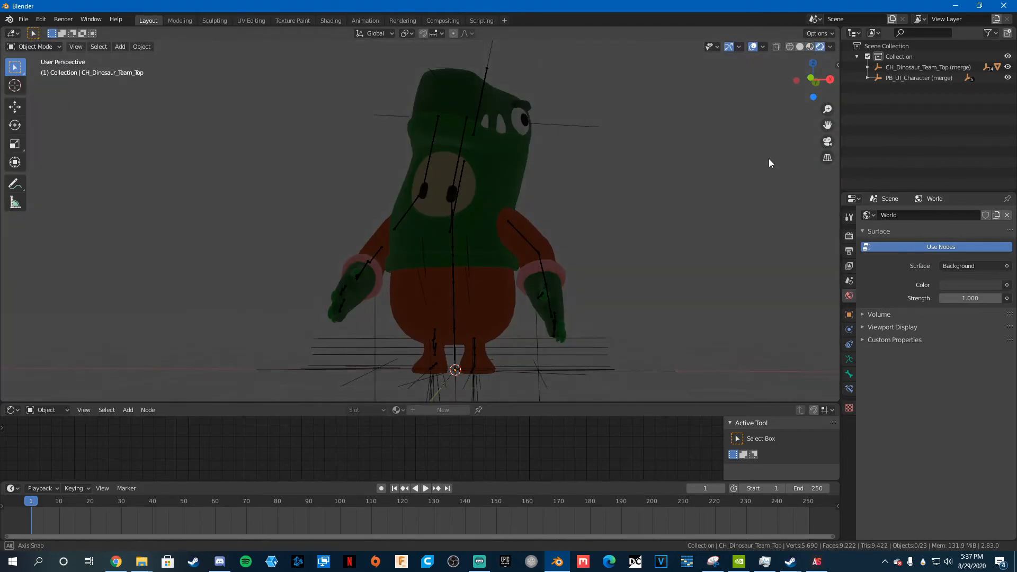
# Switch rendering to Cycles and light the world with the_sky_is_on_fire_4k.hdr HDRI.
pyautogui.click(971, 214)
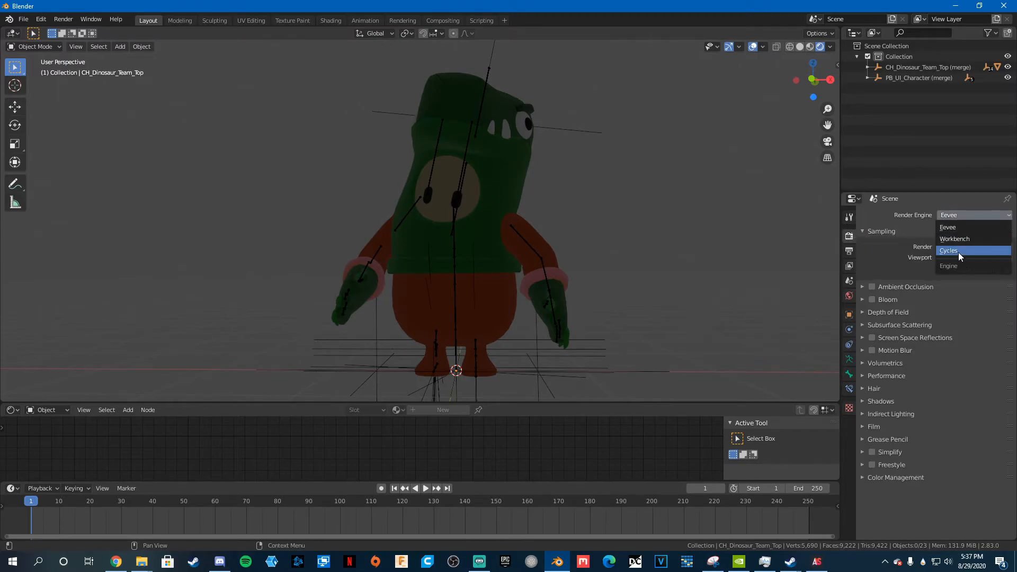
pyautogui.click(948, 250)
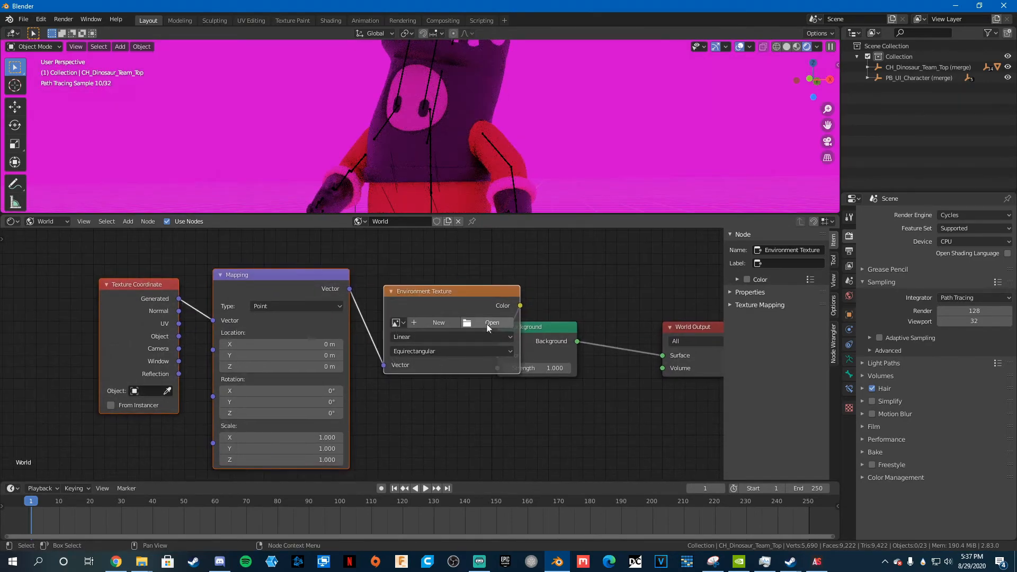
pyautogui.click(492, 323)
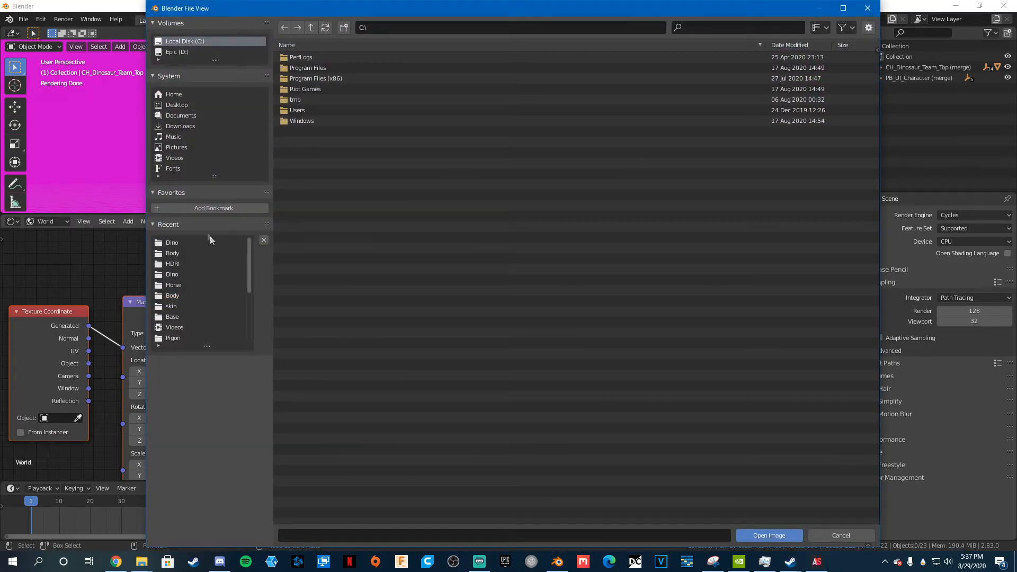
pyautogui.moveTo(180, 254)
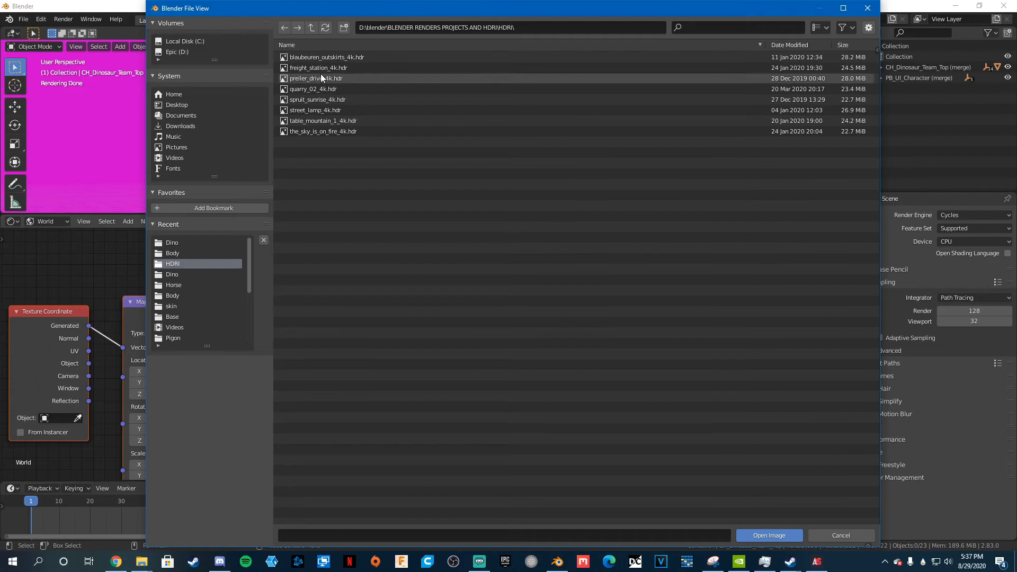
pyautogui.click(768, 535)
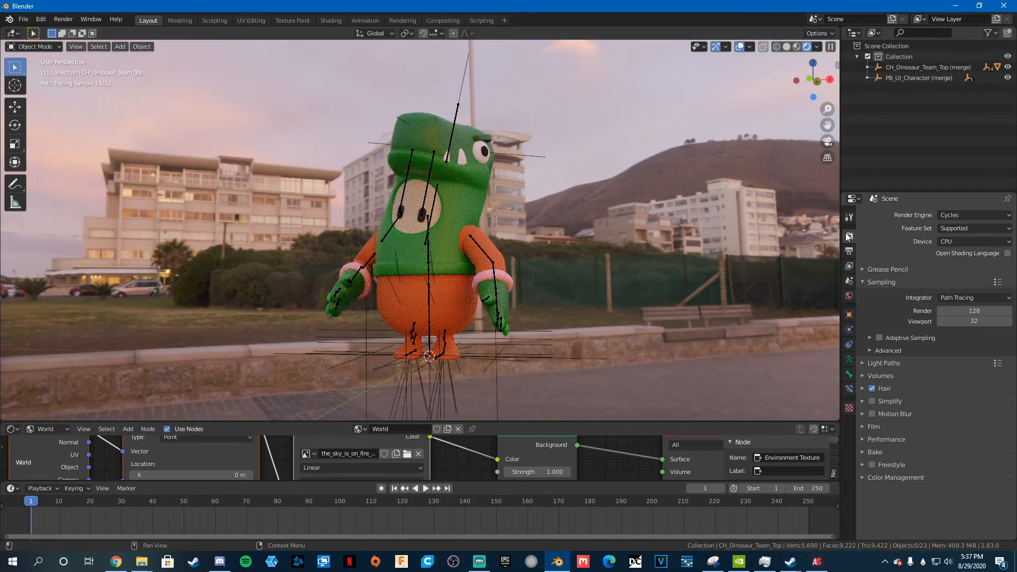
# Enable transparent film, add a camera framing the dinosaur, and render the image.
pyautogui.click(874, 426)
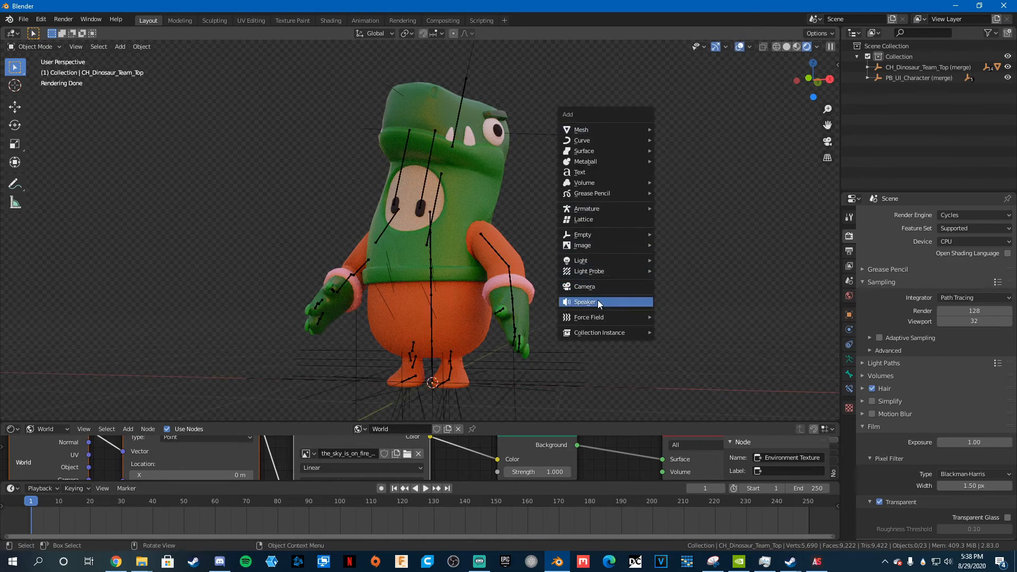
pyautogui.click(584, 287)
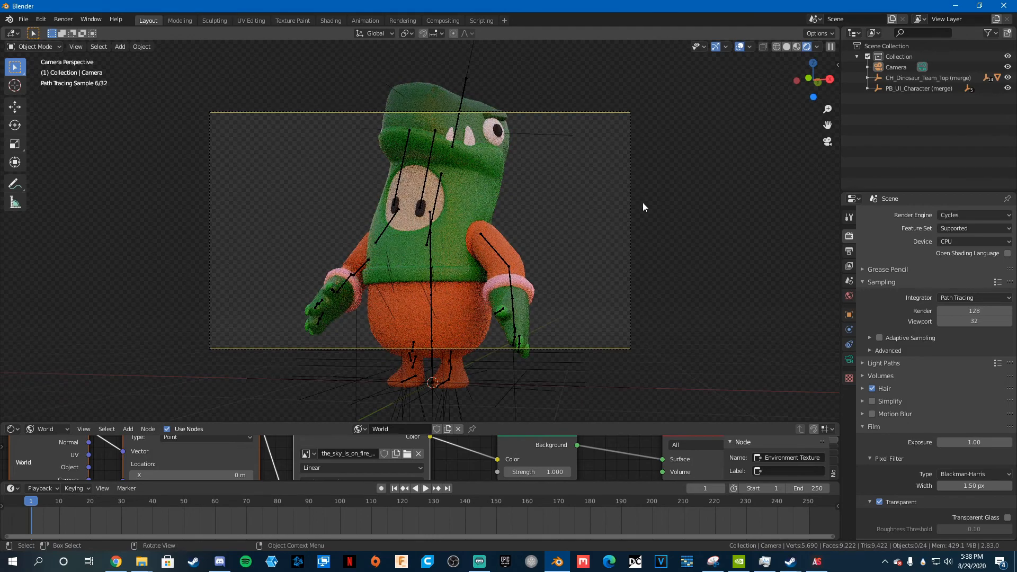
pyautogui.press('g')
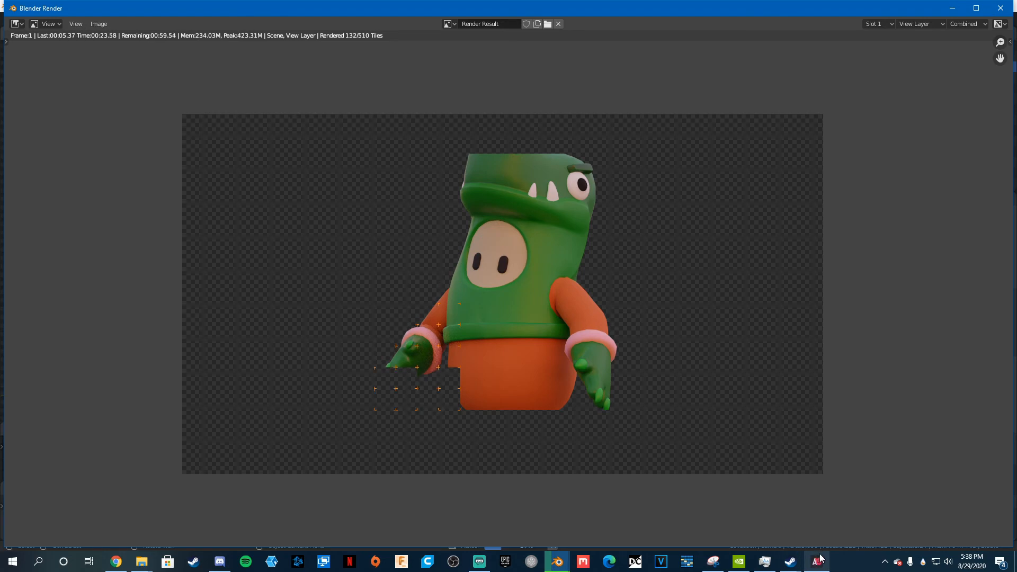
pyautogui.click(815, 561)
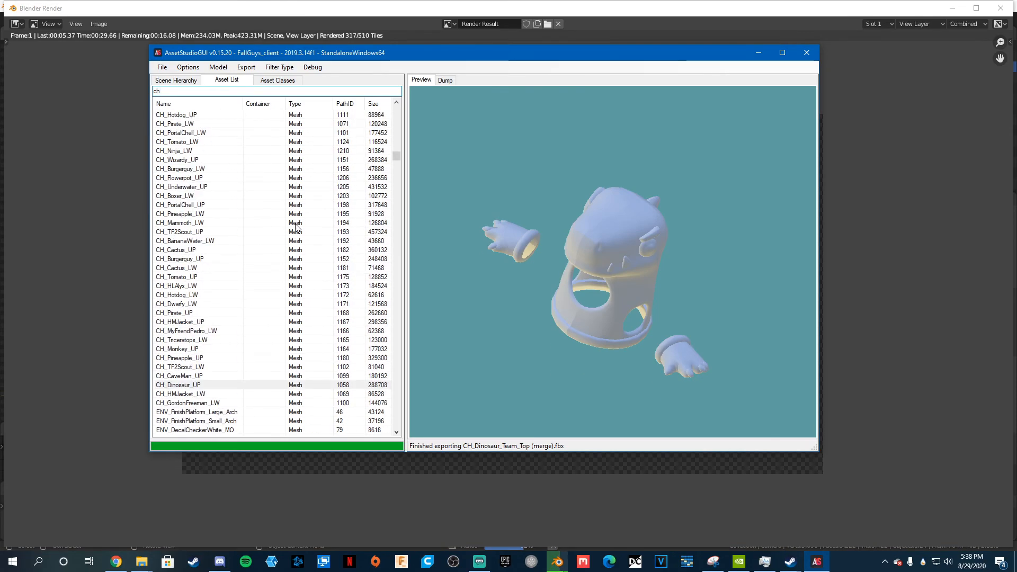
# Preview costume entries CH_Owl_Top, CH_Duck_LW, CH_Parrot_Team_Bottom and CH_Pineapple_UP.
pyautogui.click(184, 268)
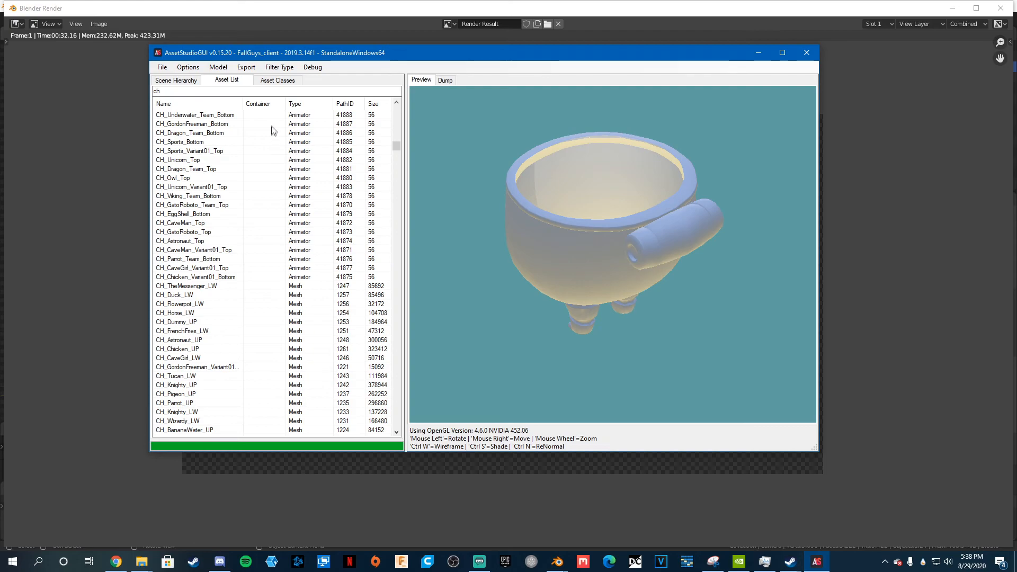
pyautogui.click(182, 204)
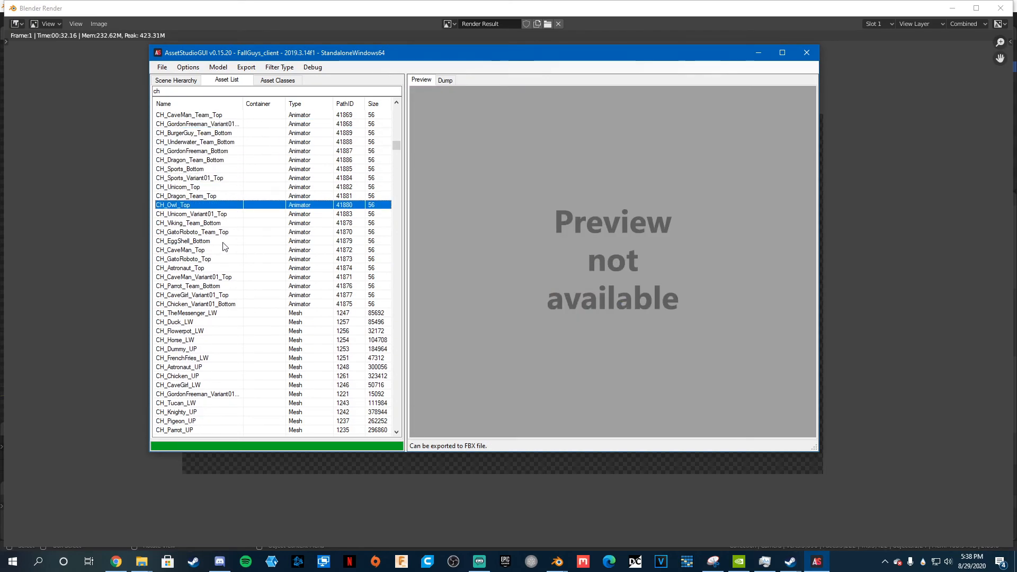
pyautogui.click(175, 240)
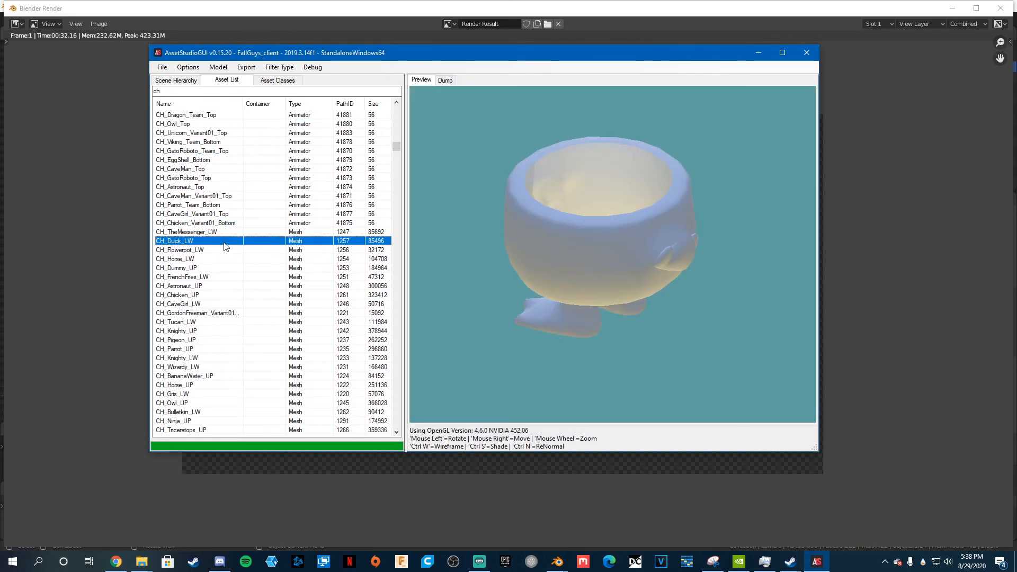
pyautogui.click(189, 205)
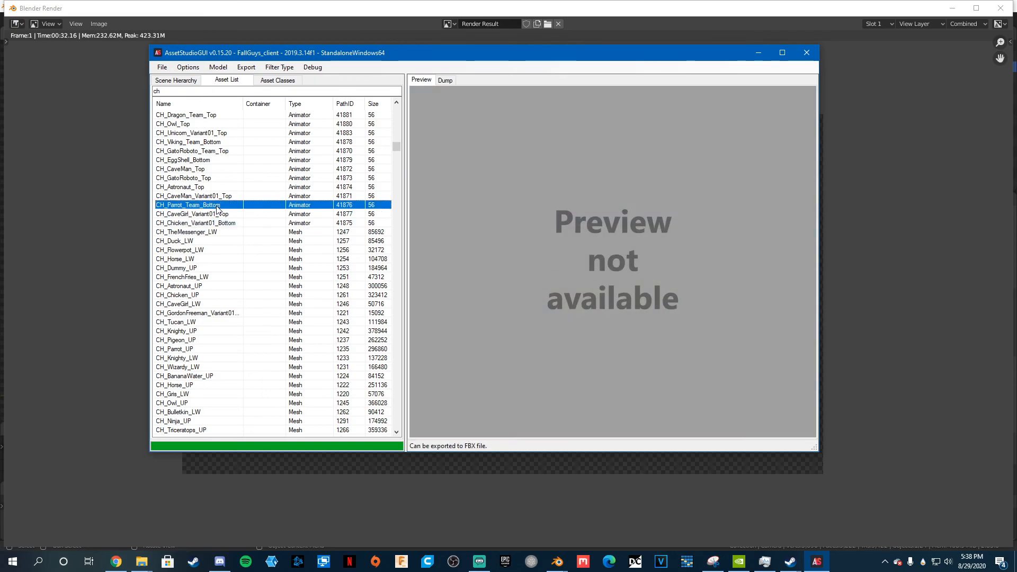
pyautogui.click(188, 295)
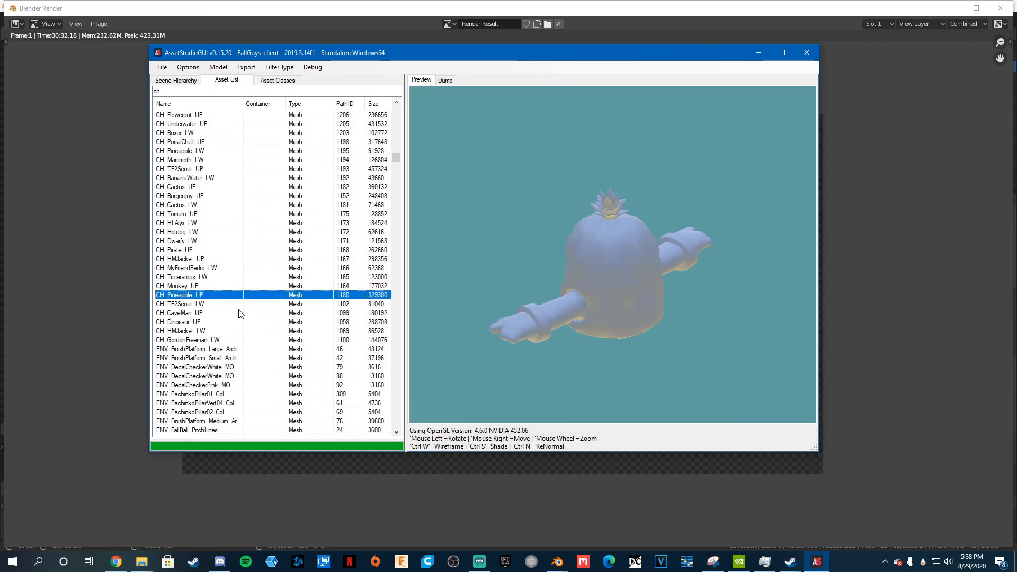
# Preview finish platform arches, ENV_checkpointMat01_Col, CH_Witchy_LW, then CH_Underwater_LW.
pyautogui.click(196, 349)
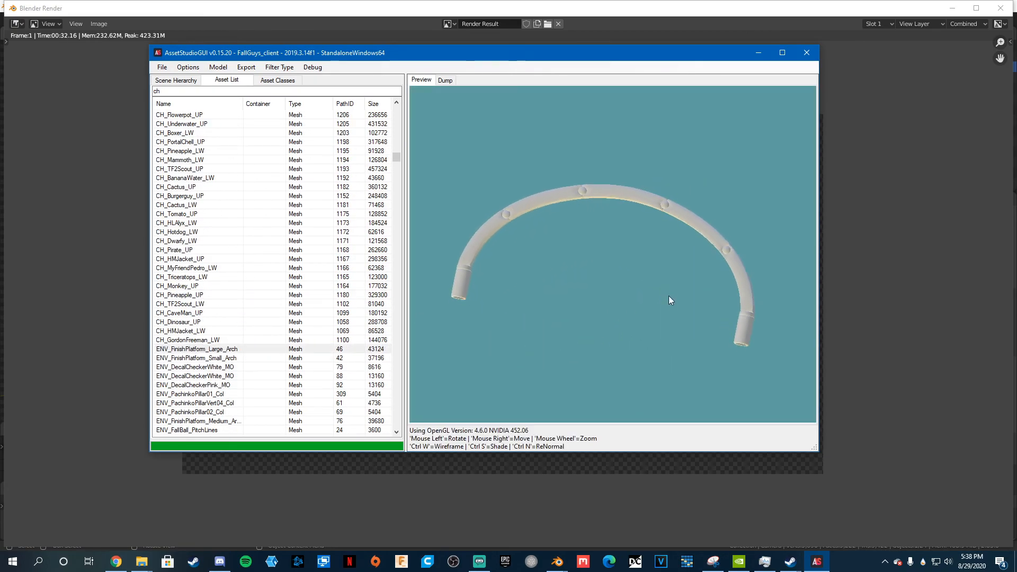
pyautogui.click(190, 384)
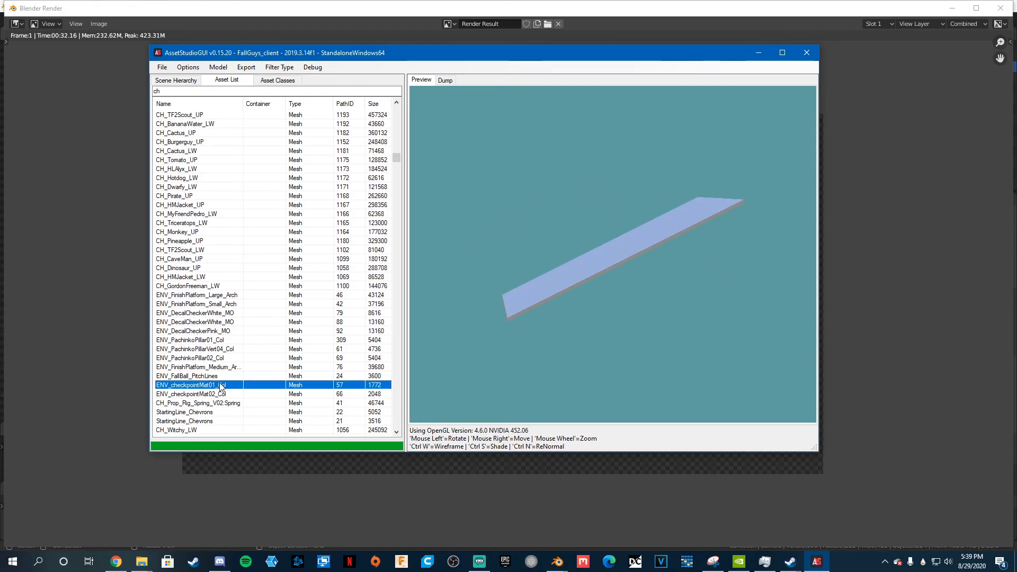
pyautogui.click(198, 367)
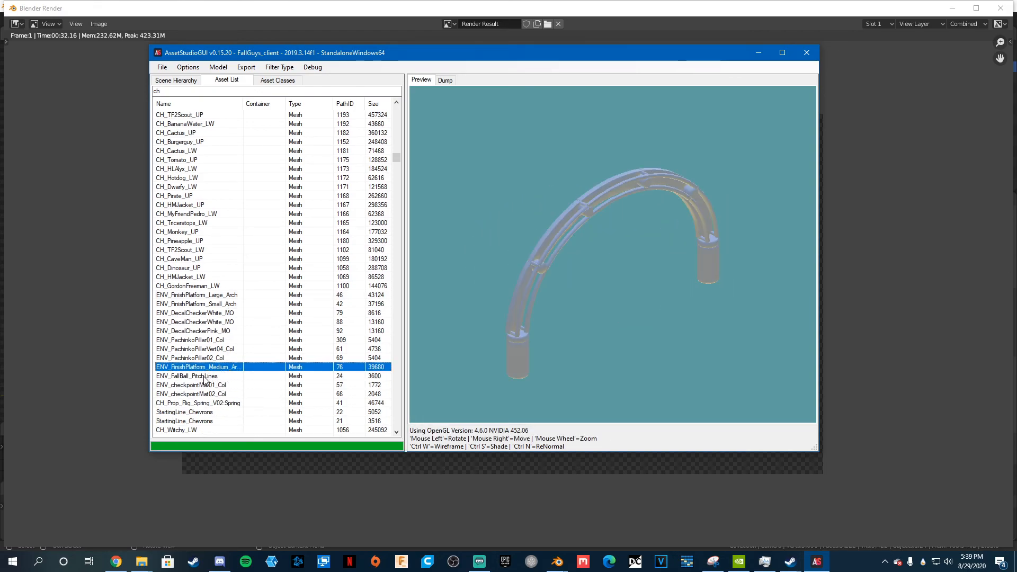
pyautogui.click(177, 430)
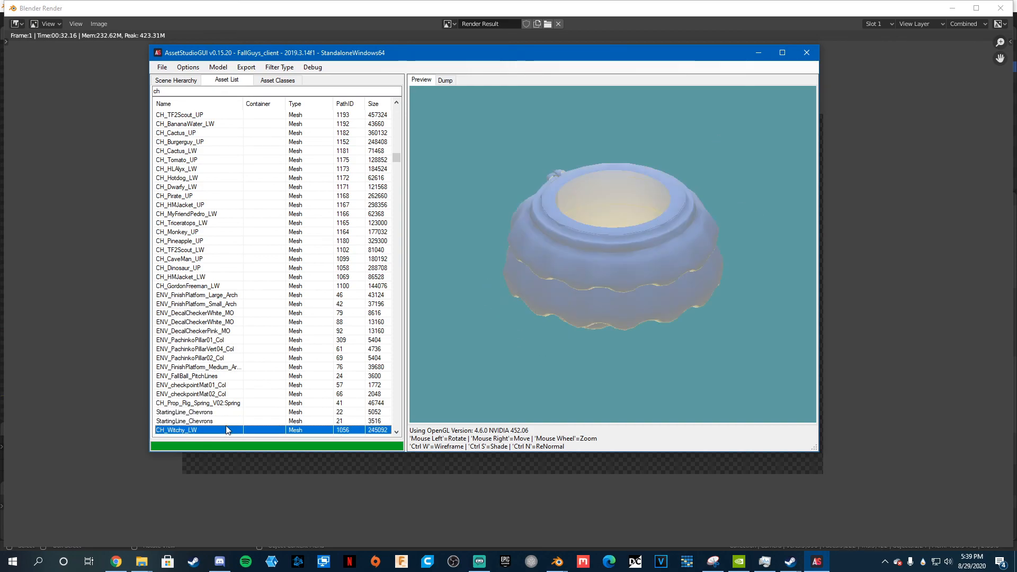
pyautogui.click(194, 385)
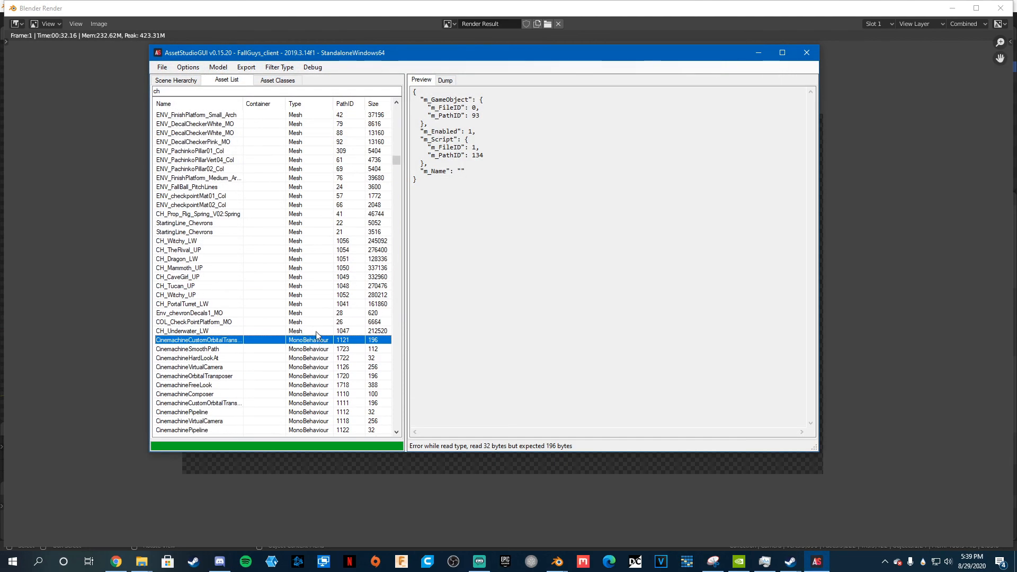
pyautogui.click(181, 331)
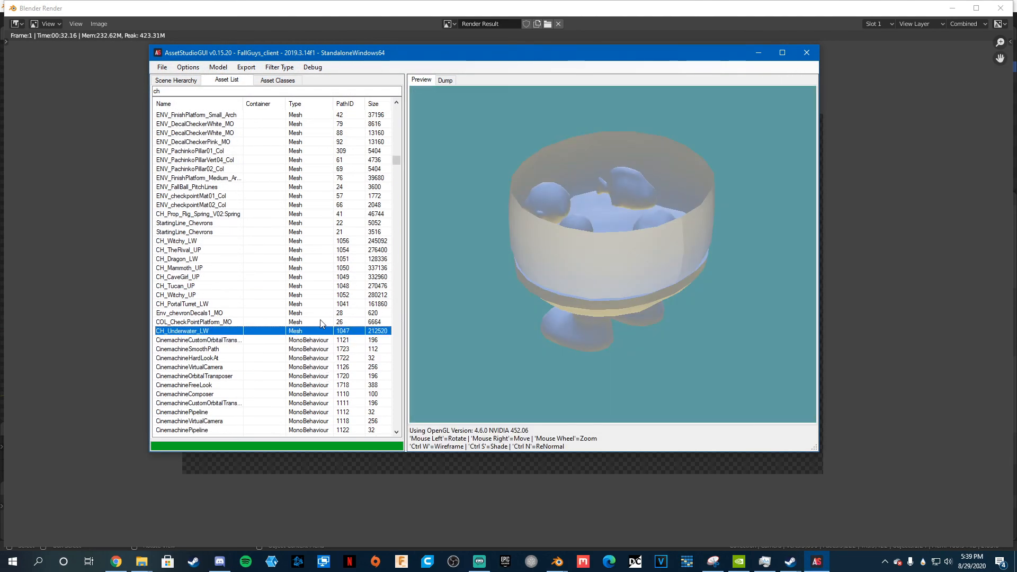